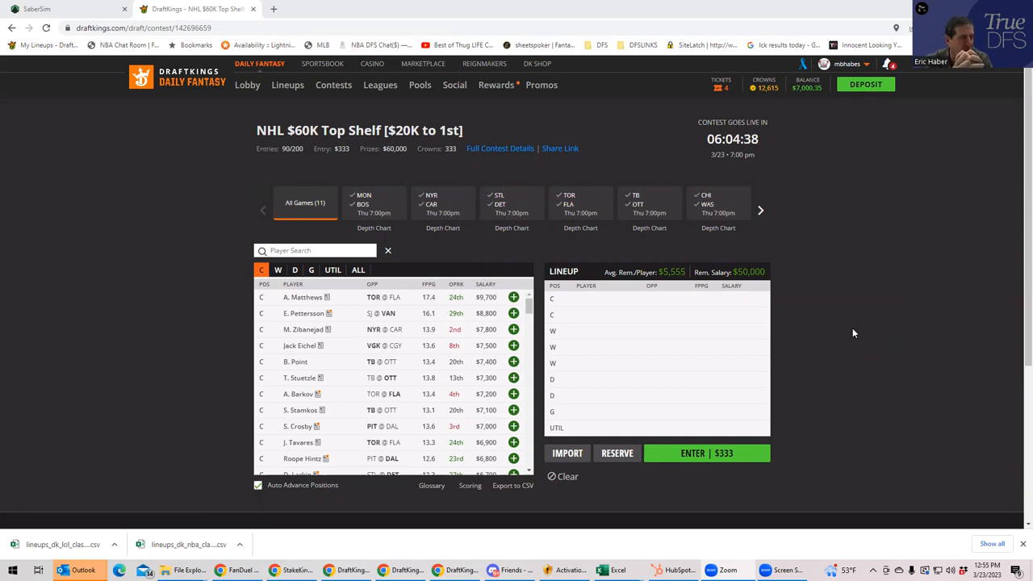
{"action": "mouse_move", "coordinate": [242, 124]}
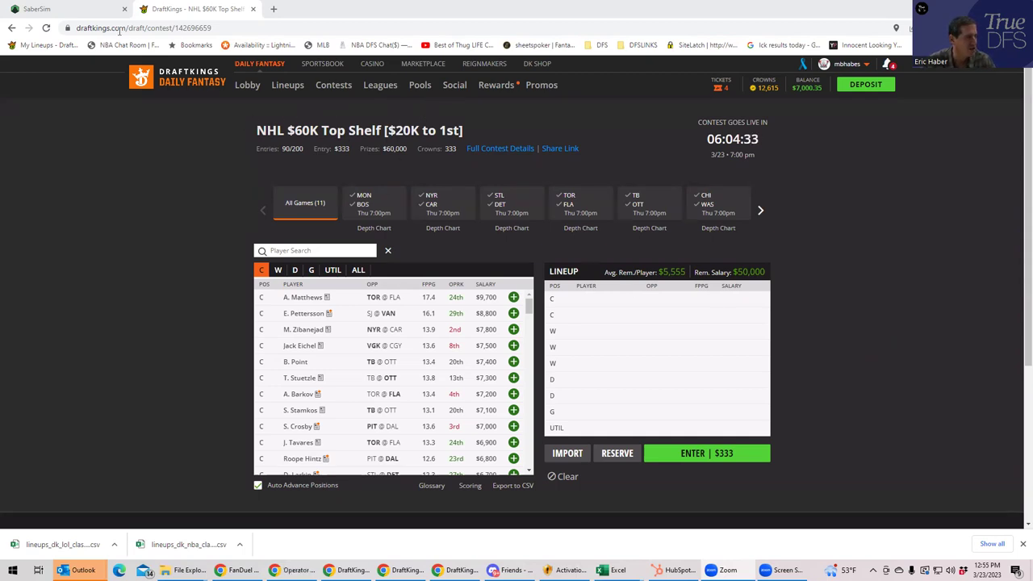
Show SaberSim's NHL DraftKings projections for the March 23 11-game main slate
{"action": "left_click", "coordinate": [38, 10]}
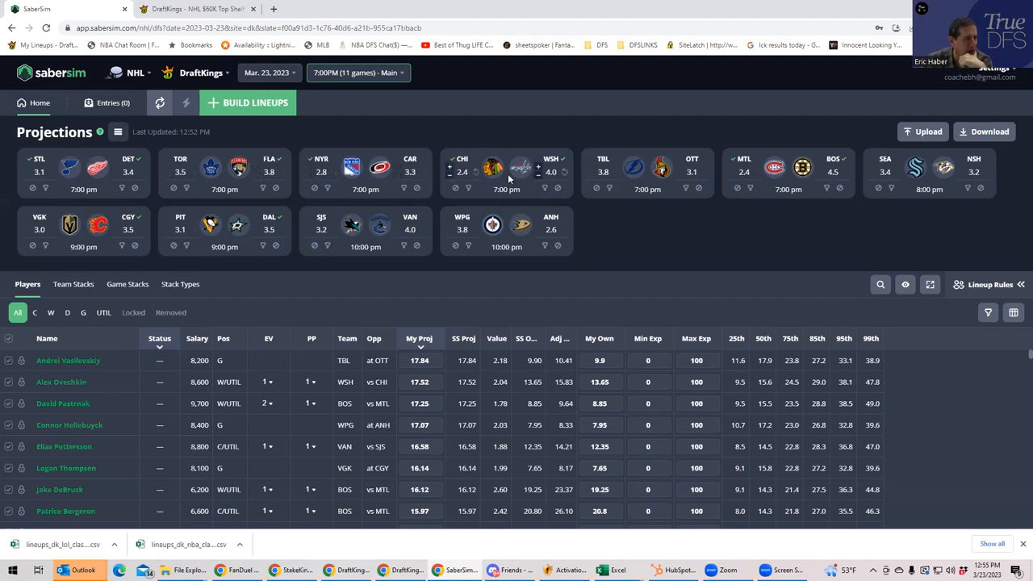
{"action": "mouse_move", "coordinate": [729, 170]}
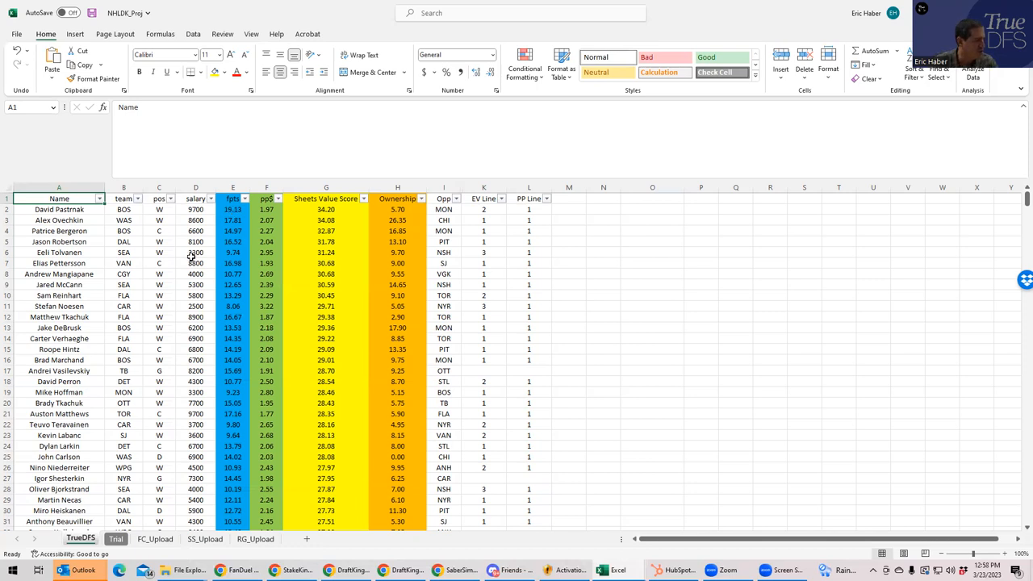
Check Jake DeBrusk's and Brad Marchand's salaries and DeBrusk's team in the NHLDK_Proj sheet
{"action": "left_click", "coordinate": [195, 339]}
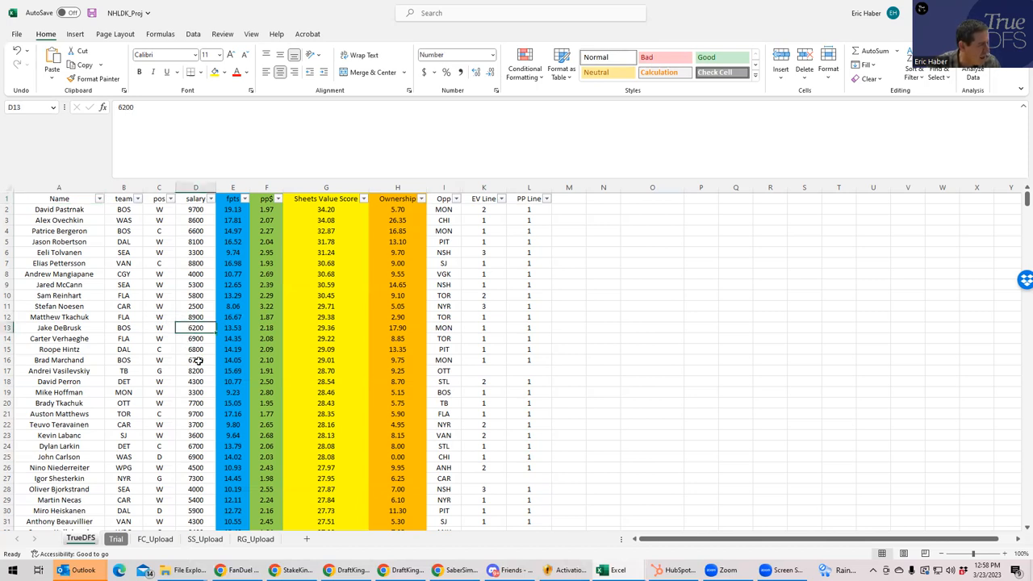
{"action": "left_click", "coordinate": [196, 359]}
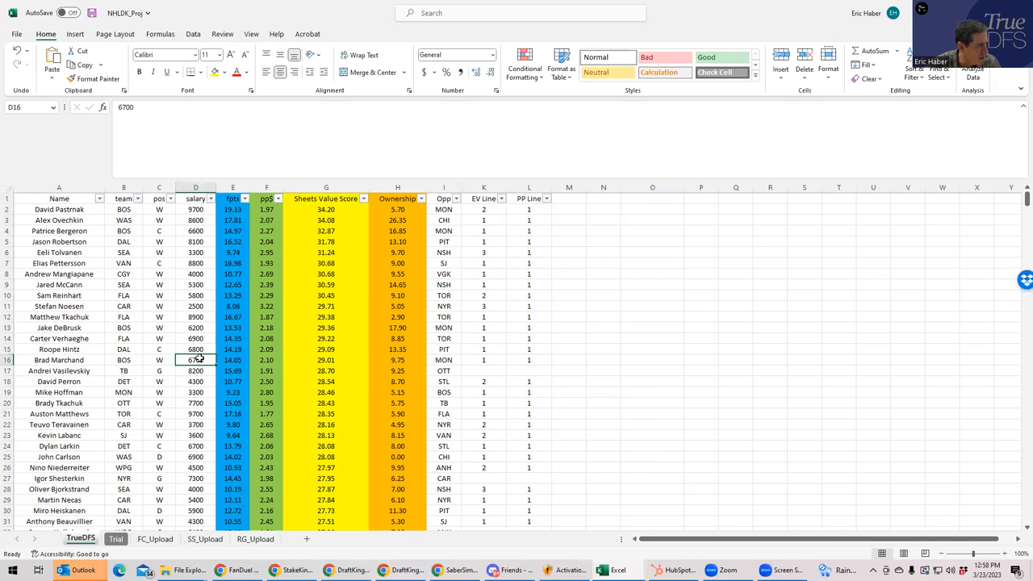
{"action": "left_click", "coordinate": [123, 242]}
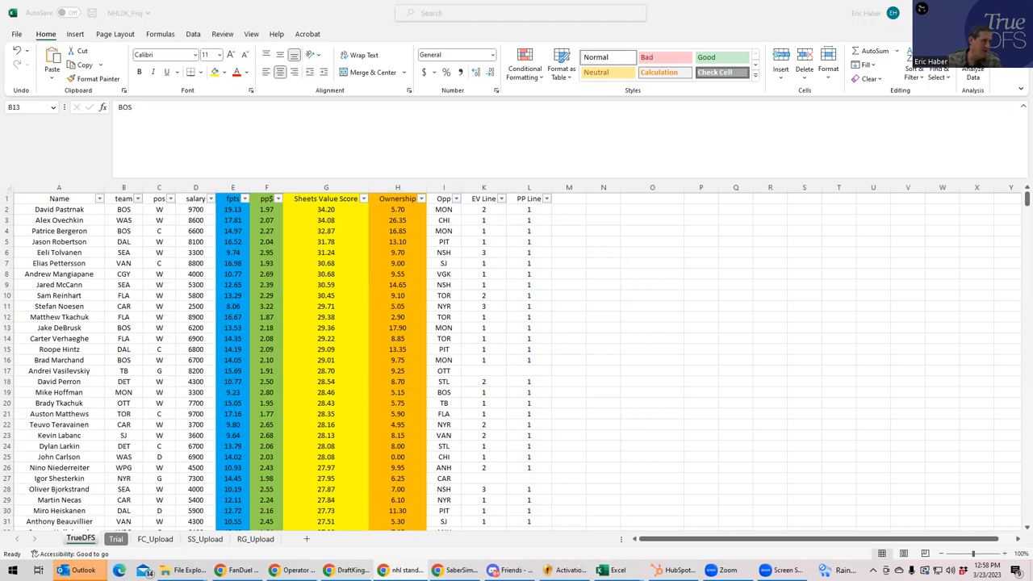
{"action": "mouse_move", "coordinate": [687, 317]}
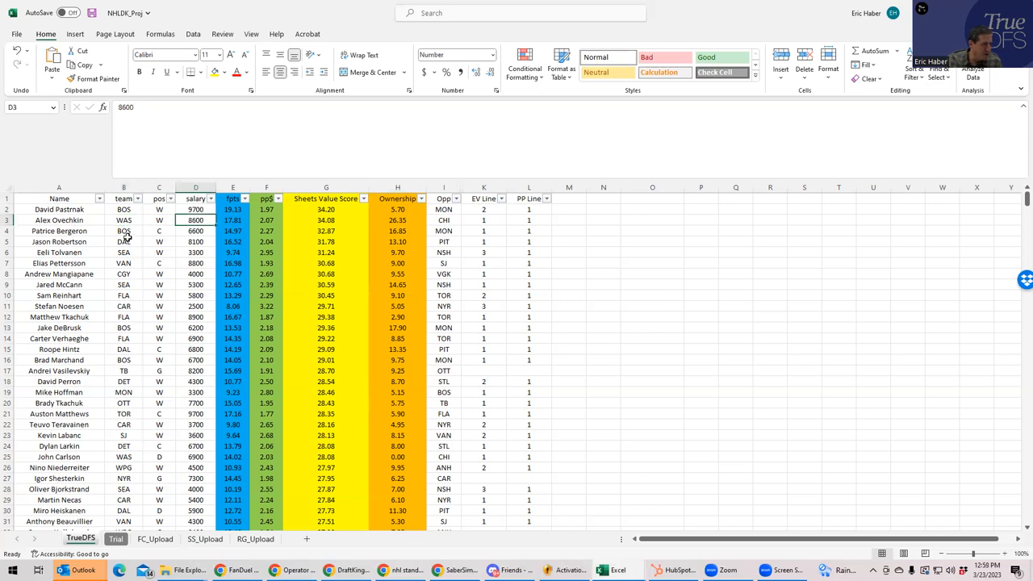
{"action": "left_click", "coordinate": [123, 242]}
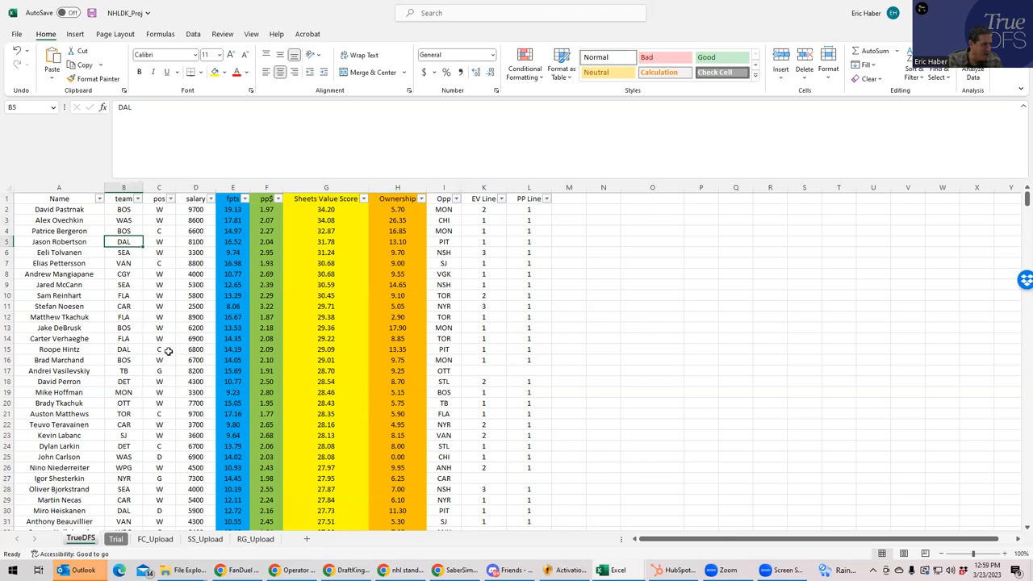
{"action": "left_click", "coordinate": [196, 348]}
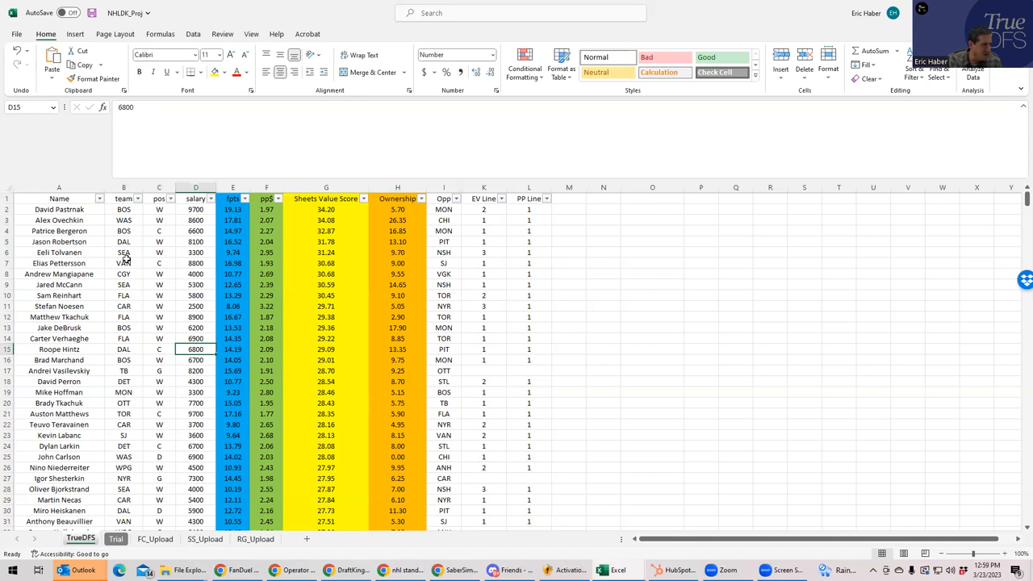
{"action": "left_click", "coordinate": [123, 252]}
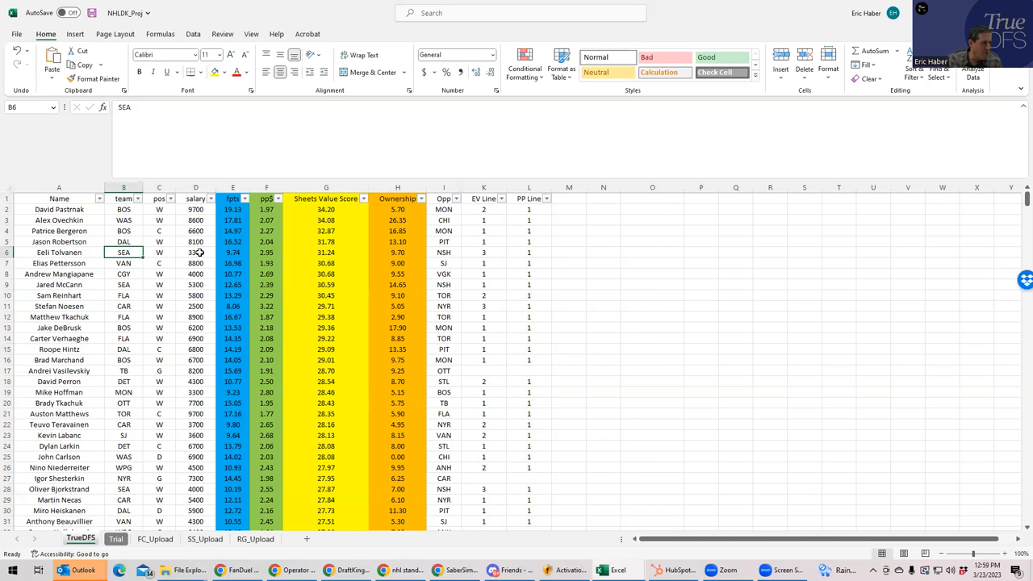
{"action": "left_click", "coordinate": [195, 252]}
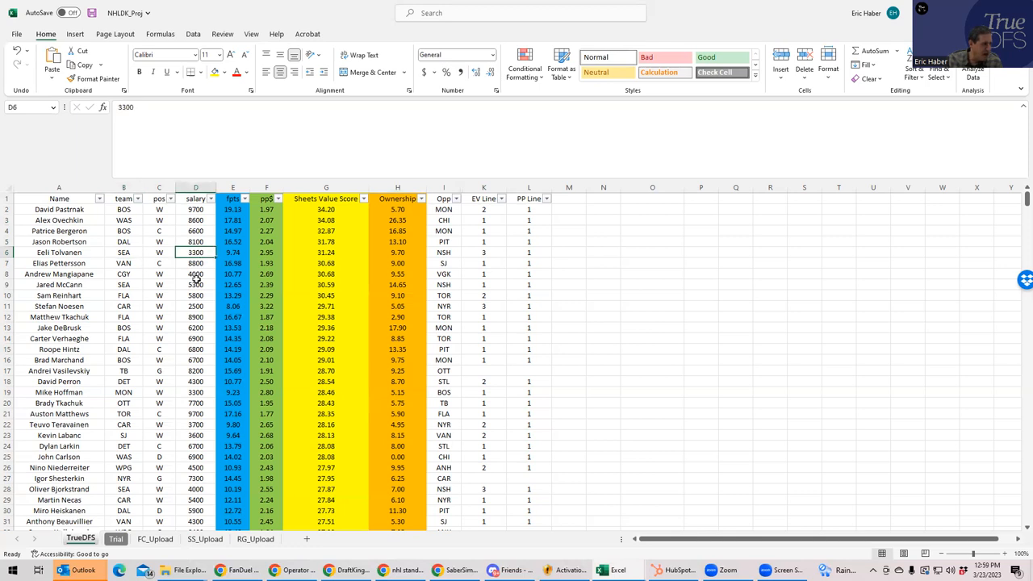
{"action": "mouse_move", "coordinate": [184, 284]}
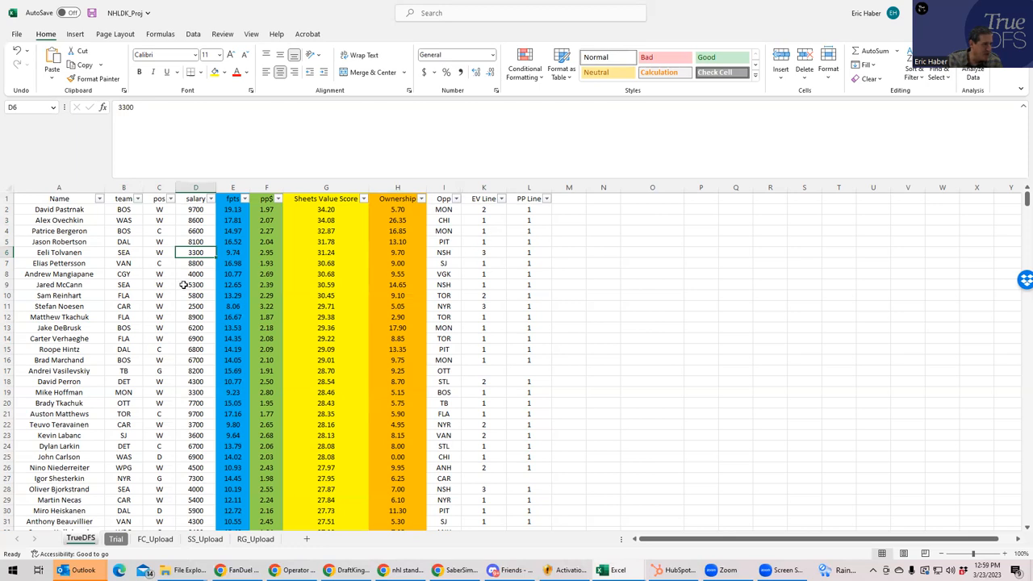
{"action": "left_click", "coordinate": [195, 284]}
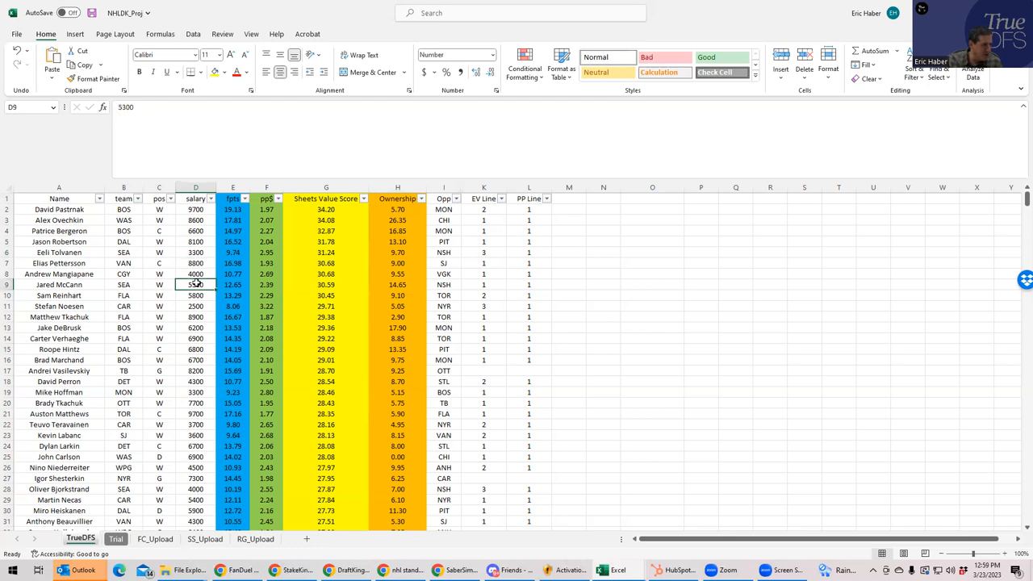
{"action": "left_click", "coordinate": [123, 295]}
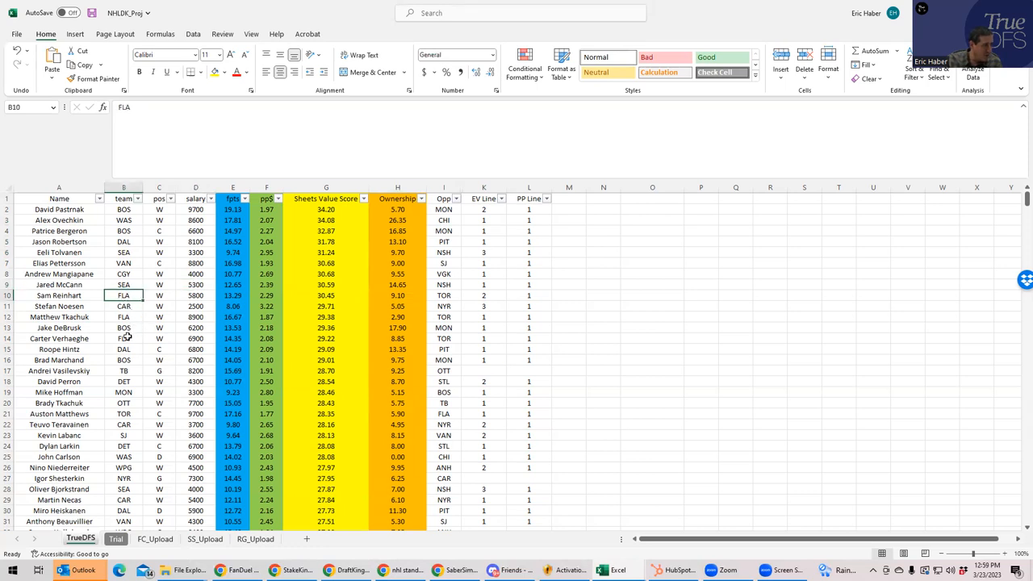
{"action": "left_click", "coordinate": [123, 339]}
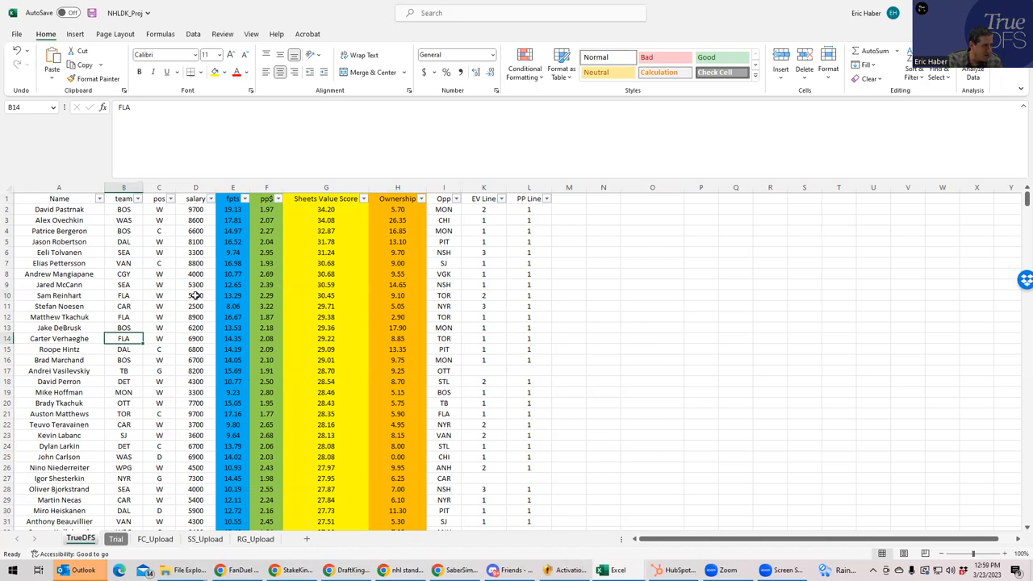
{"action": "left_click", "coordinate": [195, 296]}
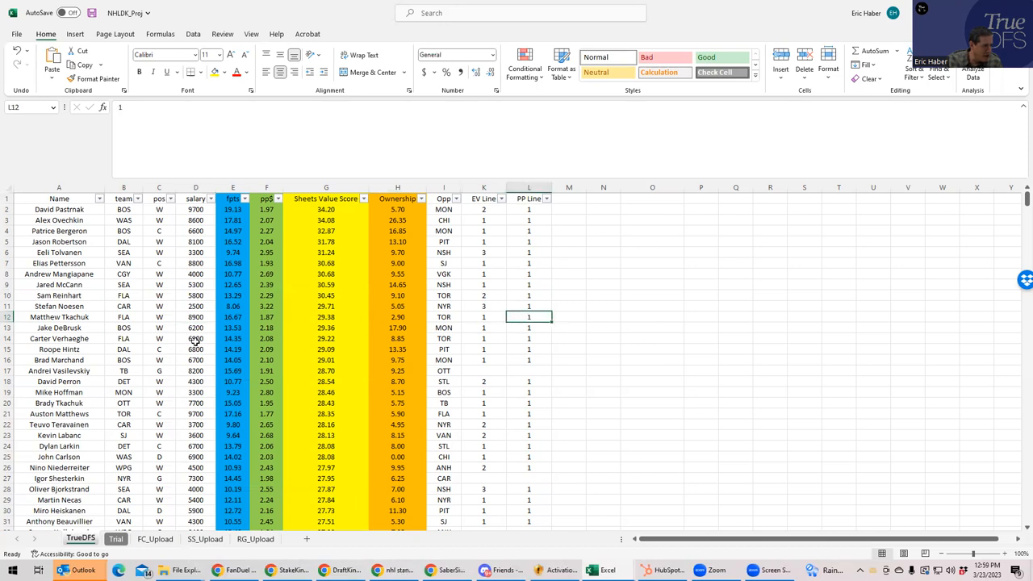
{"action": "left_click", "coordinate": [527, 339]}
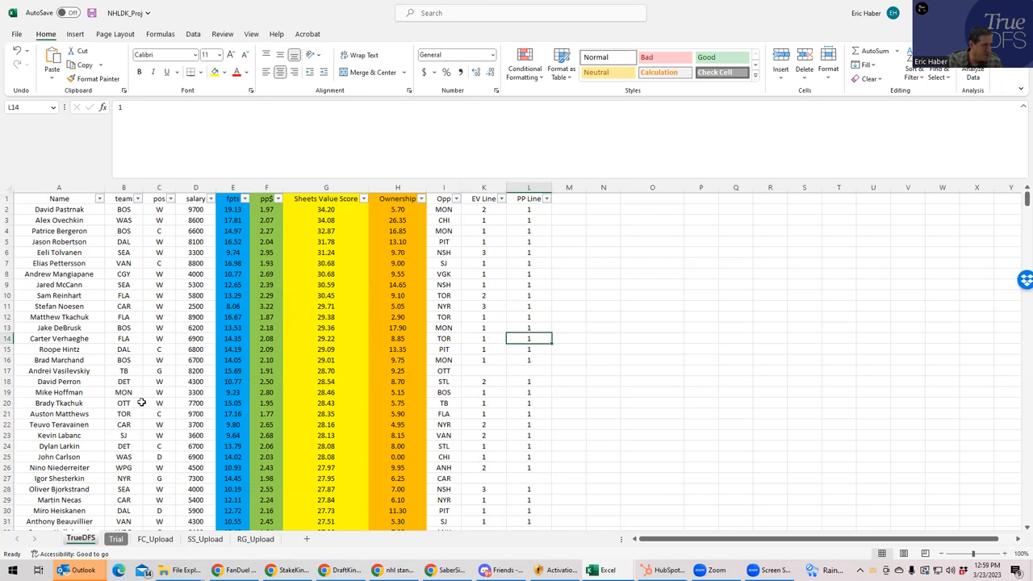
{"action": "left_click", "coordinate": [123, 360]}
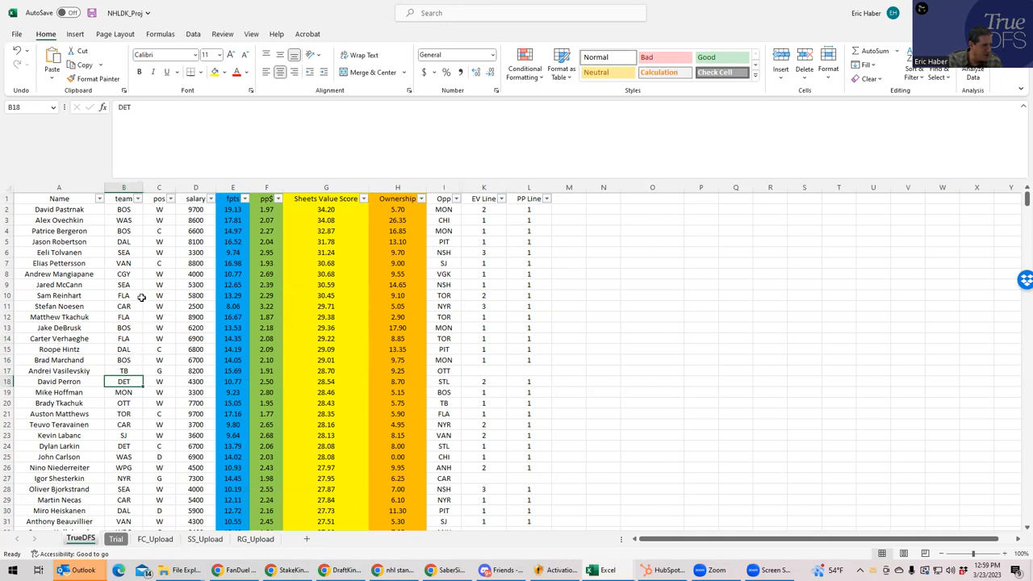
{"action": "mouse_move", "coordinate": [187, 381]}
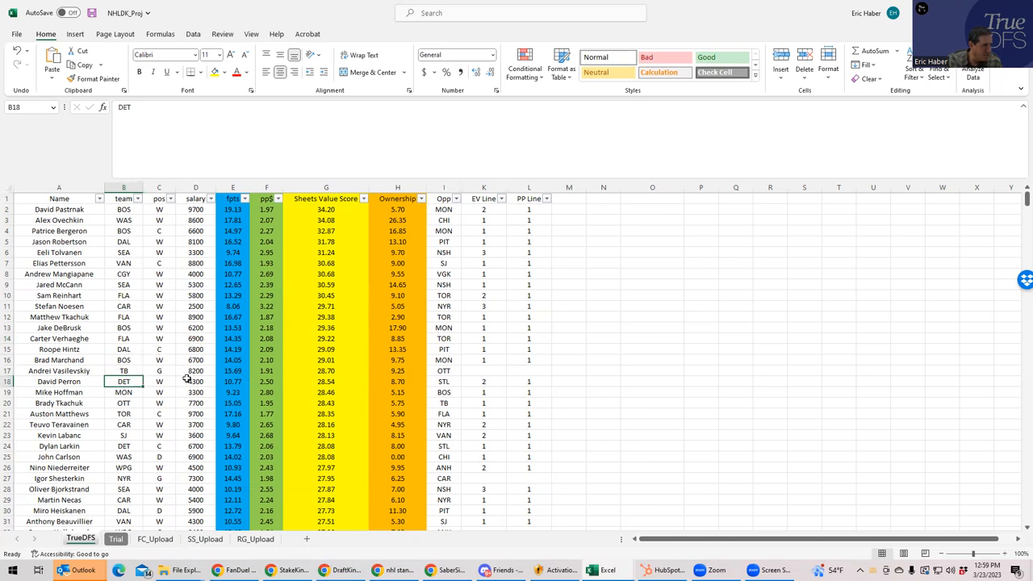
{"action": "left_click", "coordinate": [195, 381]}
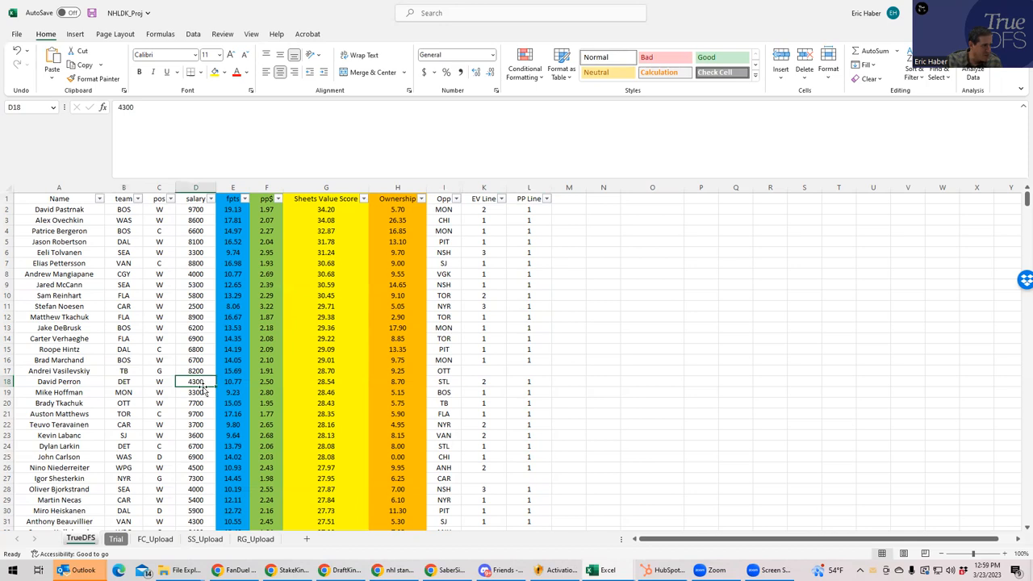
{"action": "left_click", "coordinate": [123, 413]}
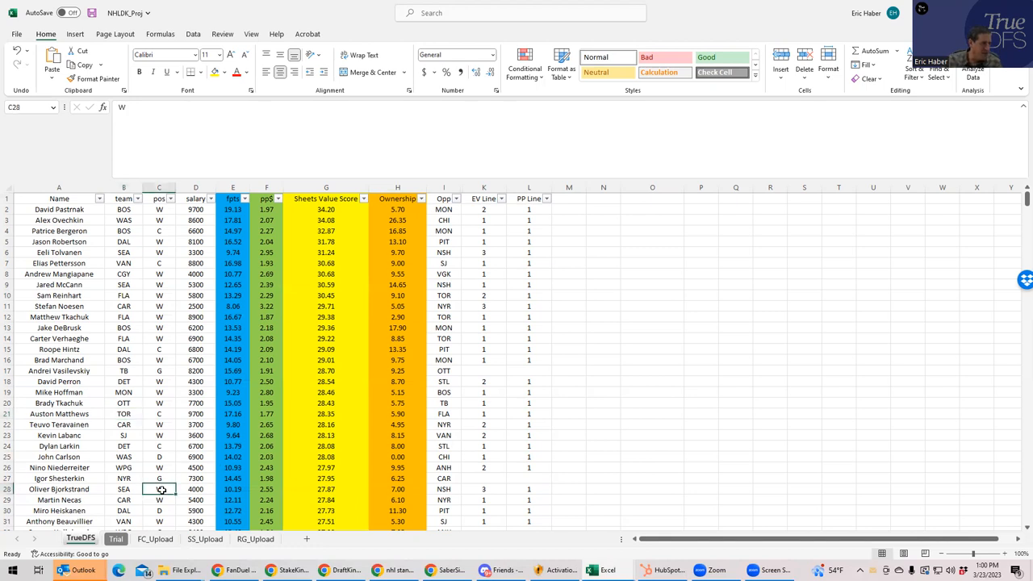
{"action": "left_click", "coordinate": [196, 488]}
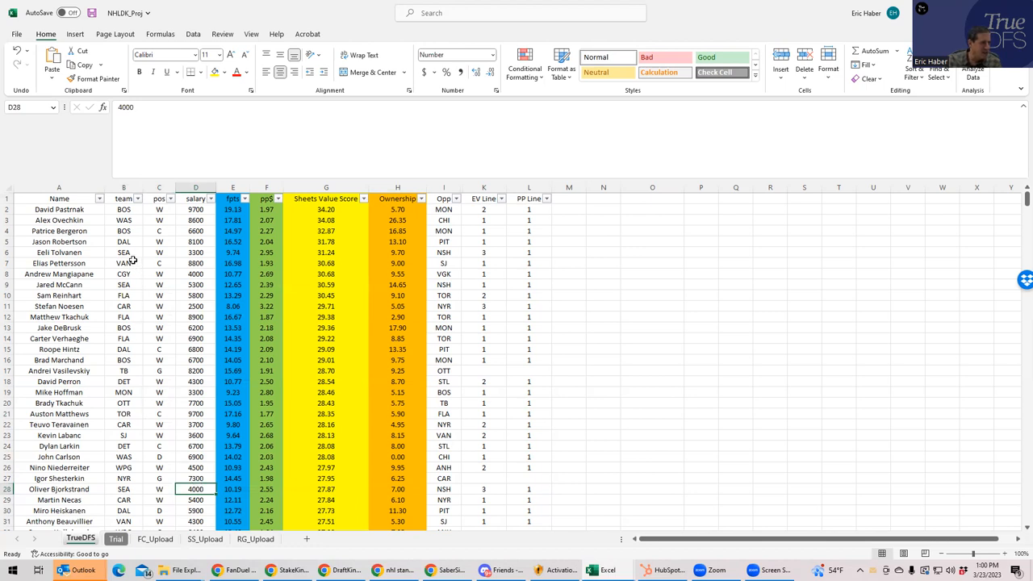
{"action": "left_click", "coordinate": [122, 252]}
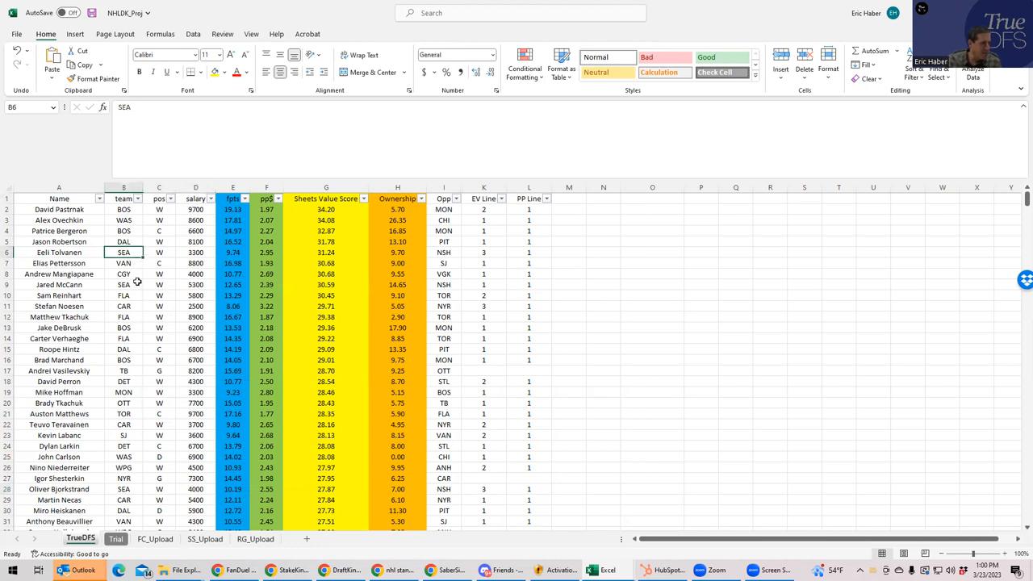
{"action": "left_click", "coordinate": [123, 284]}
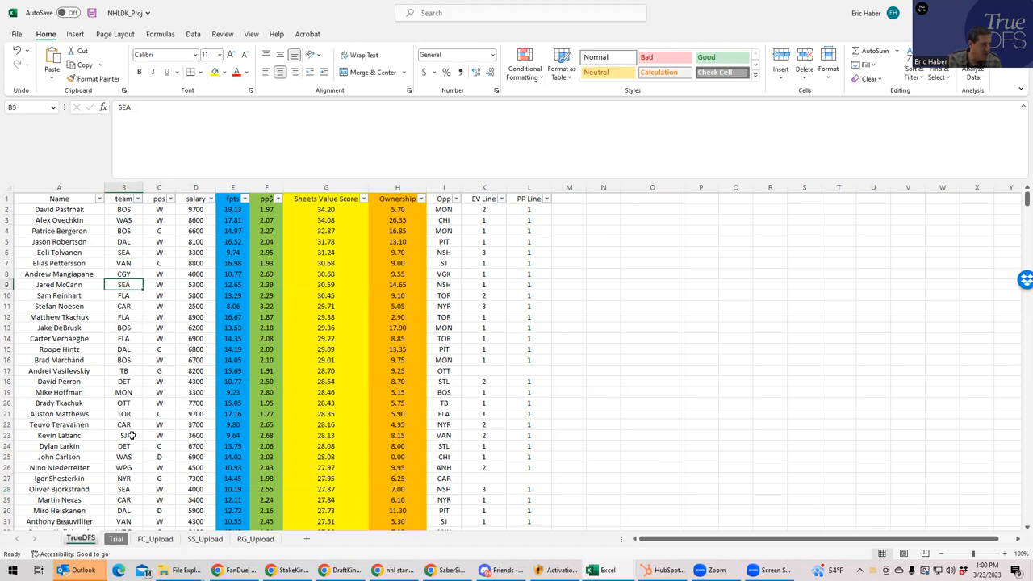
{"action": "left_click", "coordinate": [123, 489]}
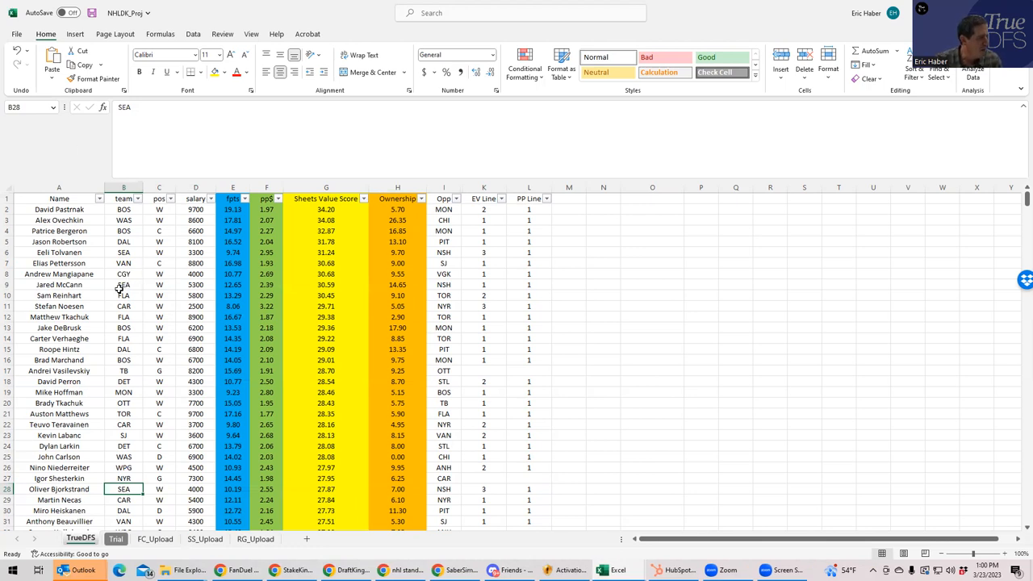
{"action": "left_click", "coordinate": [122, 339]}
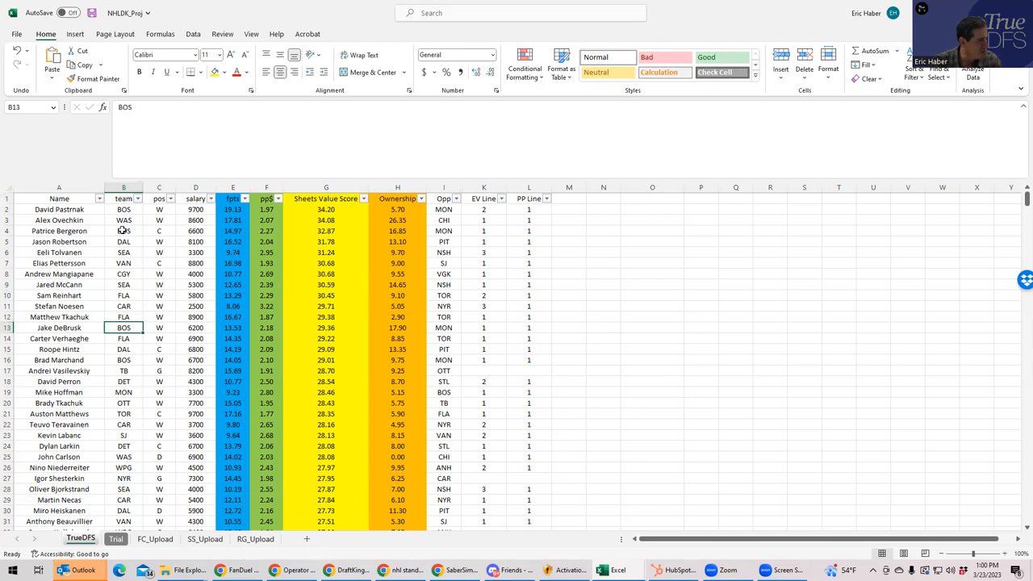
{"action": "left_click", "coordinate": [123, 251]}
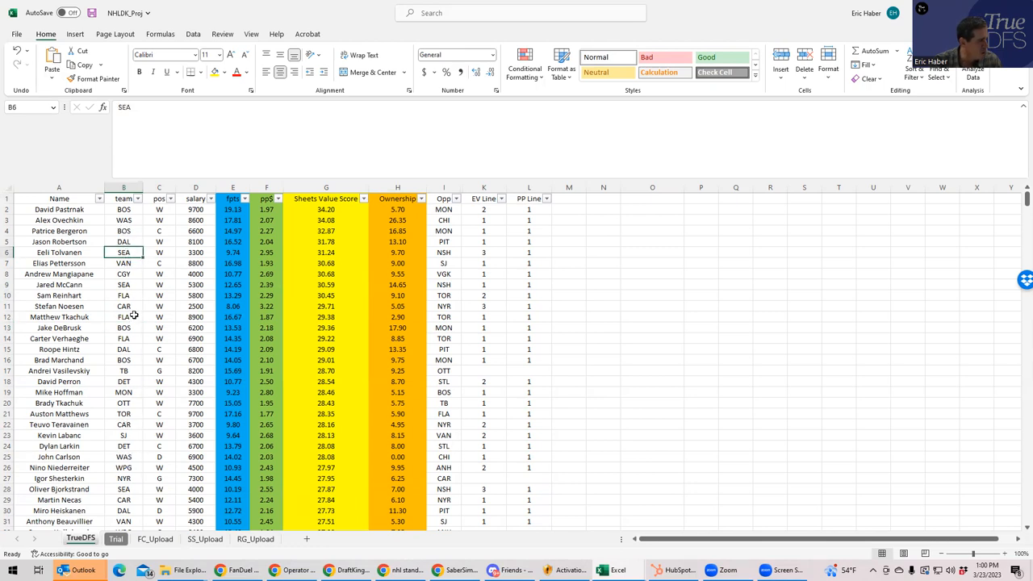
{"action": "left_click", "coordinate": [122, 283]}
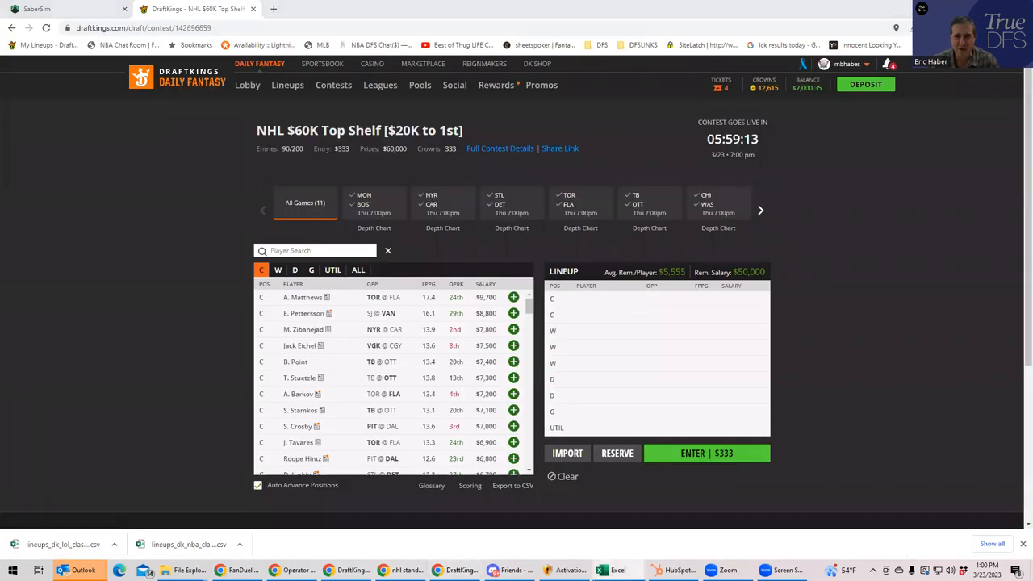
{"action": "mouse_move", "coordinate": [627, 316]}
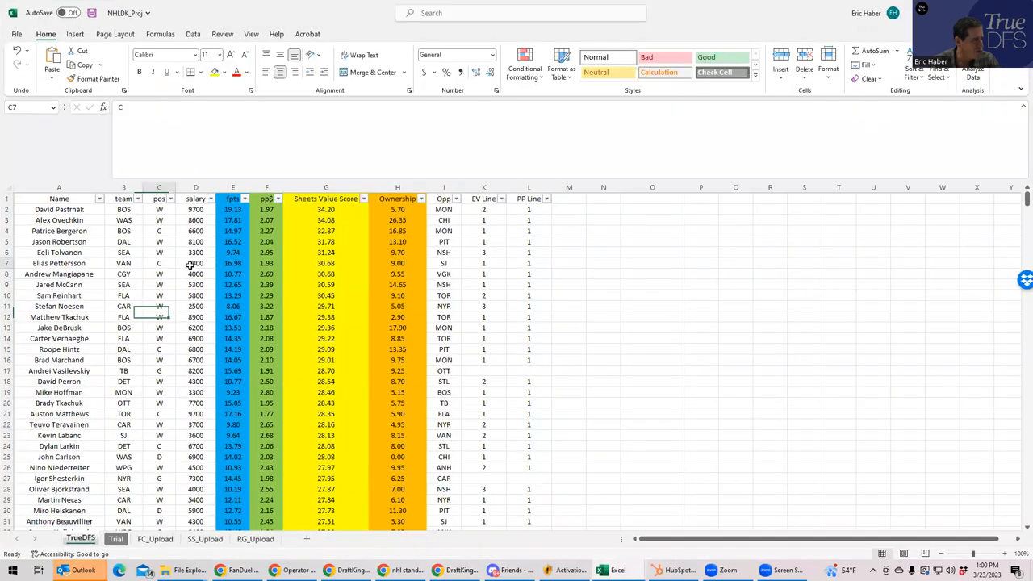
Check Elias Pettersson's listed position in the projections sheet
{"action": "left_click", "coordinate": [159, 263]}
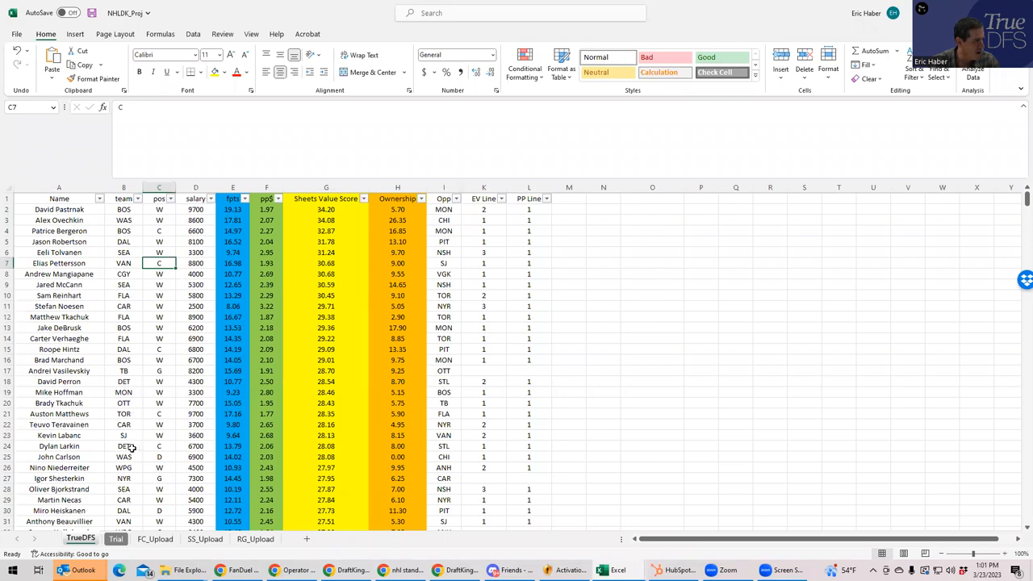
{"action": "mouse_move", "coordinate": [129, 520]}
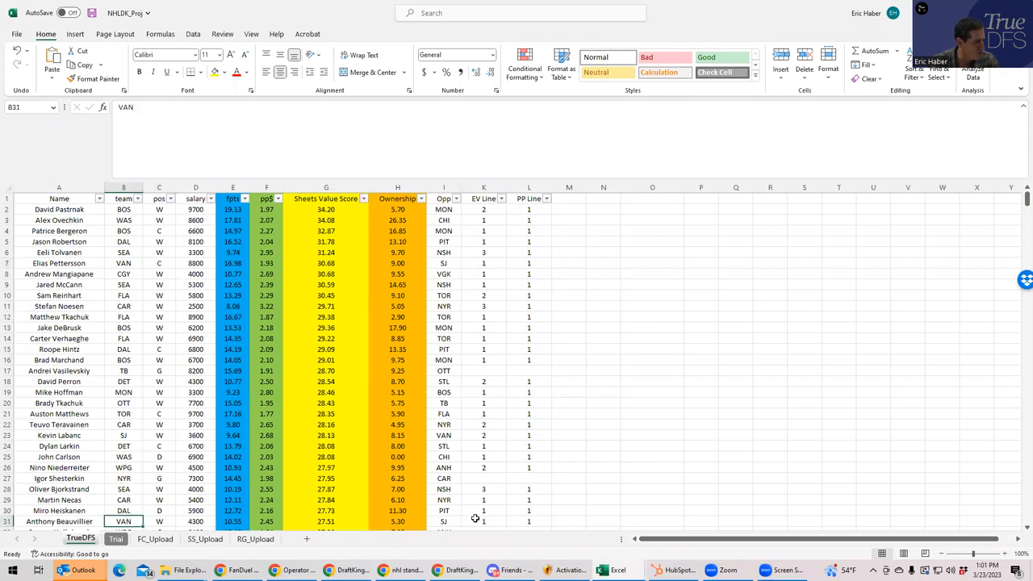
{"action": "mouse_move", "coordinate": [145, 453]}
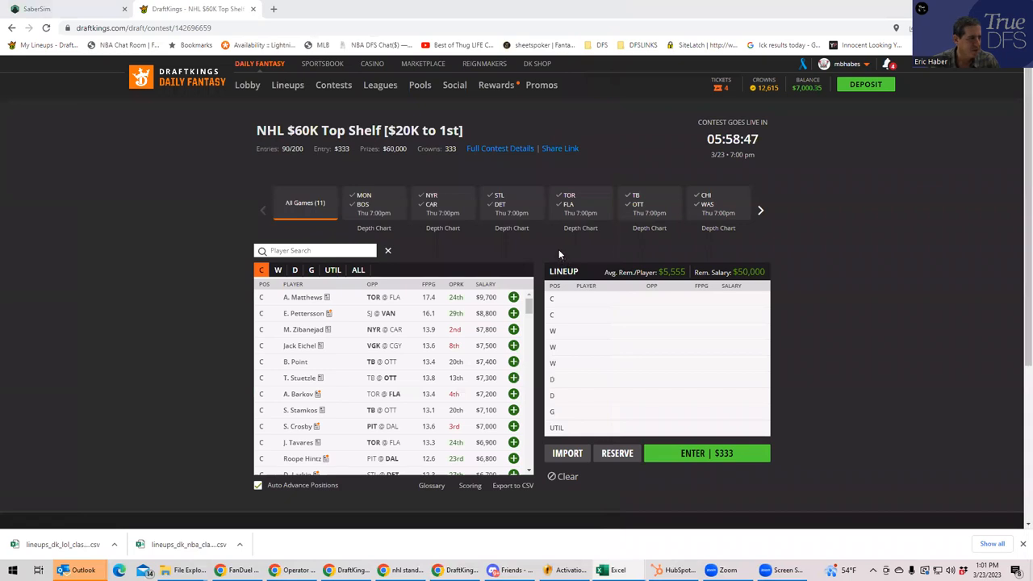
Filter to the TOR@FLA game and add Reinhart, Tkachuk and Verhaeghe at winger
{"action": "left_click", "coordinate": [581, 204]}
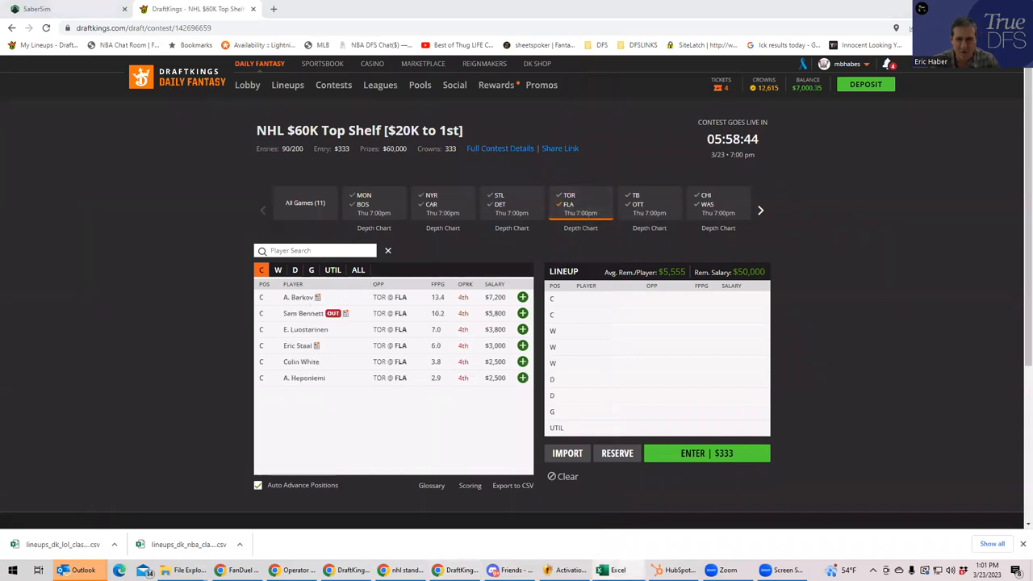
{"action": "left_click", "coordinate": [277, 270]}
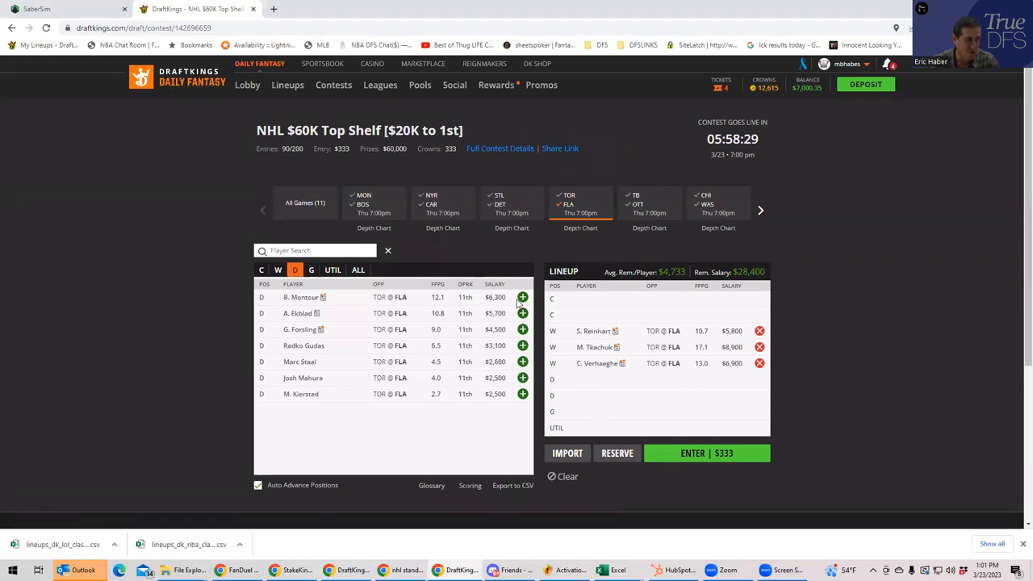
{"action": "mouse_move", "coordinate": [692, 334]}
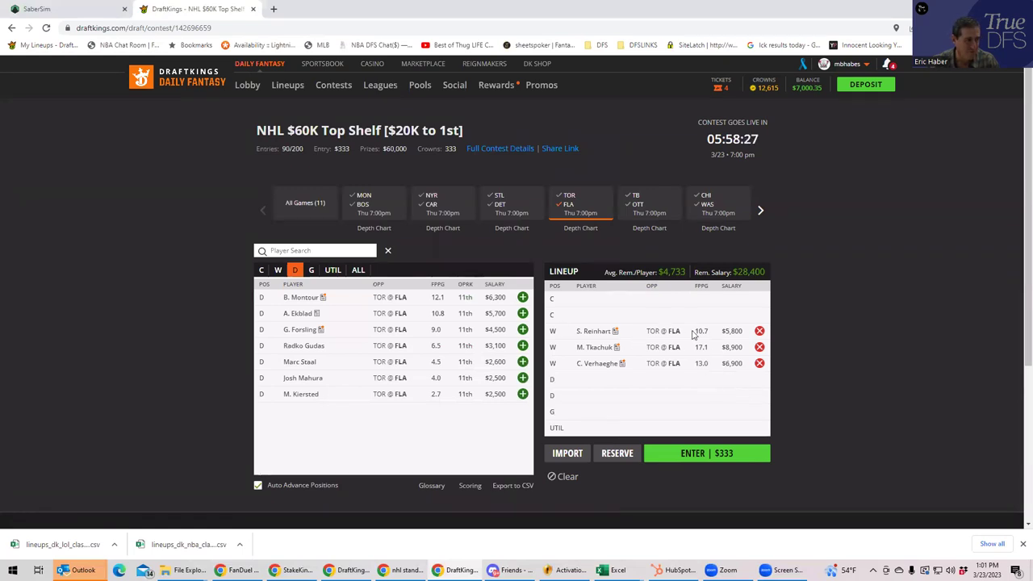
{"action": "mouse_move", "coordinate": [1010, 287]}
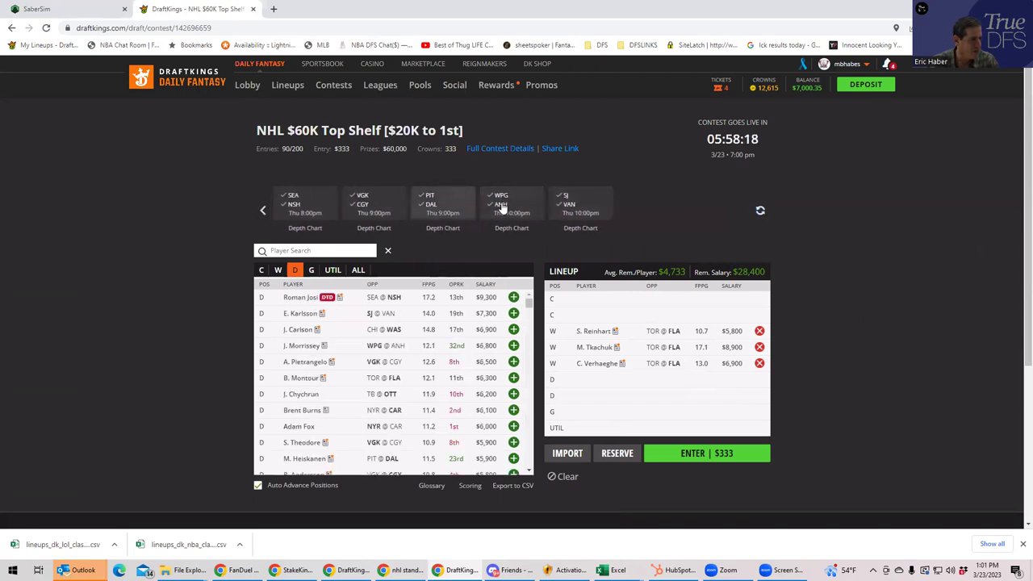
Swap the Florida wingers for Seattle's Tolvanen at wing and McCann at utility from the SEA@NSH game
{"action": "left_click", "coordinate": [304, 203]}
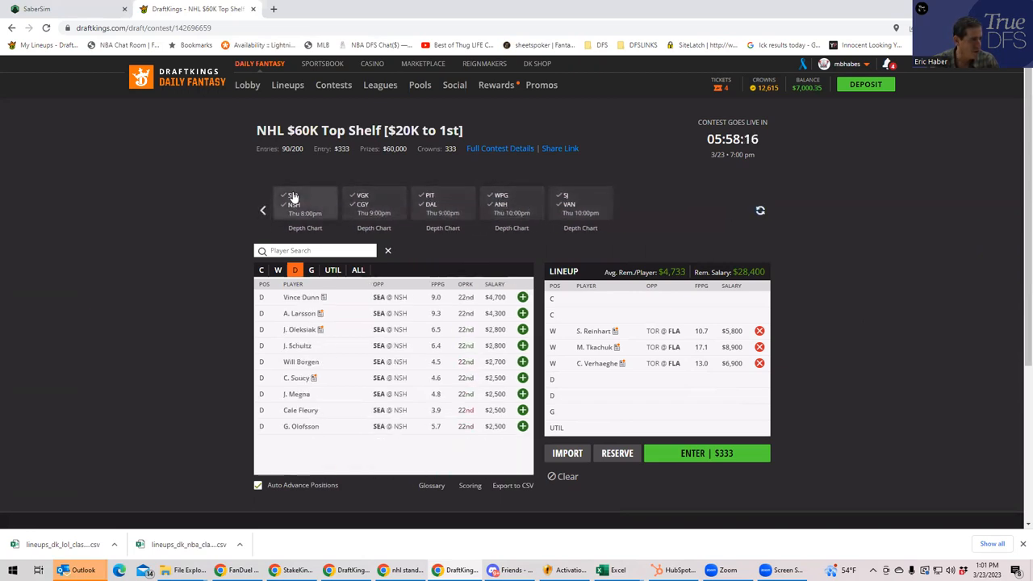
{"action": "left_click", "coordinate": [277, 269]}
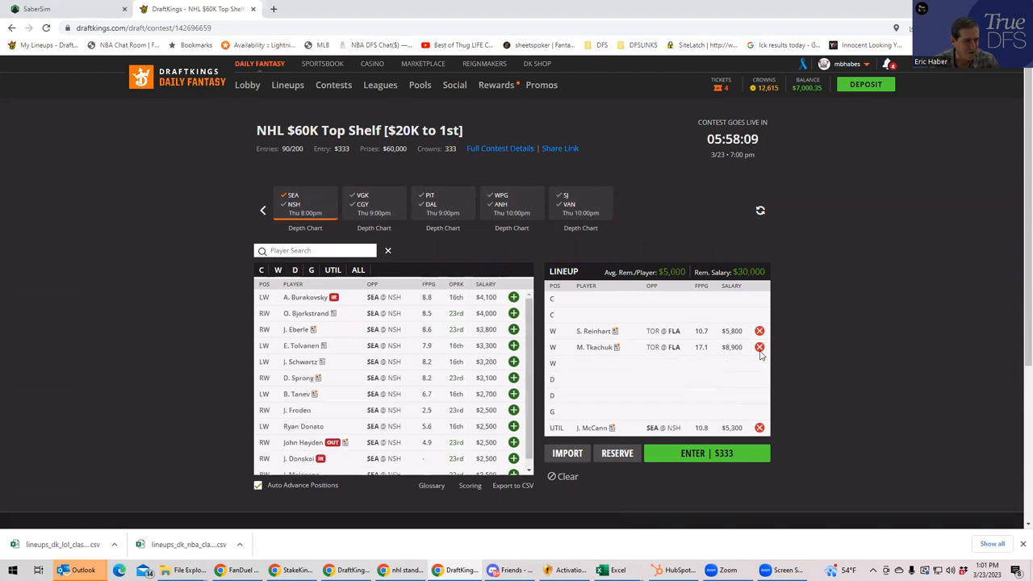
{"action": "left_click", "coordinate": [758, 345]}
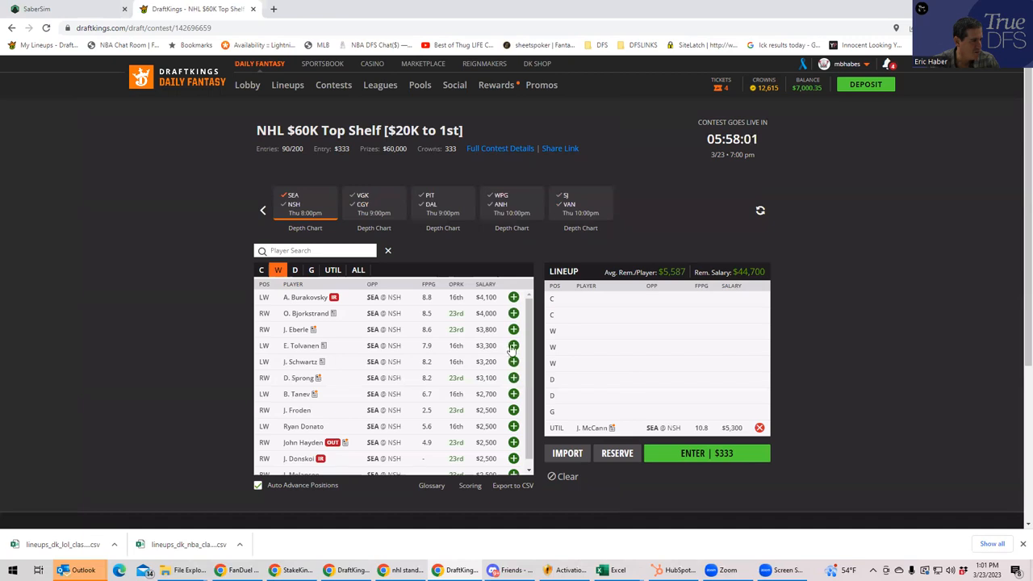
{"action": "left_click", "coordinate": [513, 345]}
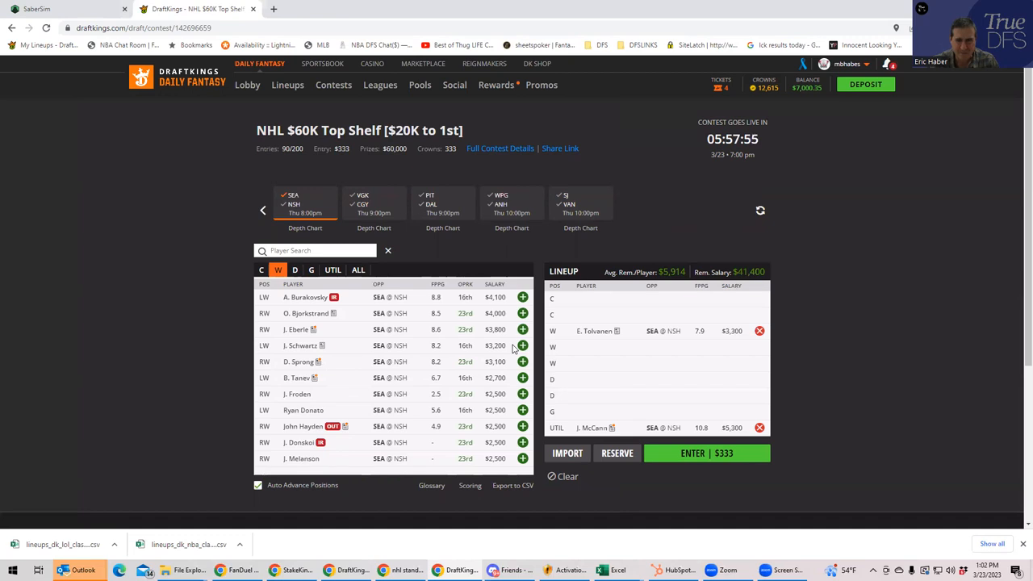
{"action": "mouse_move", "coordinate": [770, 445]}
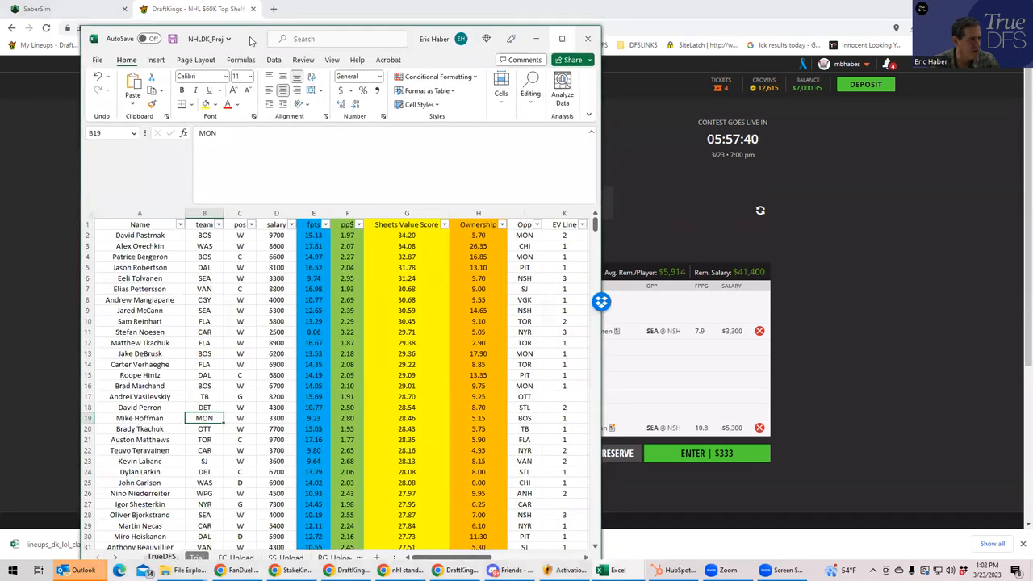
Check Dylan Larkin's position in the maximized projections sheet and return to the DraftKings lineup
{"action": "left_click", "coordinate": [562, 38]}
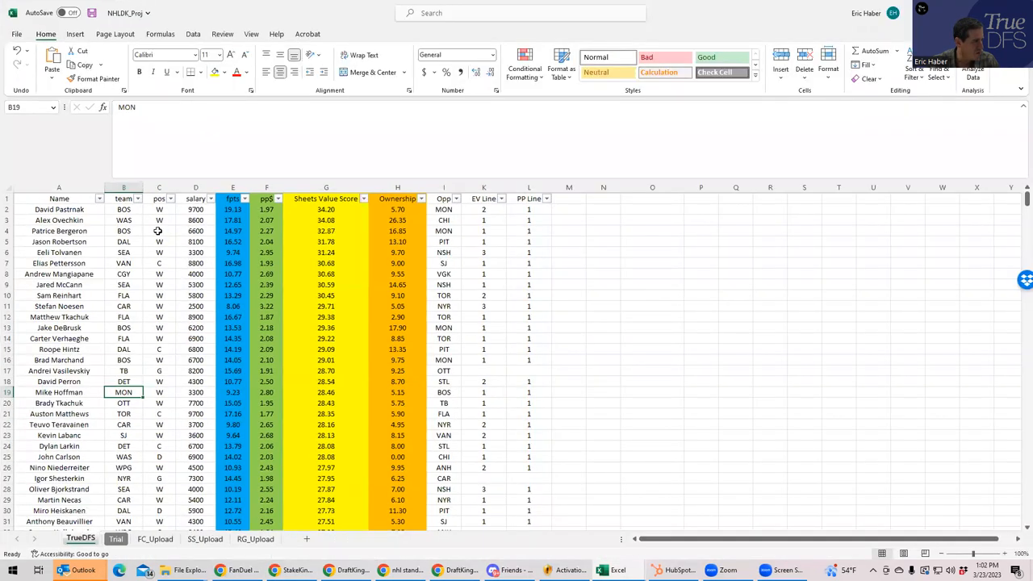
{"action": "left_click", "coordinate": [158, 413]}
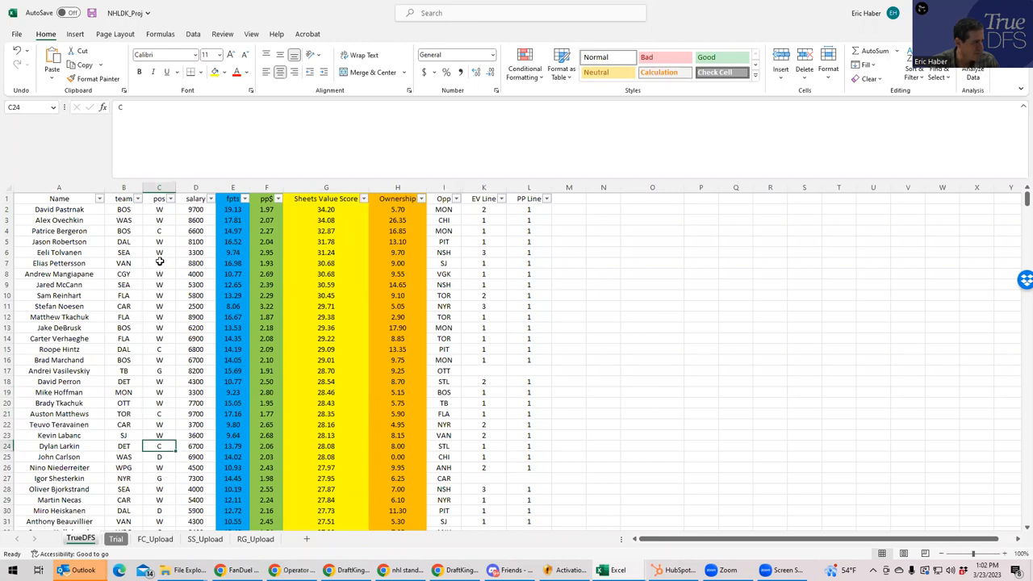
{"action": "left_click", "coordinate": [158, 231]}
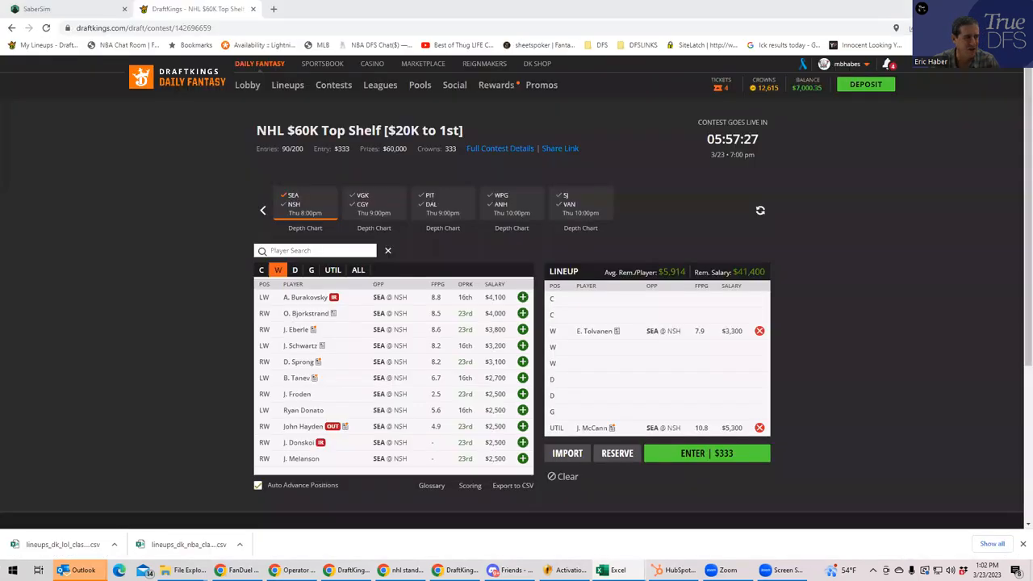
Clear the lineup and add Boston's P. Bergeron at centre from the MON@BOS game
{"action": "left_click", "coordinate": [759, 331]}
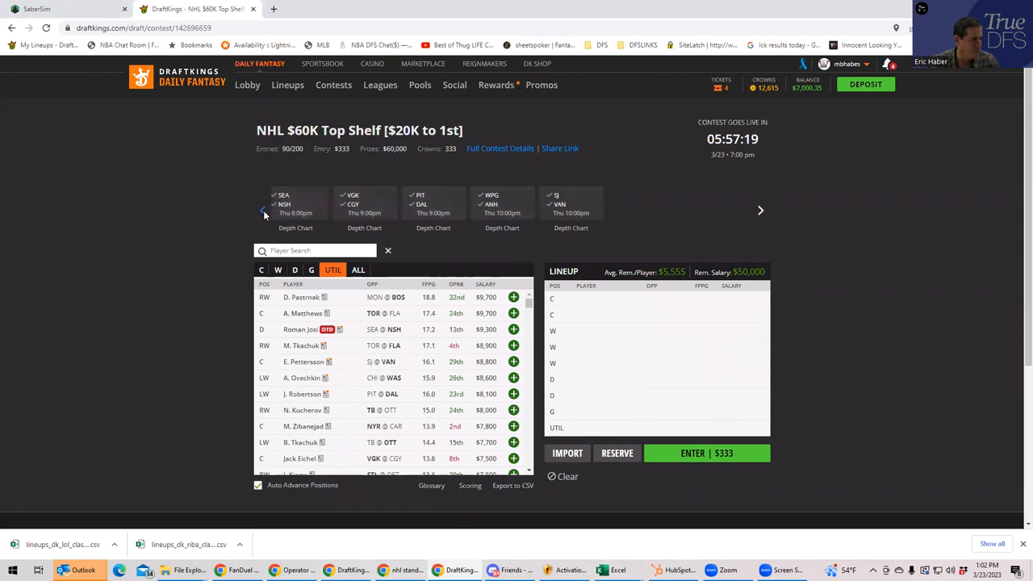
{"action": "left_click", "coordinate": [263, 210]}
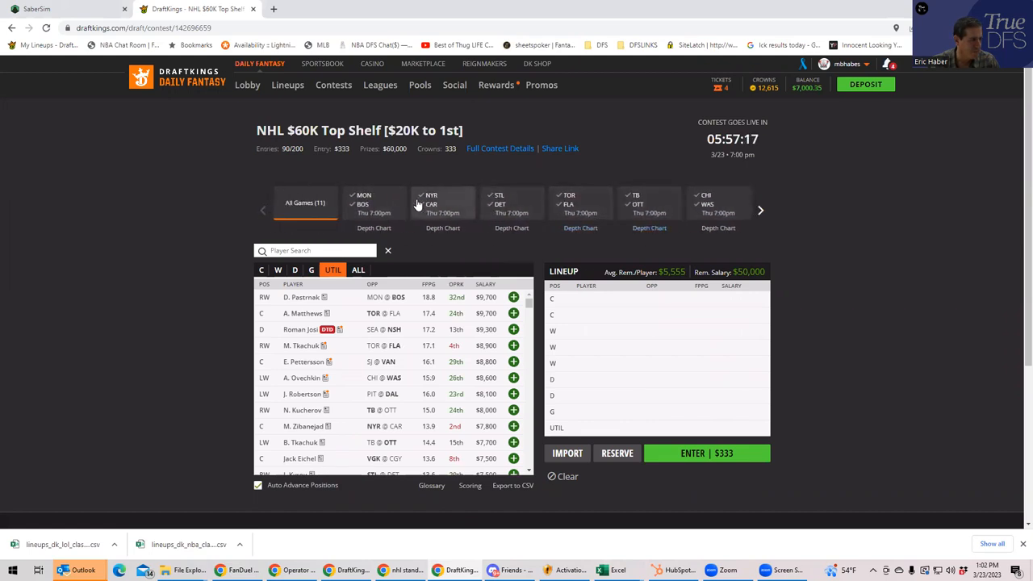
{"action": "left_click", "coordinate": [374, 203]}
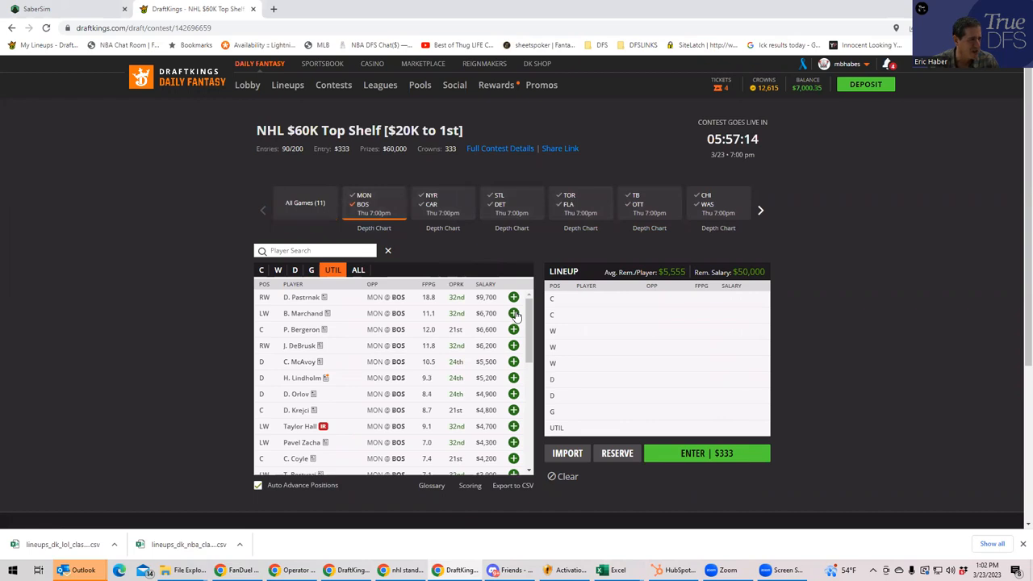
{"action": "left_click", "coordinate": [262, 269]}
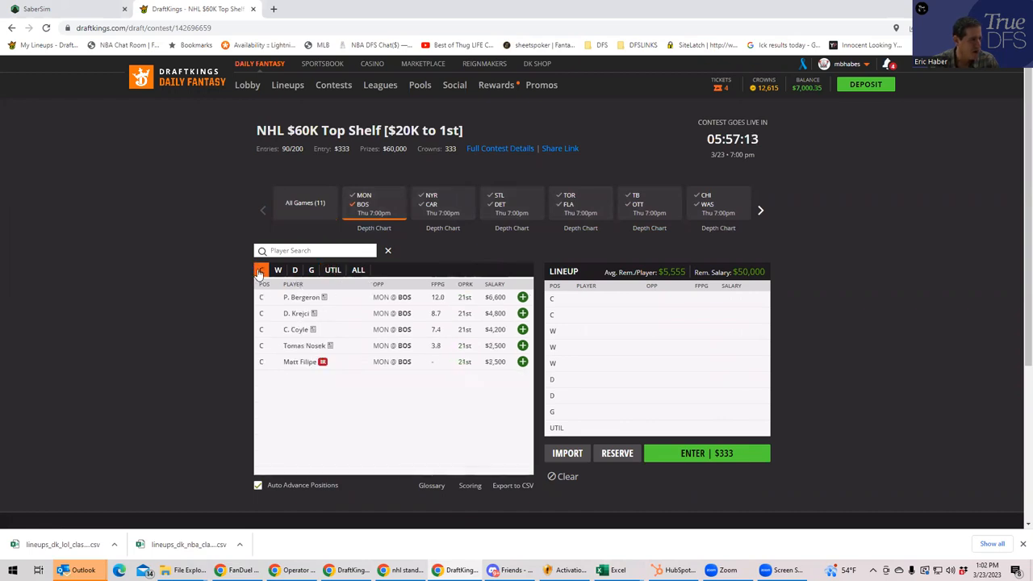
{"action": "left_click", "coordinate": [522, 296]}
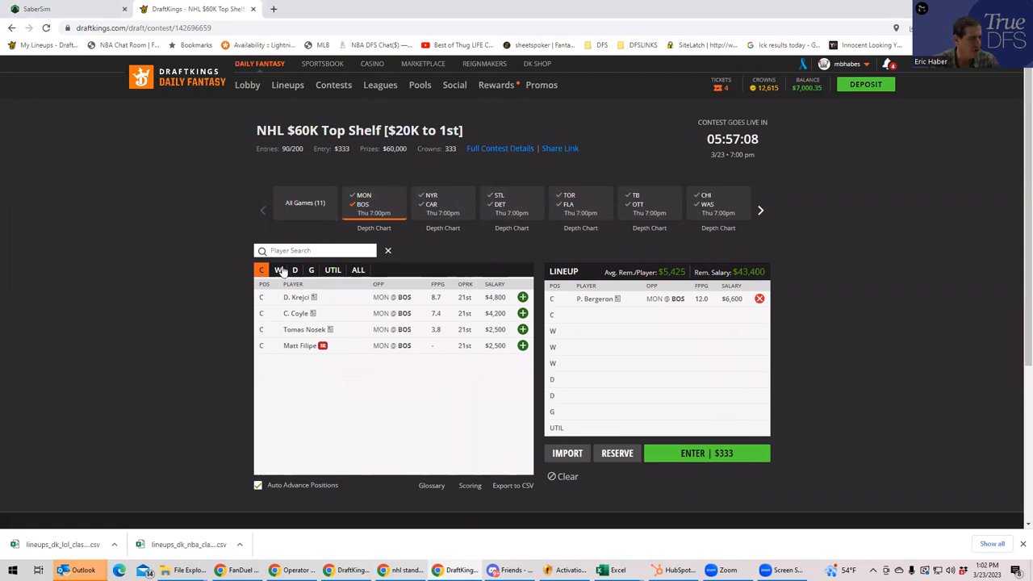
Add Pastrnak and DeBrusk at wing and Marchand at utility
{"action": "left_click", "coordinate": [277, 269]}
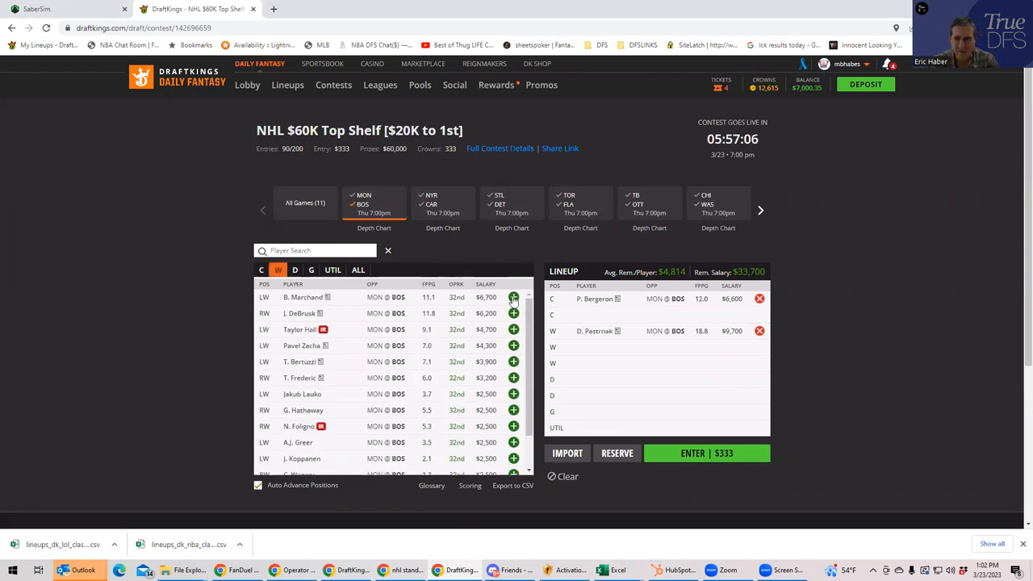
{"action": "mouse_move", "coordinate": [332, 283]}
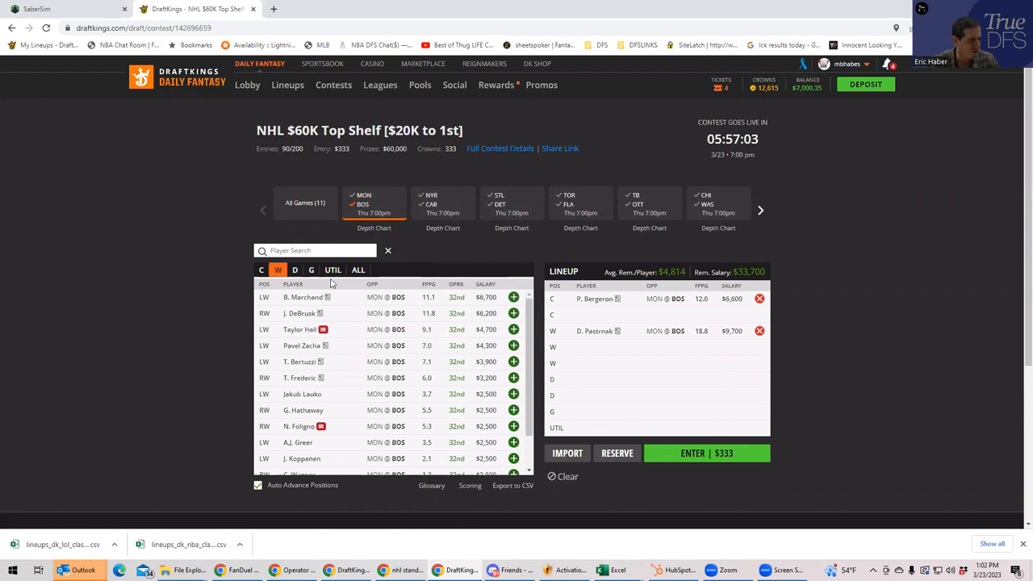
{"action": "left_click", "coordinate": [513, 313]}
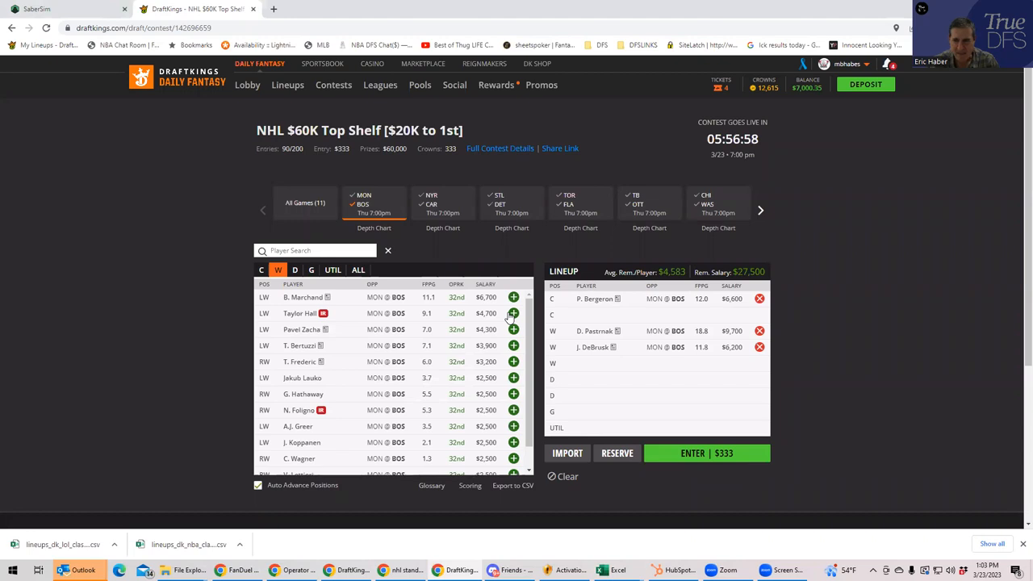
{"action": "left_click", "coordinate": [332, 270]}
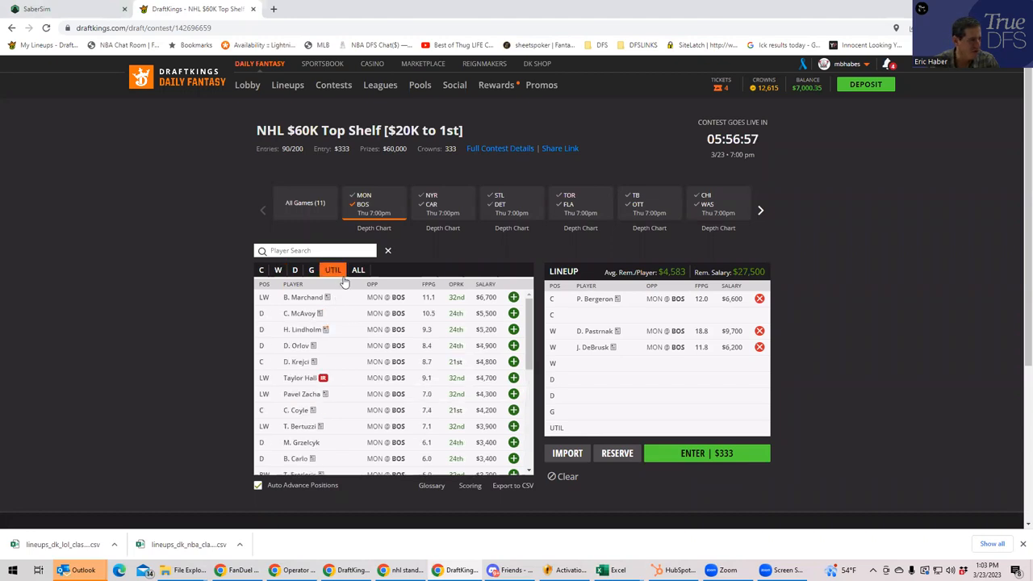
{"action": "mouse_move", "coordinate": [497, 299]}
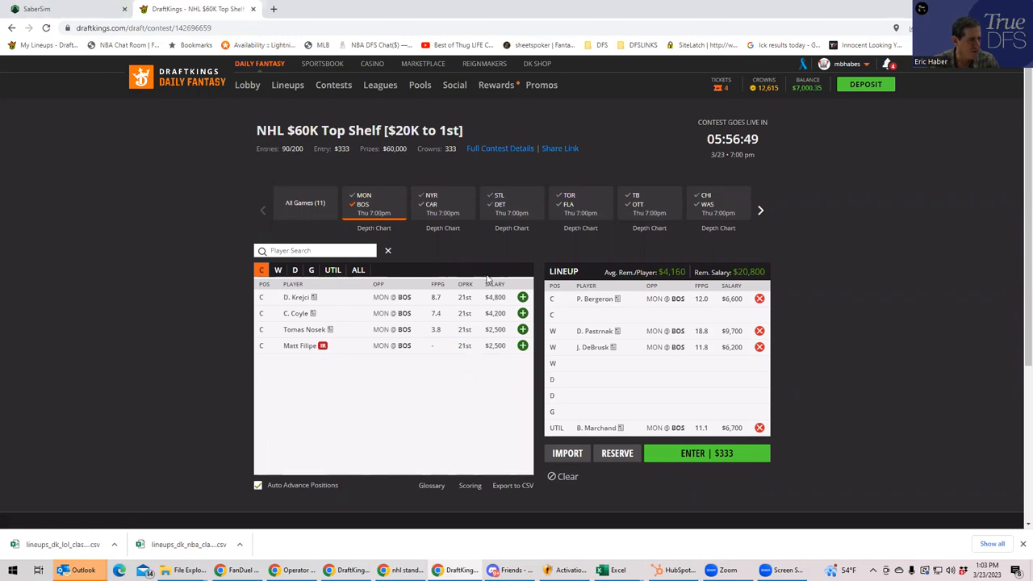
{"action": "mouse_move", "coordinate": [995, 371]}
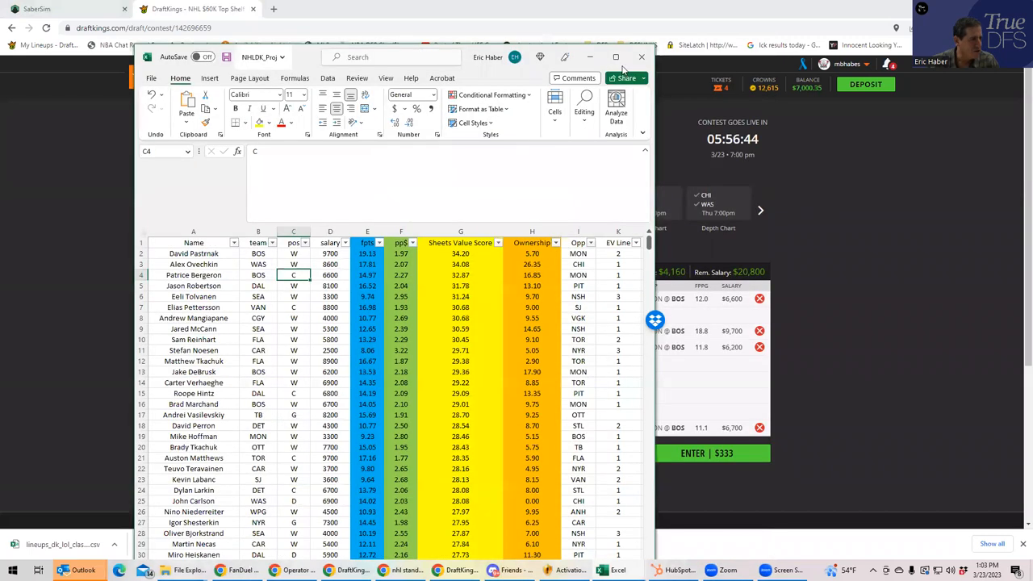
Check Anthony Beauvillier's position in the maximized projections sheet, then return to DraftKings
{"action": "left_click", "coordinate": [617, 56]}
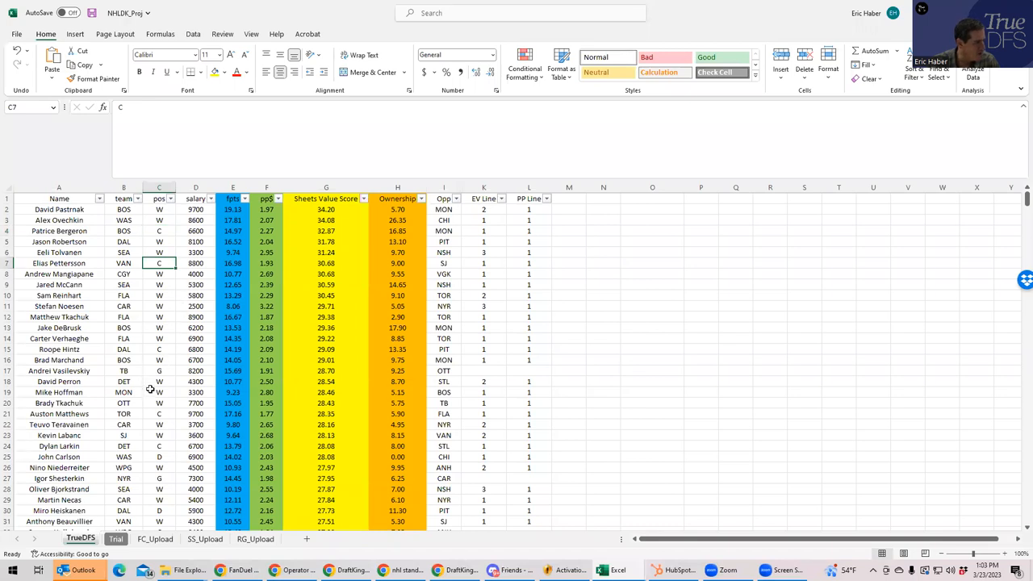
{"action": "scroll", "scroll_direction": "down", "scroll_amount": 3}
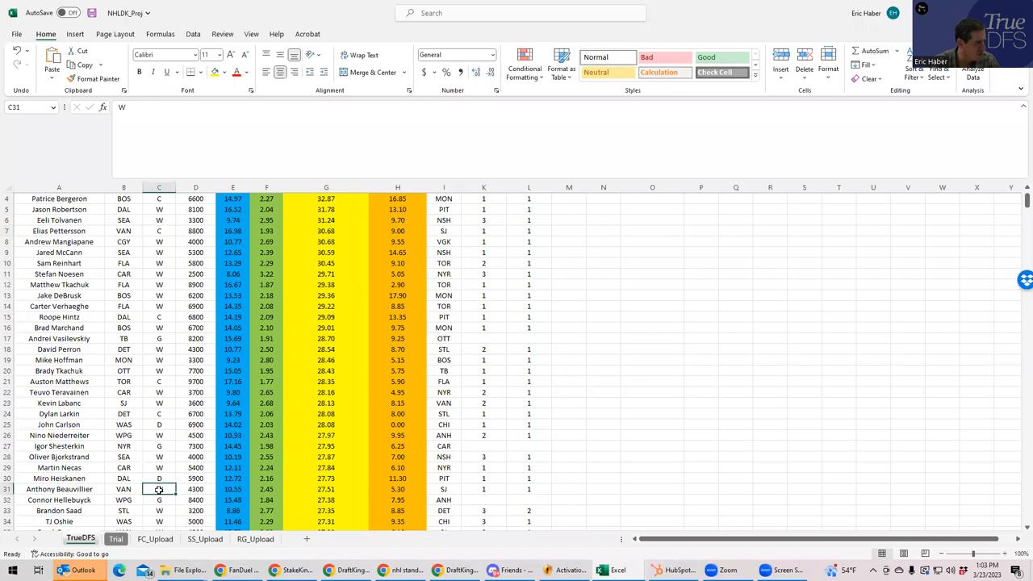
{"action": "scroll", "scroll_direction": "down", "scroll_amount": 3}
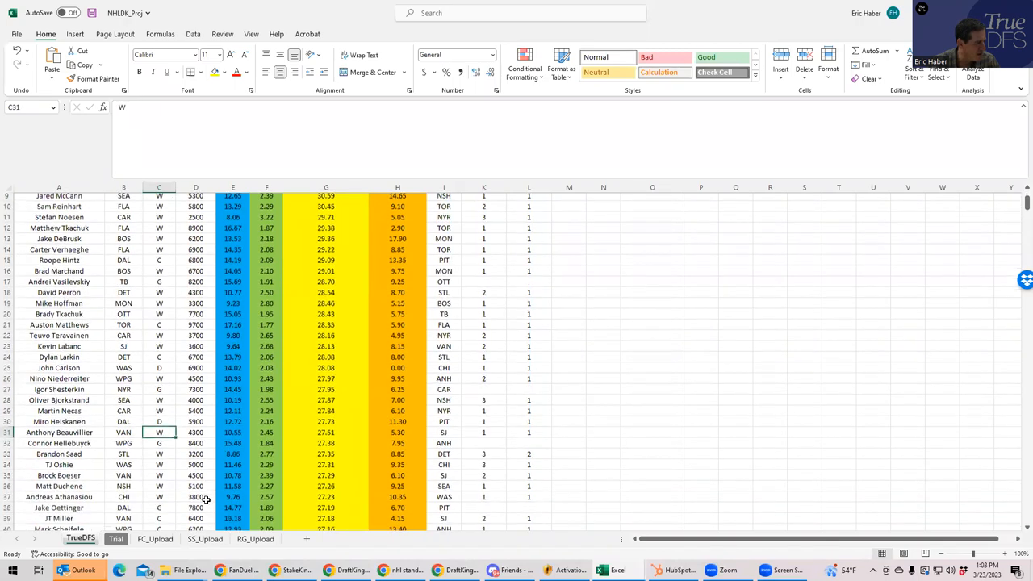
{"action": "scroll", "scroll_direction": "down", "scroll_amount": 3}
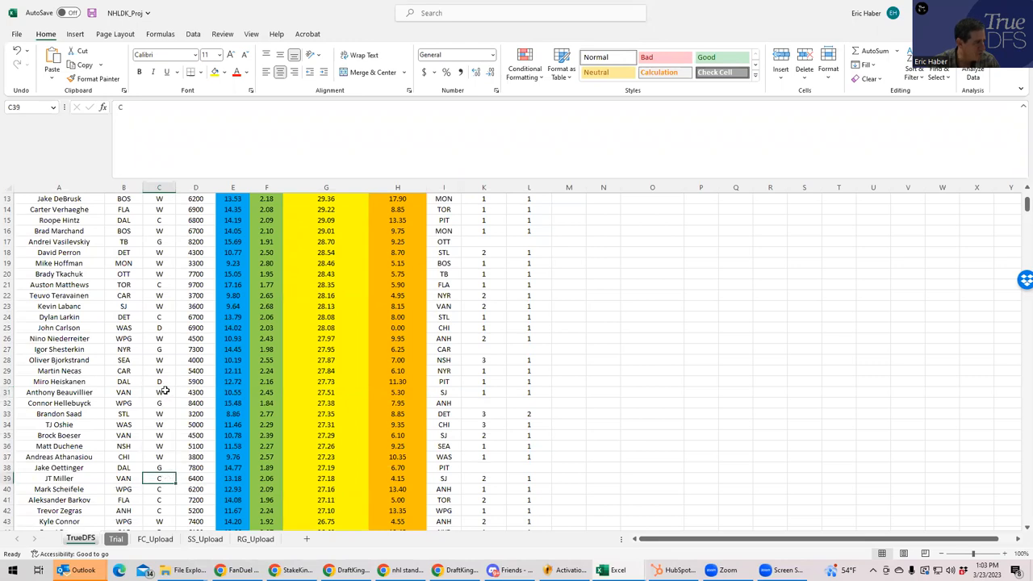
{"action": "left_click", "coordinate": [158, 392]}
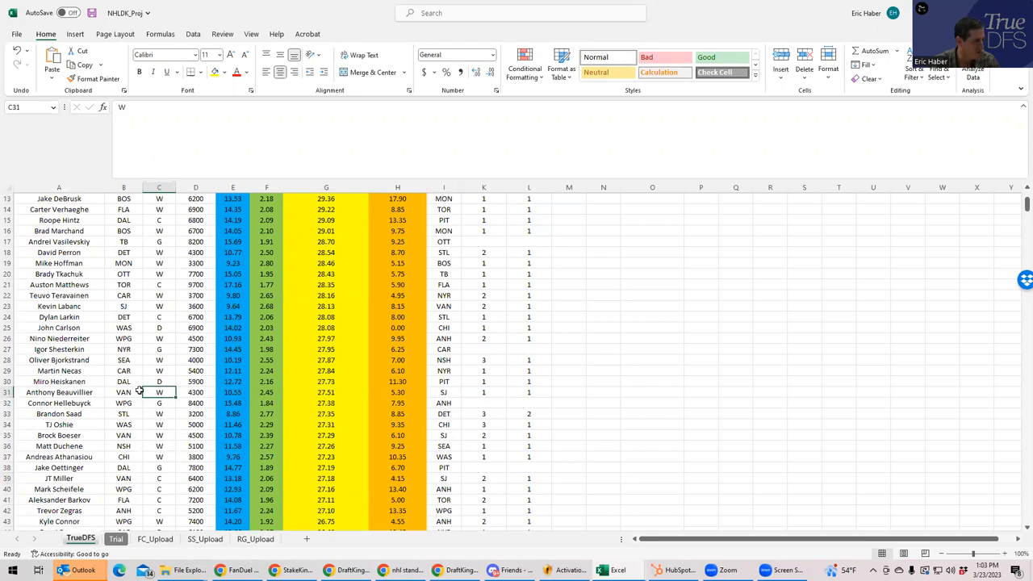
{"action": "mouse_move", "coordinate": [161, 492]}
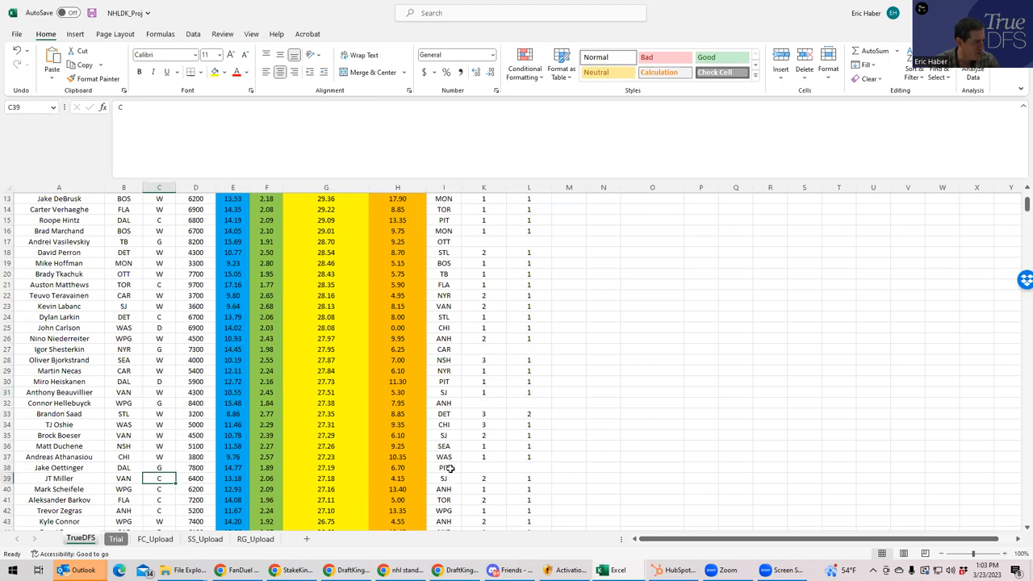
{"action": "left_click", "coordinate": [158, 392]}
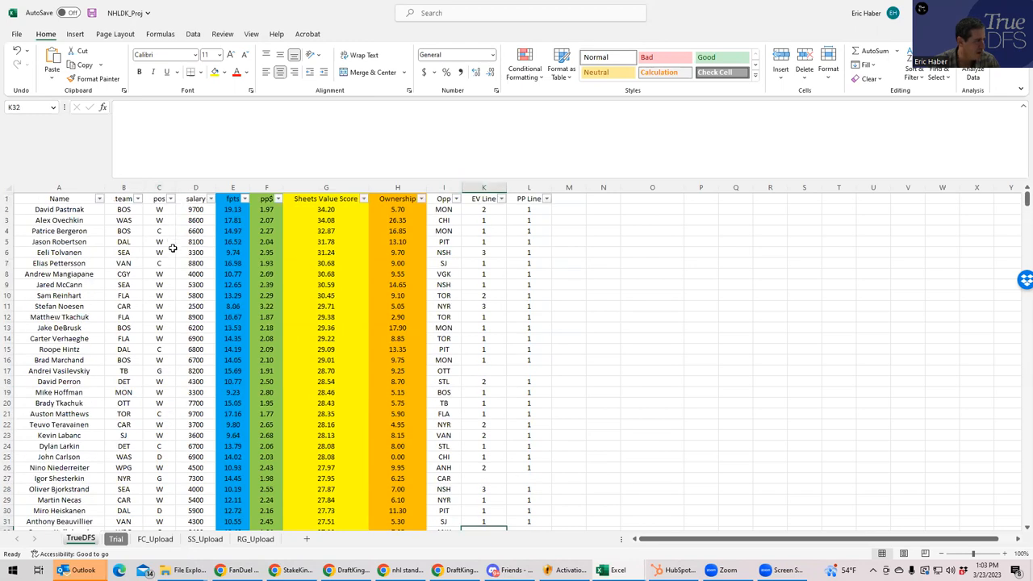
{"action": "left_click", "coordinate": [444, 263]}
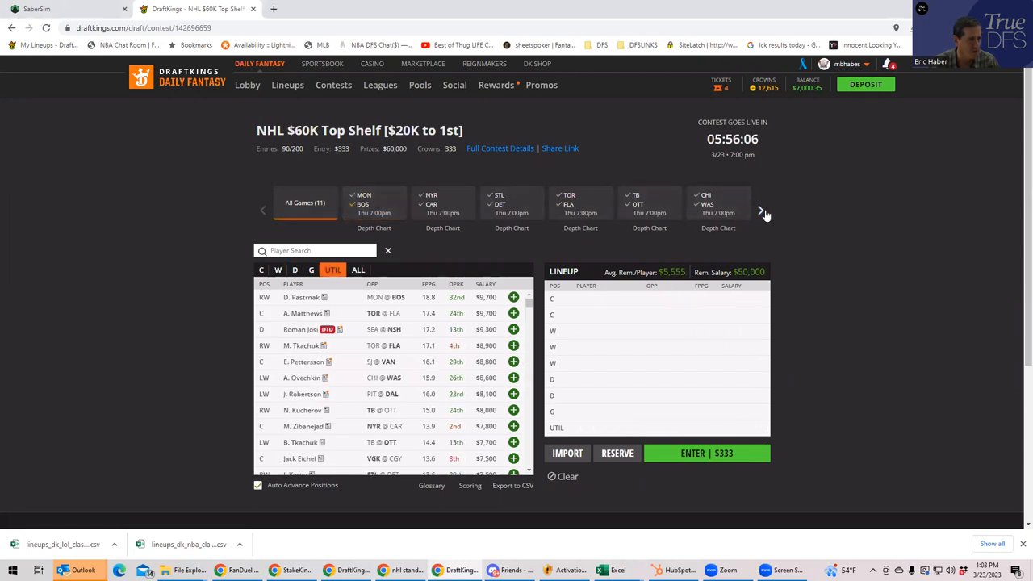
Add Vancouver's Pettersson and Miller at centre and Beauvillier at winger
{"action": "left_click", "coordinate": [763, 211]}
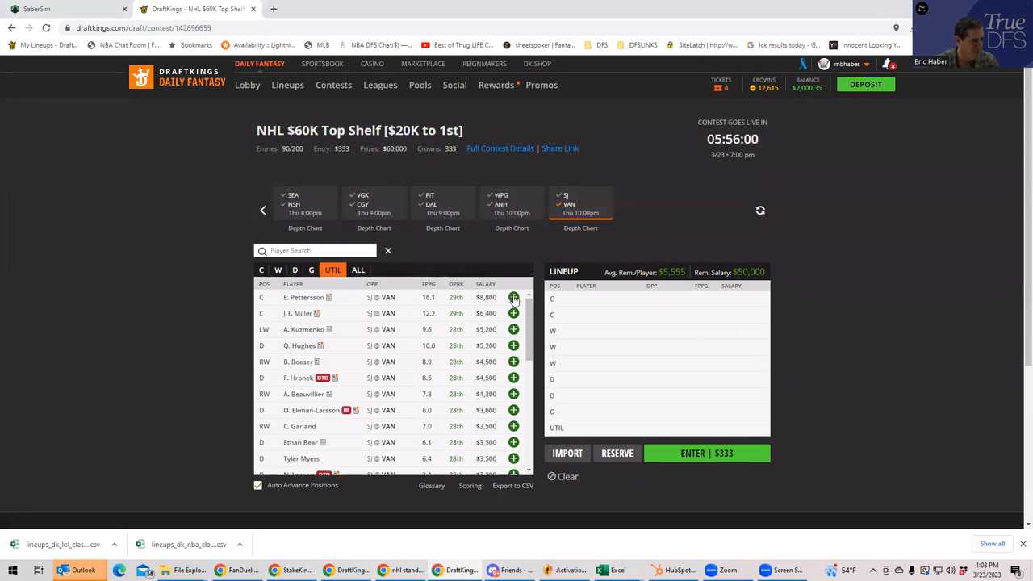
{"action": "left_click", "coordinate": [513, 313]}
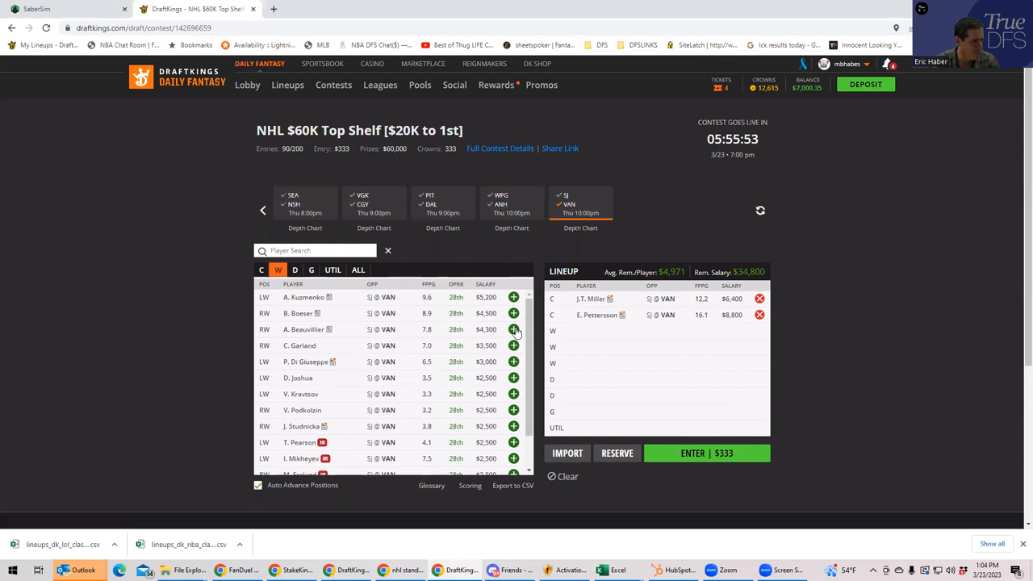
{"action": "left_click", "coordinate": [513, 329]}
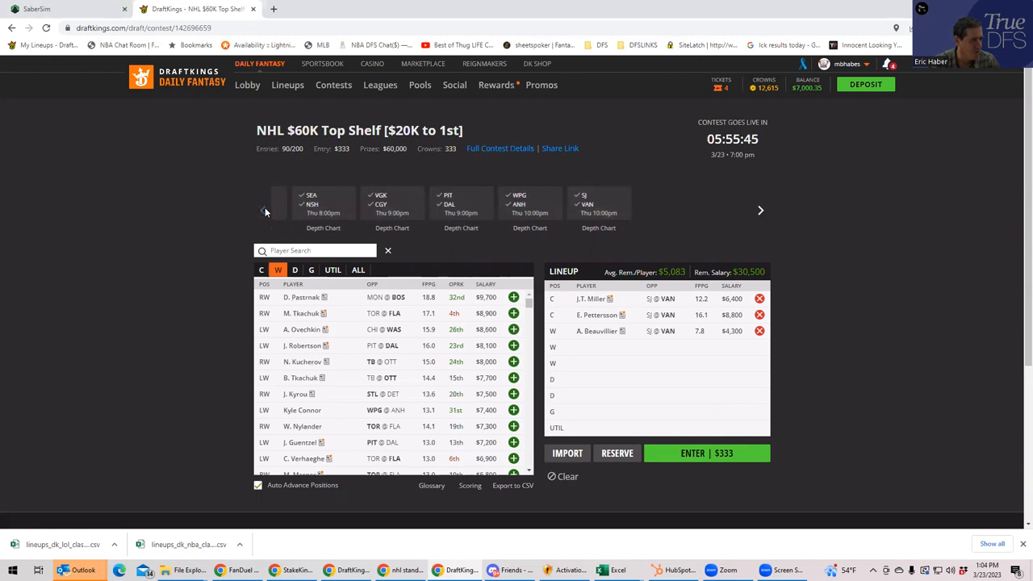
Add McCann and Bjorkstrand, removing the Florida picks, leaving $21,200 salary
{"action": "left_click", "coordinate": [264, 210]}
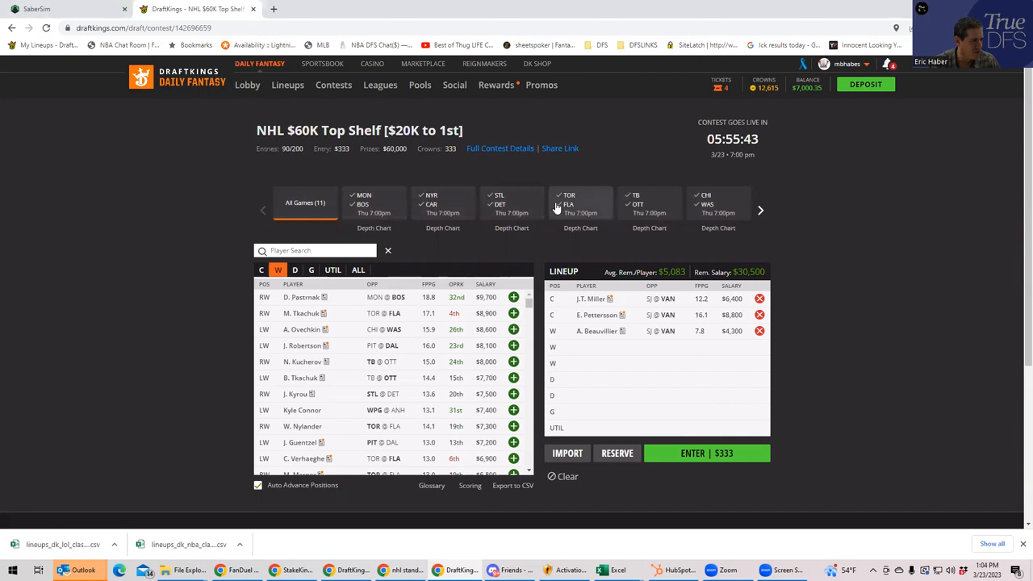
{"action": "left_click", "coordinate": [581, 203]}
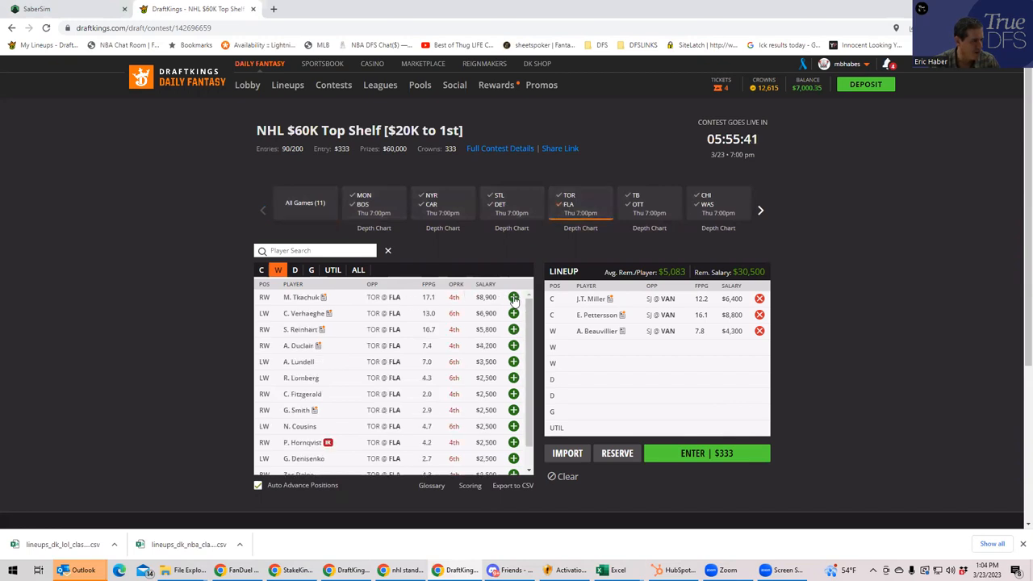
{"action": "left_click", "coordinate": [513, 297]}
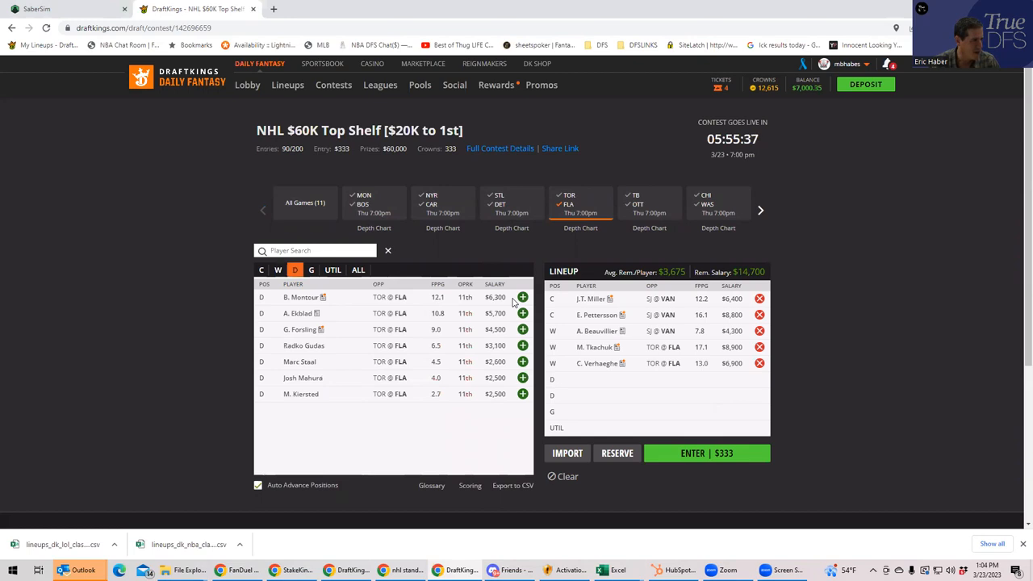
{"action": "left_click", "coordinate": [278, 269]}
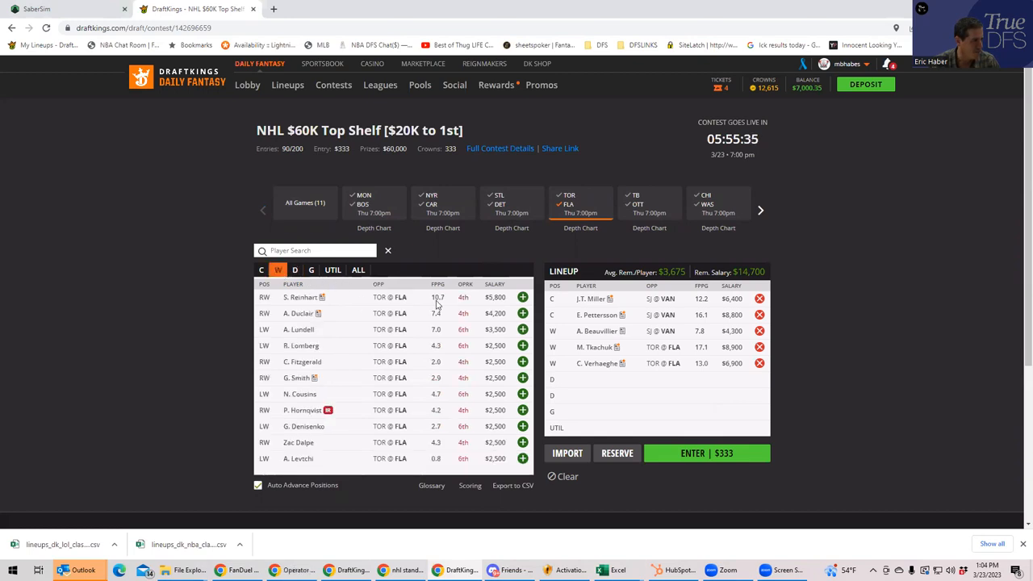
{"action": "left_click", "coordinate": [294, 270]}
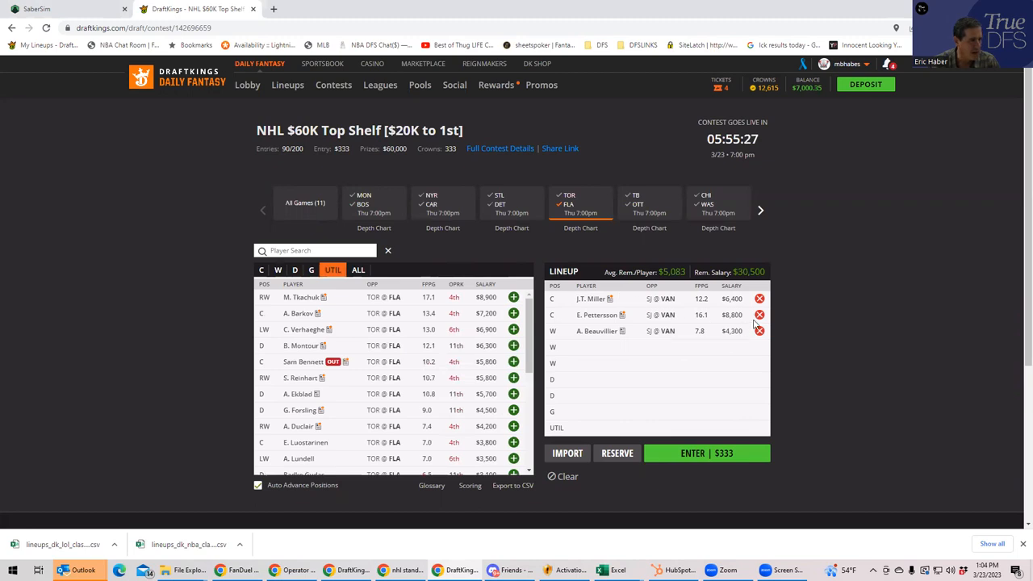
{"action": "mouse_move", "coordinate": [421, 207]}
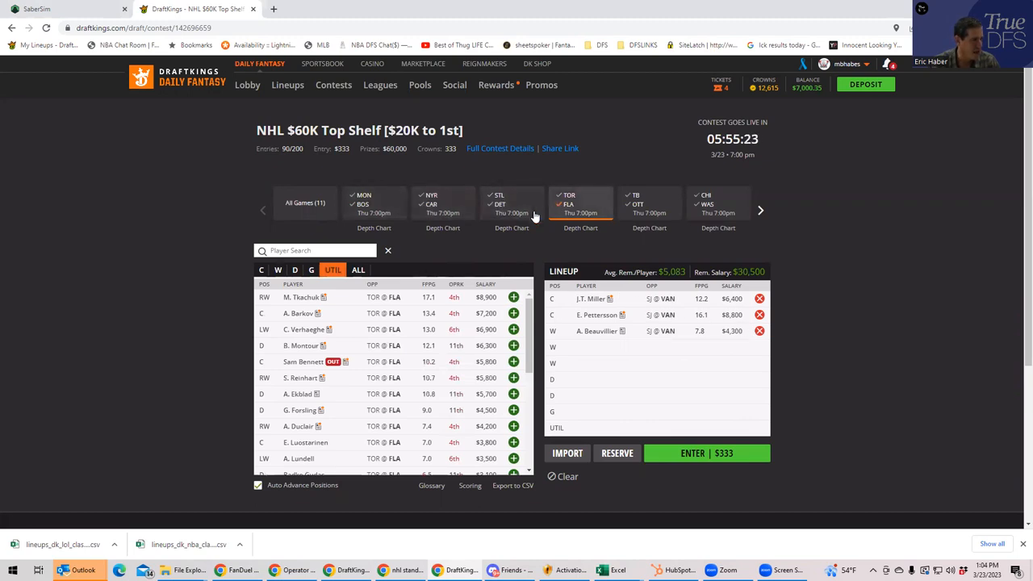
{"action": "left_click", "coordinate": [277, 270]}
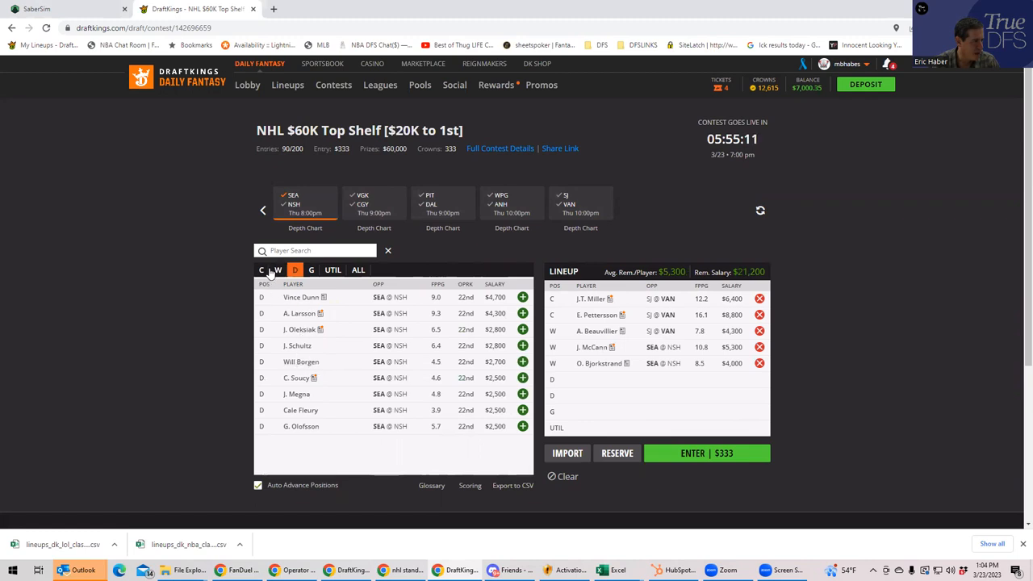
{"action": "left_click", "coordinate": [277, 269]}
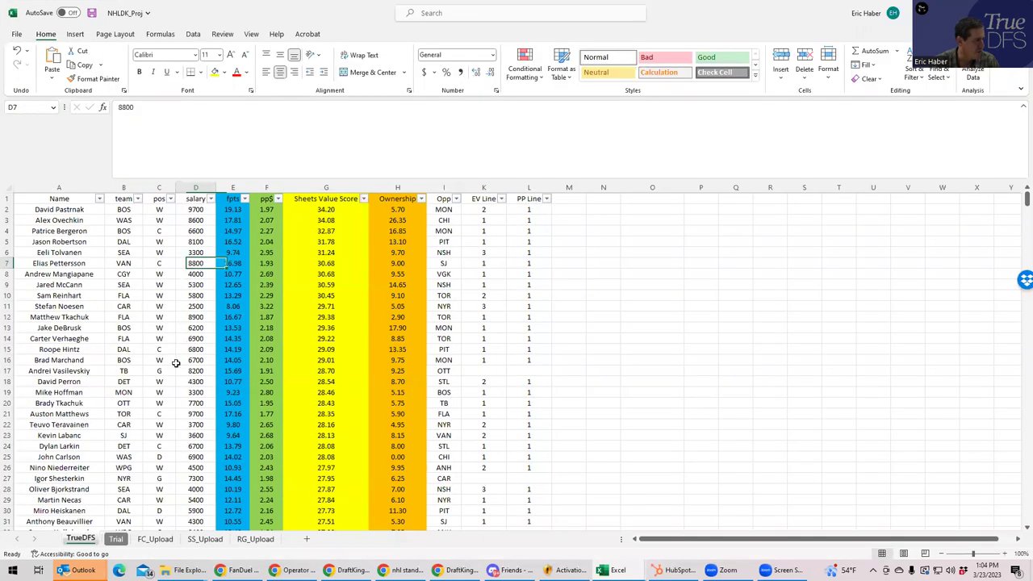
Add I. Shesterkin in goal and E. Tolvanen at utility to the DraftKings lineup
{"action": "left_click", "coordinate": [159, 370]}
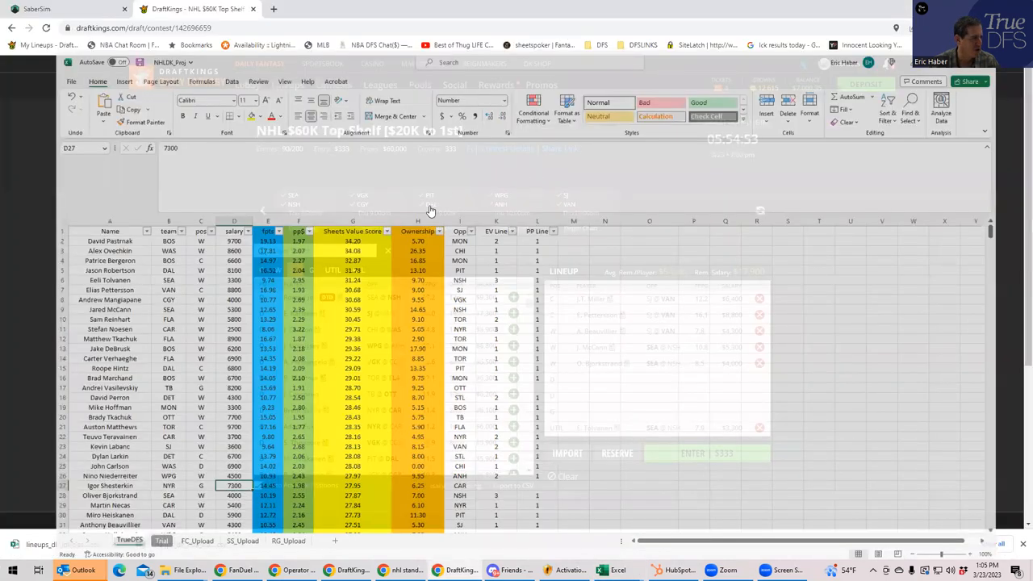
{"action": "left_click", "coordinate": [193, 10]}
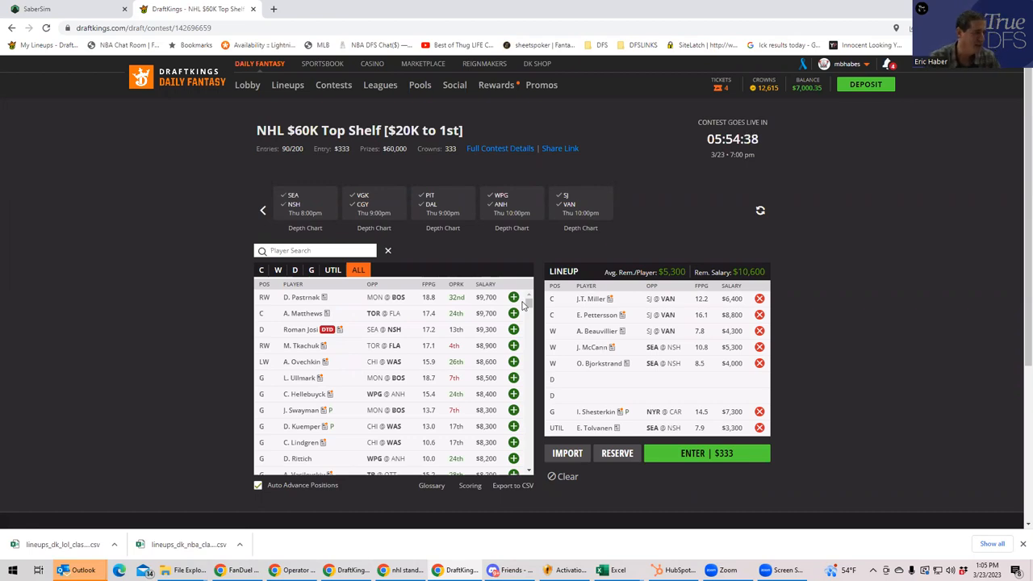
{"action": "mouse_move", "coordinate": [315, 226]}
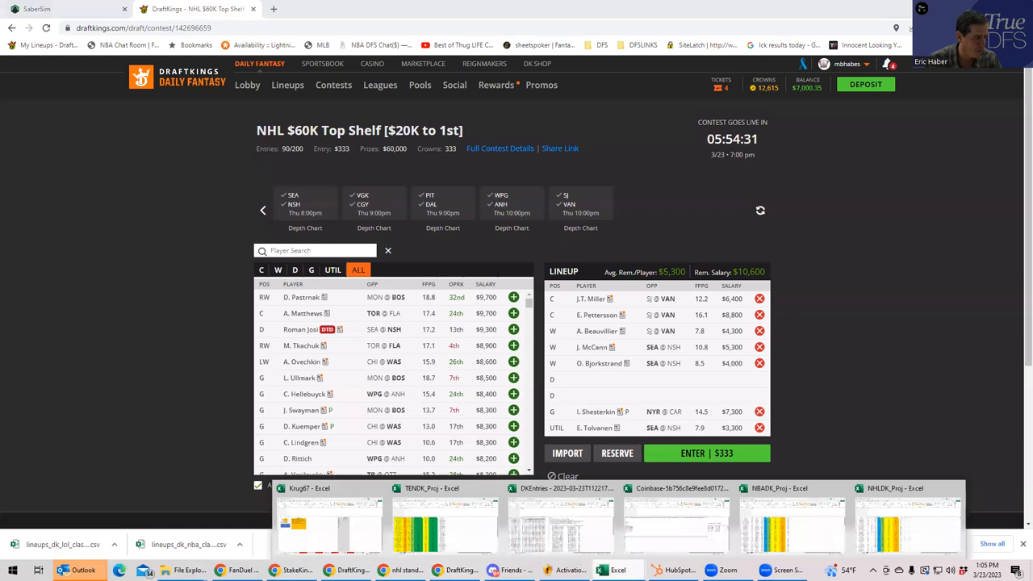
{"action": "left_click", "coordinate": [913, 501]}
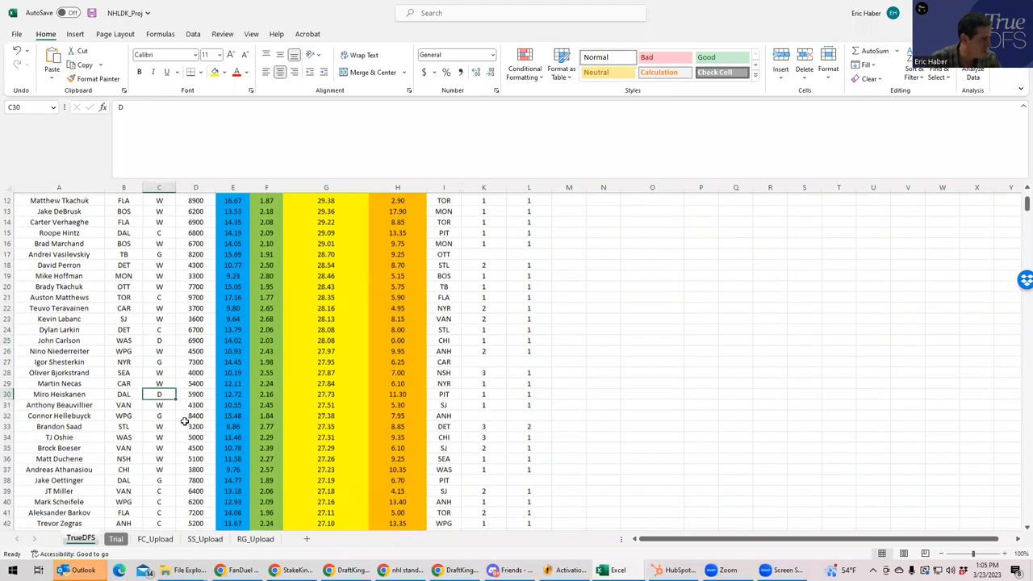
{"action": "scroll", "scroll_direction": "down", "scroll_amount": 3}
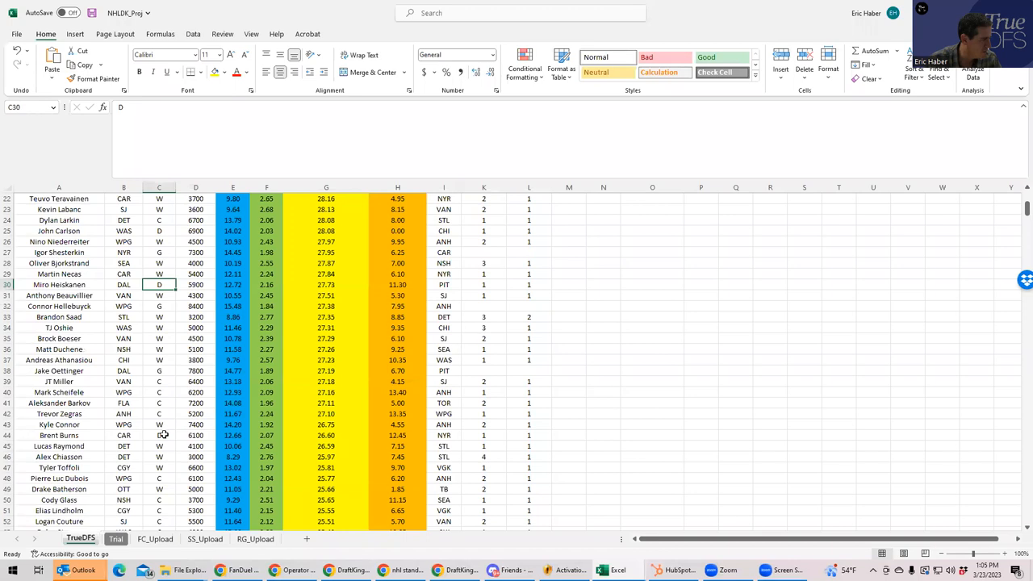
{"action": "scroll", "scroll_direction": "down", "scroll_amount": 3}
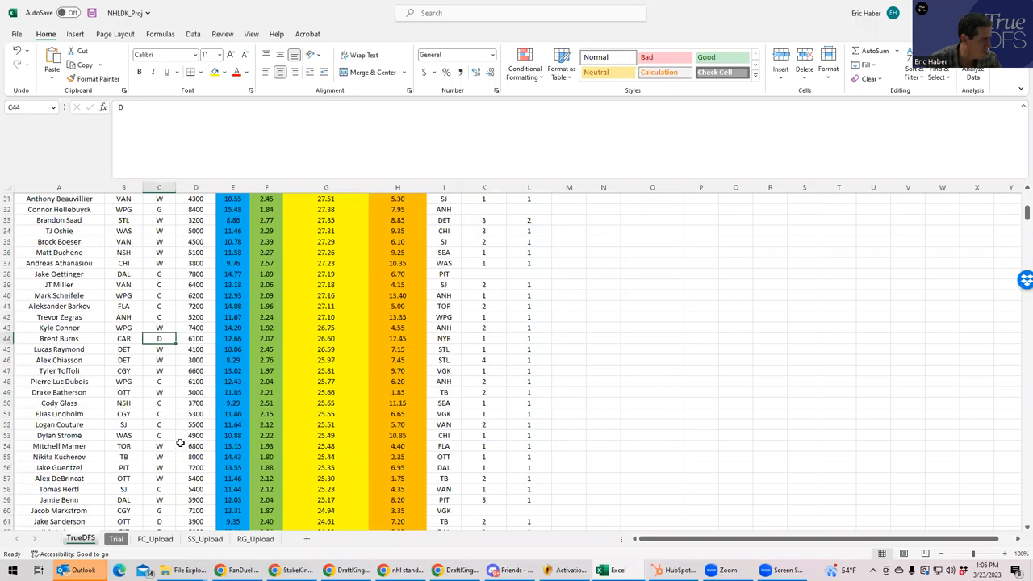
{"action": "scroll", "scroll_direction": "down", "scroll_amount": 3}
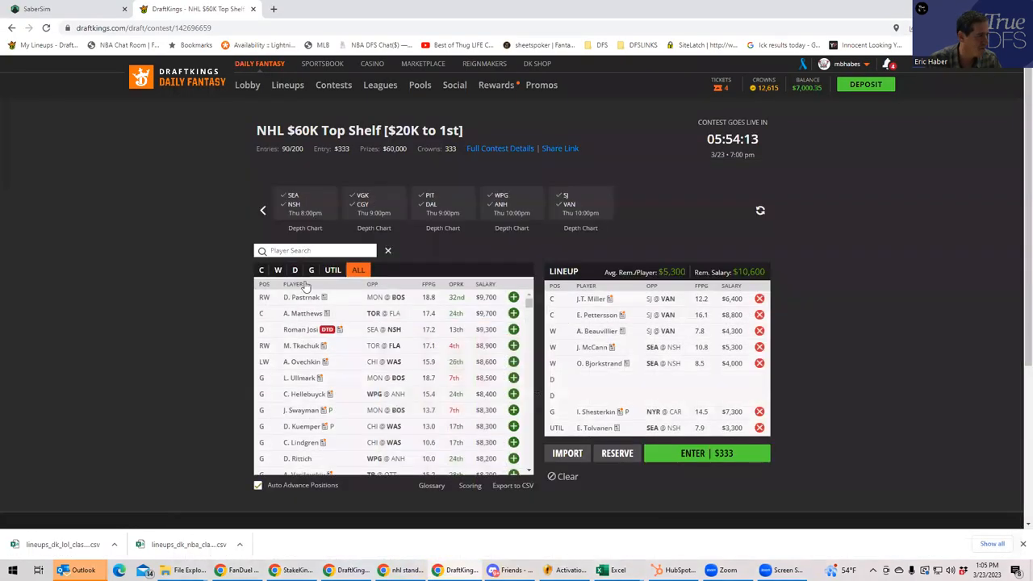
Filter to defencemen, search "hug" and add Q. Hughes to a defence slot
{"action": "left_click", "coordinate": [294, 269]}
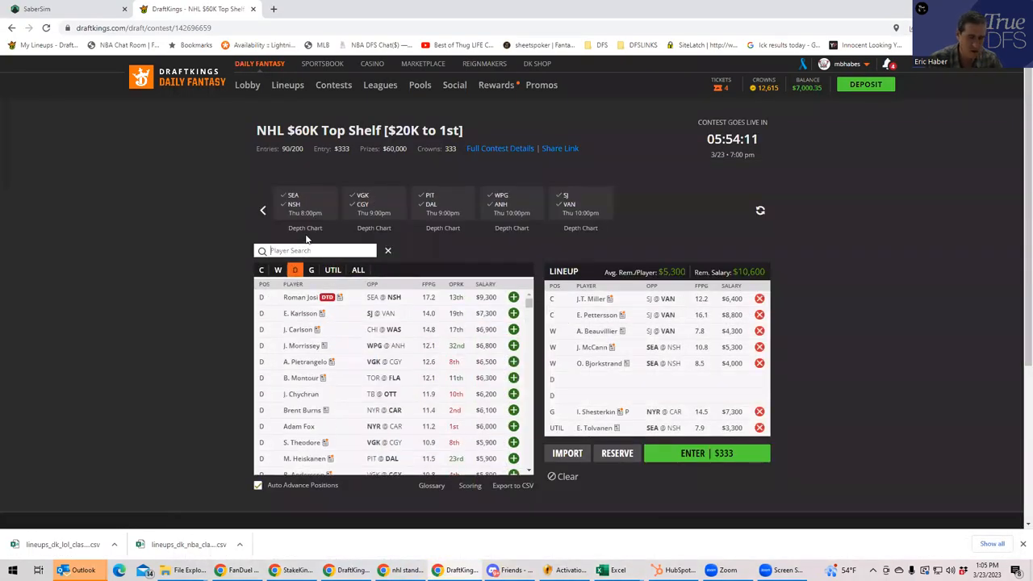
{"action": "type", "text": "hug"}
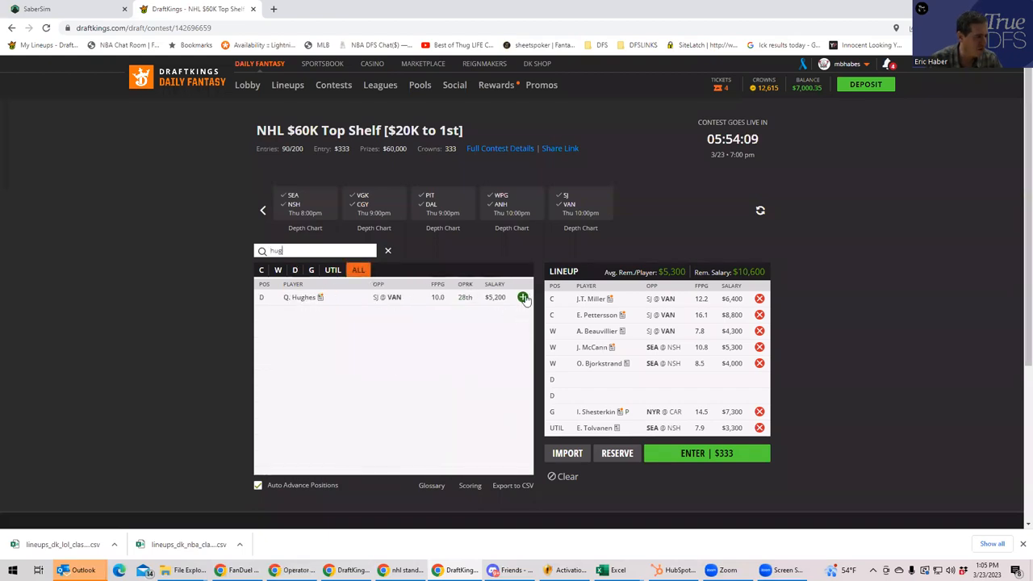
{"action": "left_click", "coordinate": [523, 296]}
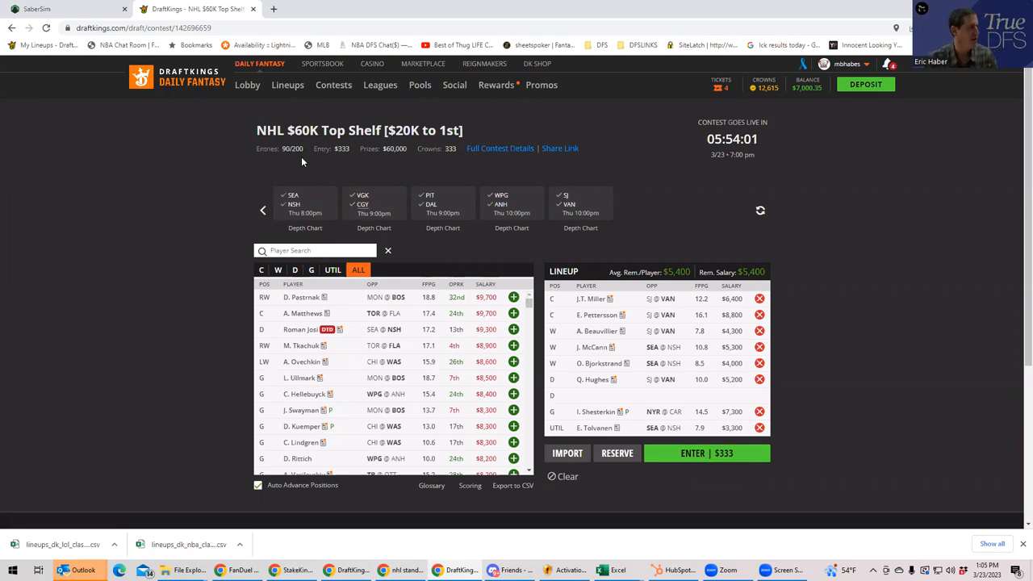
{"action": "mouse_move", "coordinate": [409, 264]}
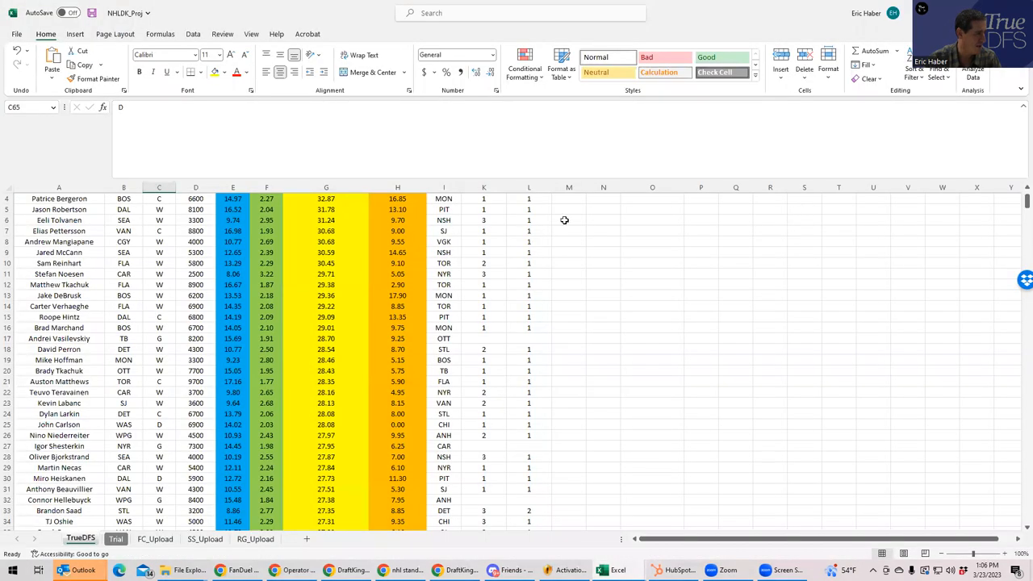
Sort the pos column A to Z and compare defencemen salaries such as Miro Heiskanen's
{"action": "left_click", "coordinate": [171, 198]}
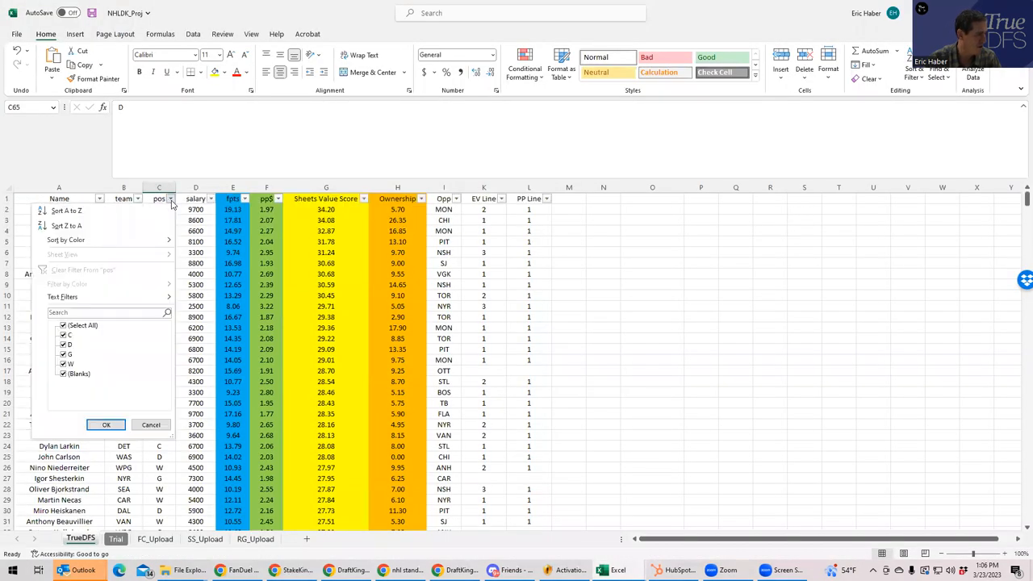
{"action": "left_click", "coordinate": [107, 424]}
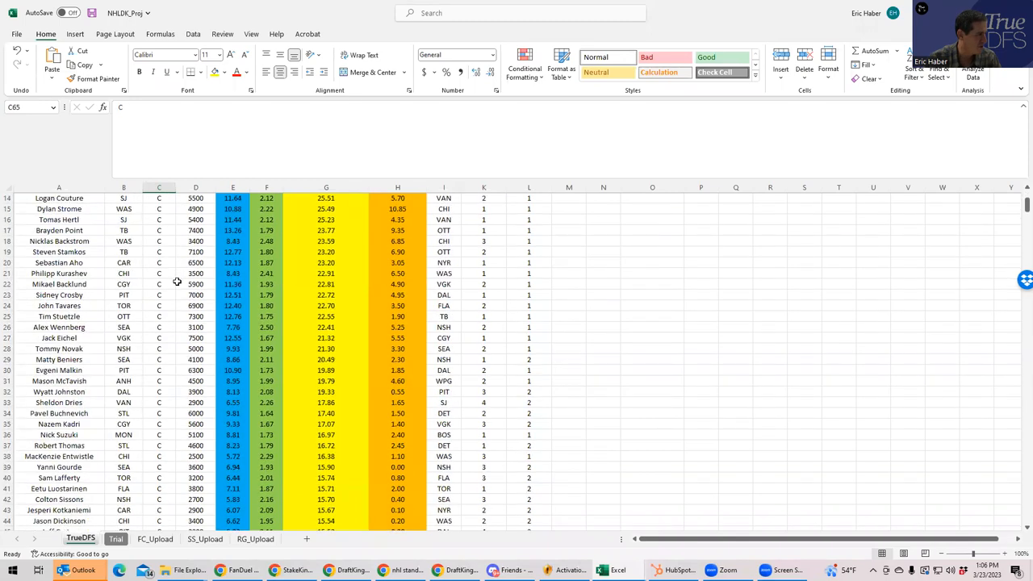
{"action": "scroll", "scroll_direction": "down", "scroll_amount": 3}
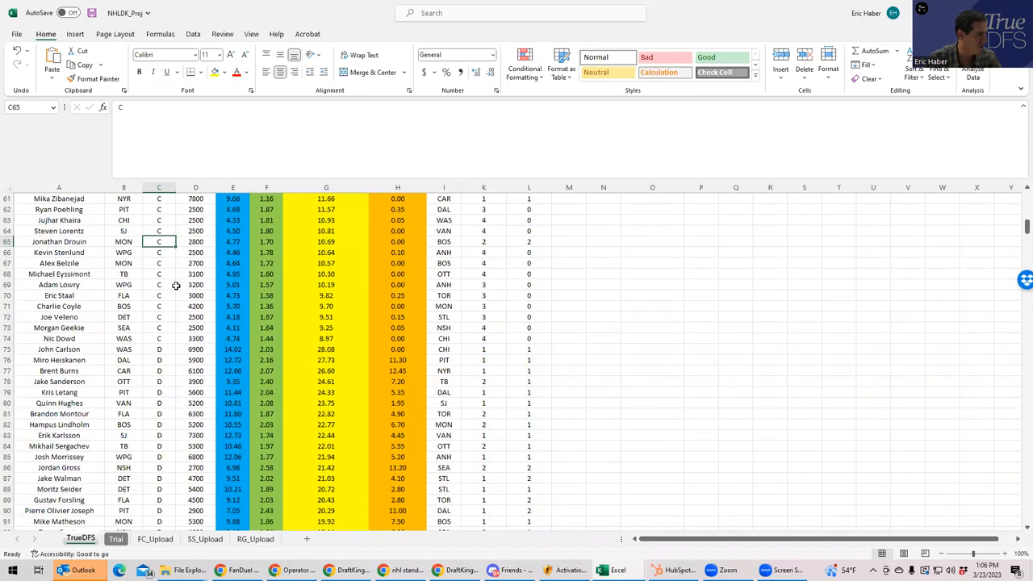
{"action": "left_click", "coordinate": [195, 360]}
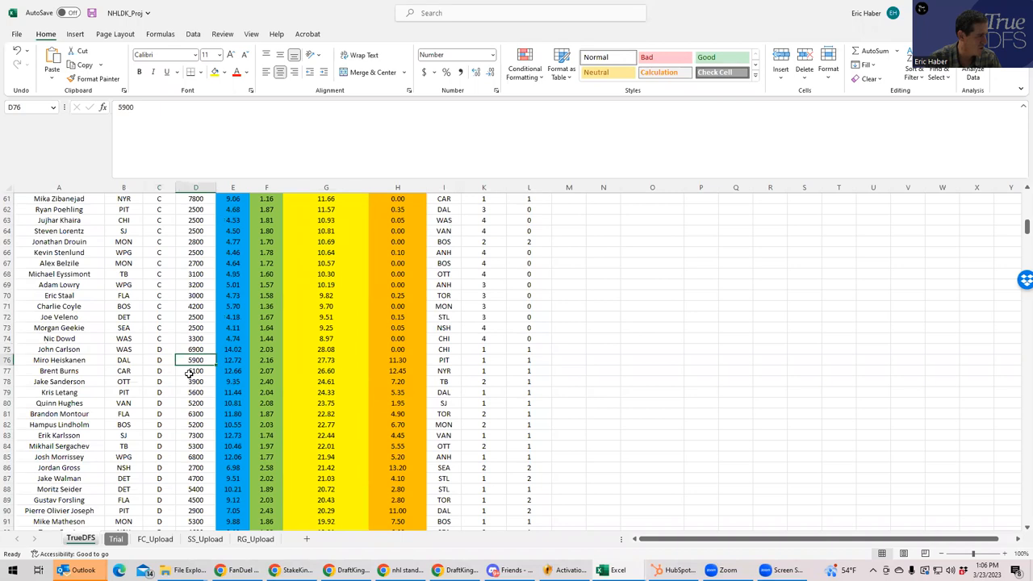
{"action": "left_click", "coordinate": [195, 392]}
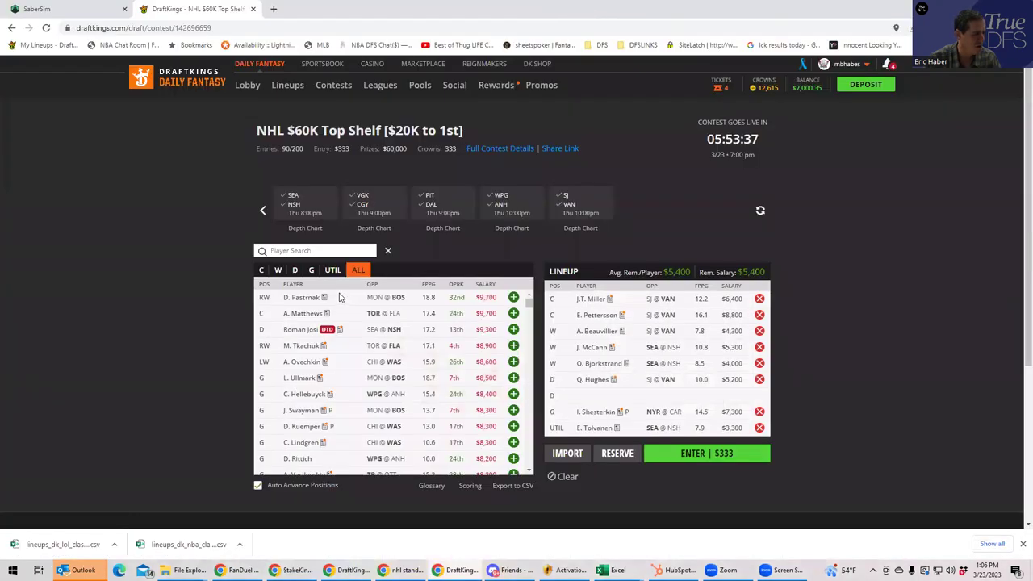
Filter to defencemen, search "ser", add M. Sergachev and submit the completed lineup
{"action": "left_click", "coordinate": [294, 270]}
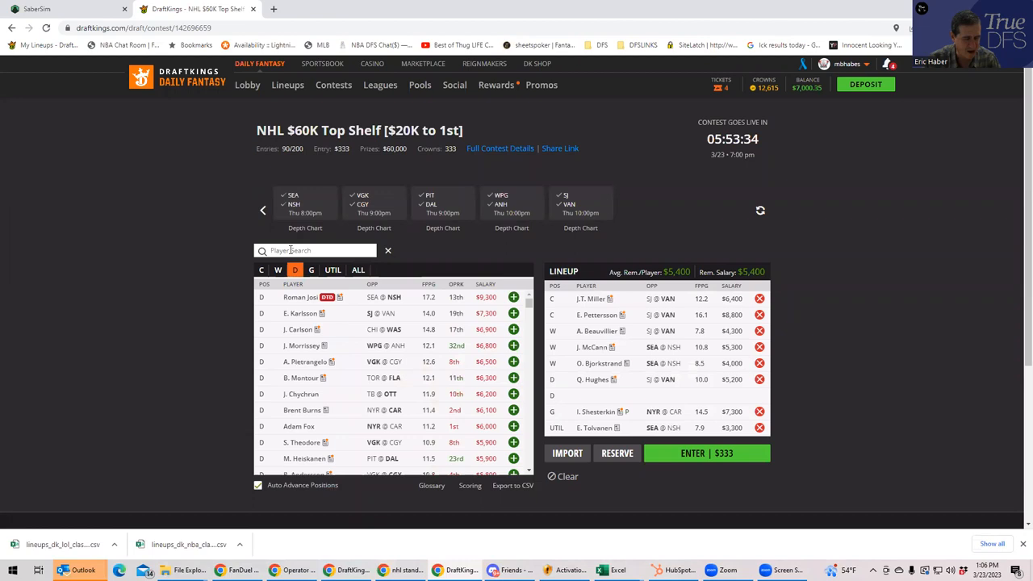
{"action": "type", "text": "ser"}
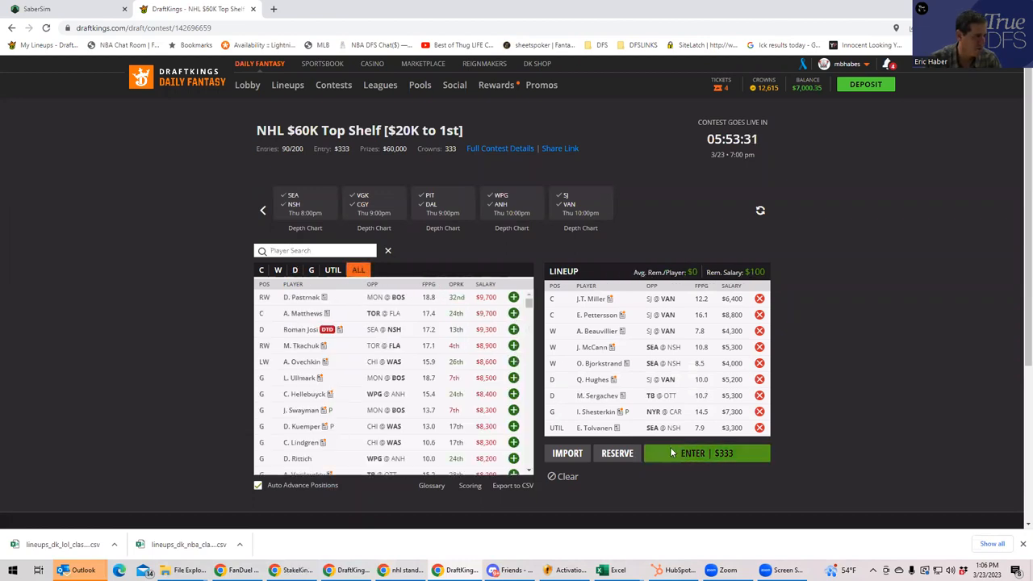
{"action": "left_click", "coordinate": [707, 452]}
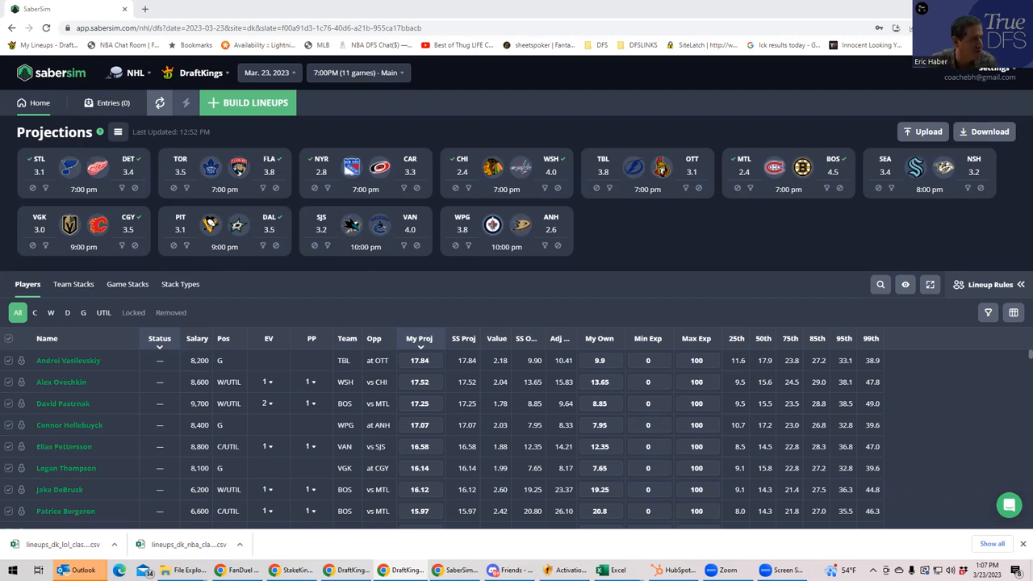
{"action": "mouse_move", "coordinate": [426, 100]}
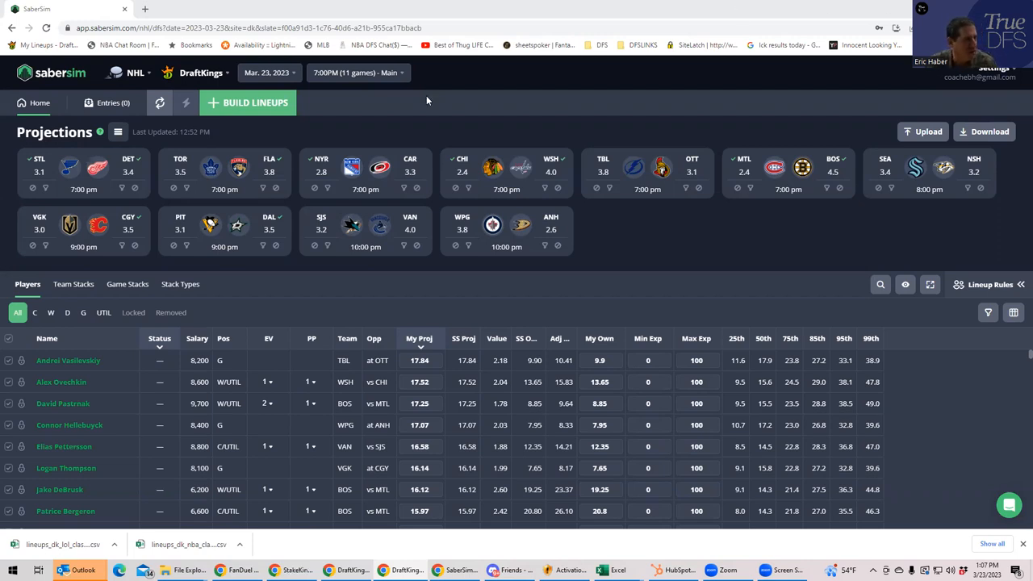
{"action": "mouse_move", "coordinate": [836, 135]}
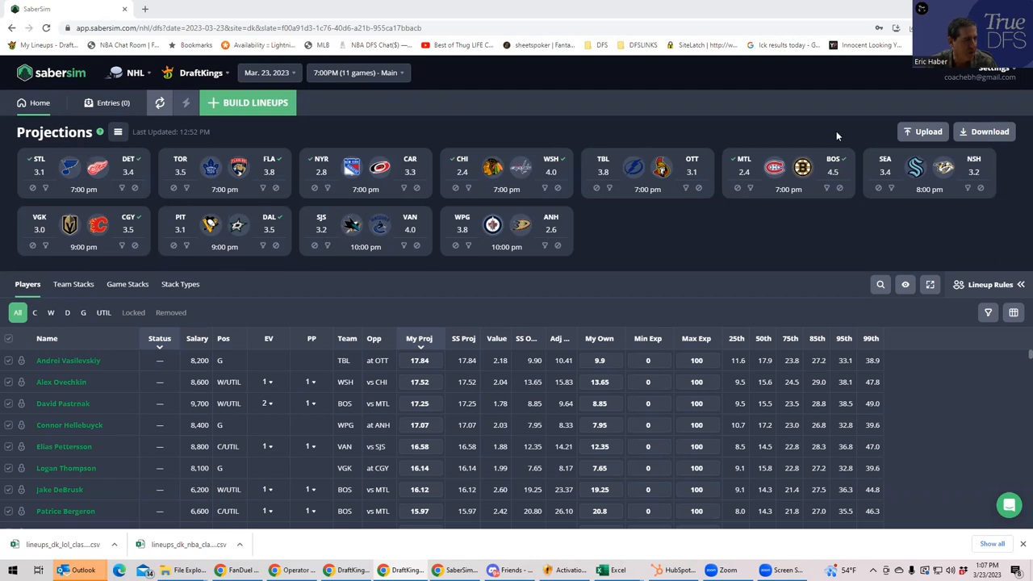
Upload a projections CSV, choosing the NHLDK_Sim file from the KnugNHL folder
{"action": "left_click", "coordinate": [922, 131]}
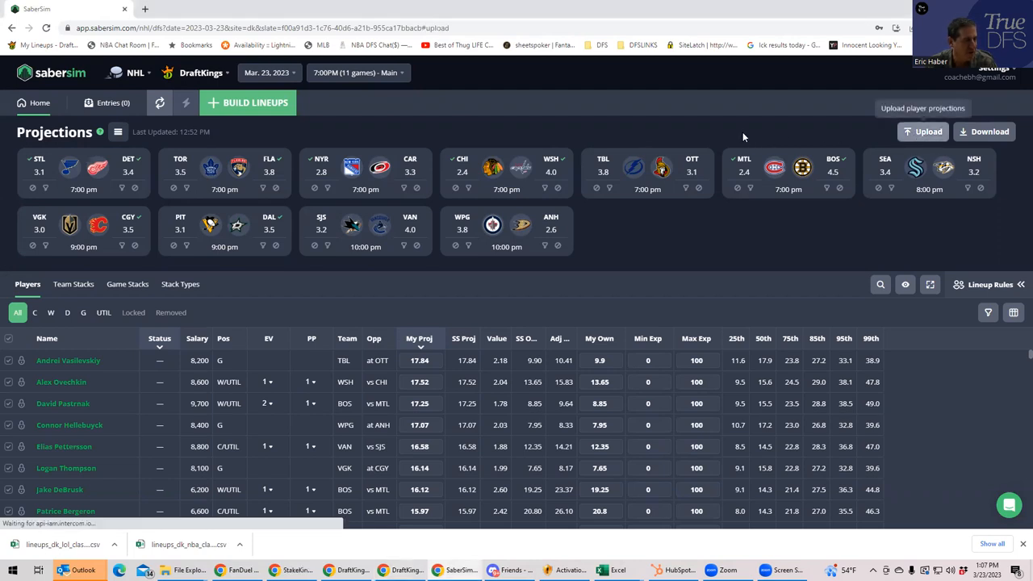
{"action": "left_click", "coordinate": [921, 132]}
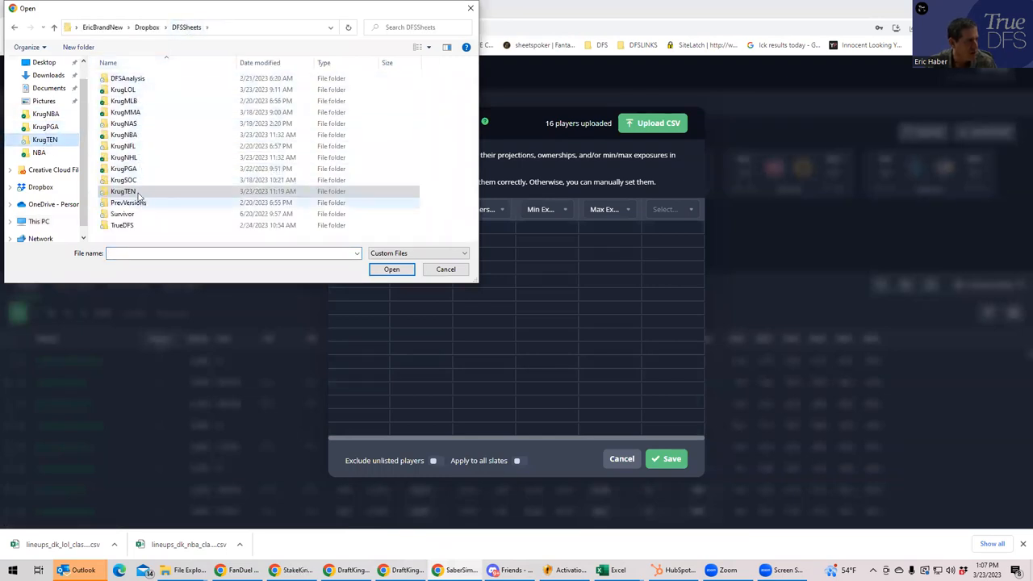
{"action": "left_click", "coordinate": [123, 158]}
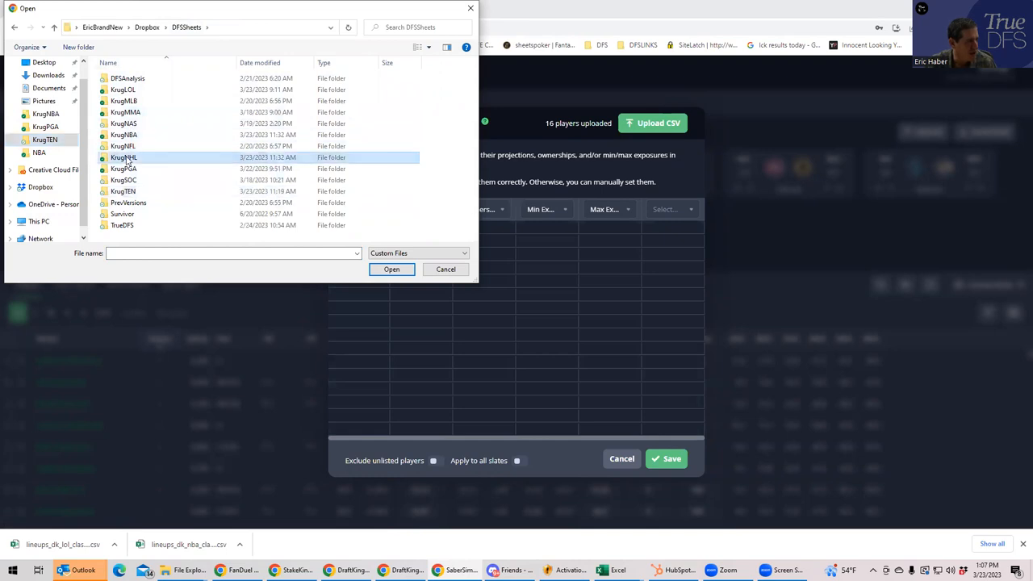
{"action": "double_click", "coordinate": [123, 158]}
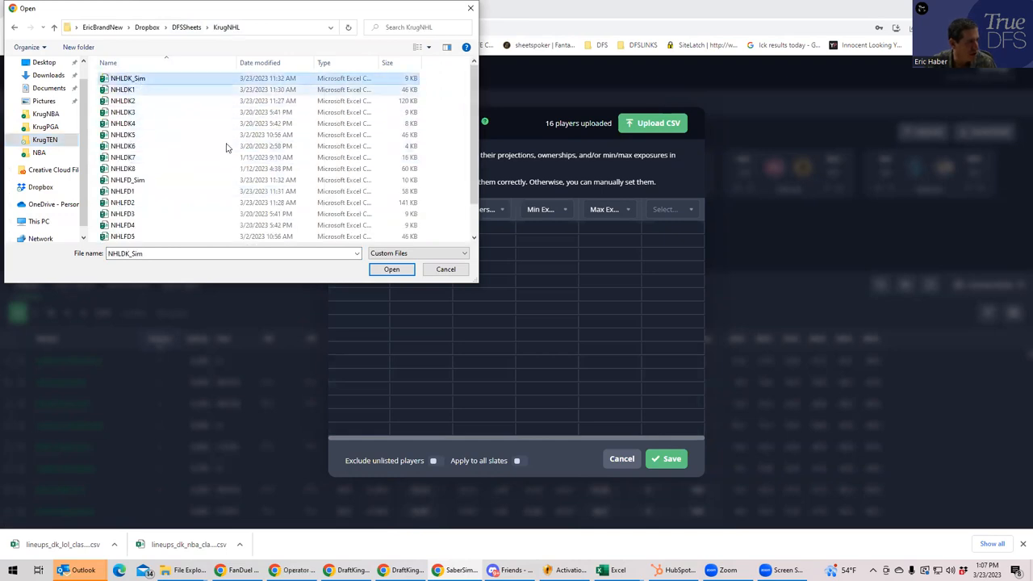
{"action": "left_click", "coordinate": [391, 268]}
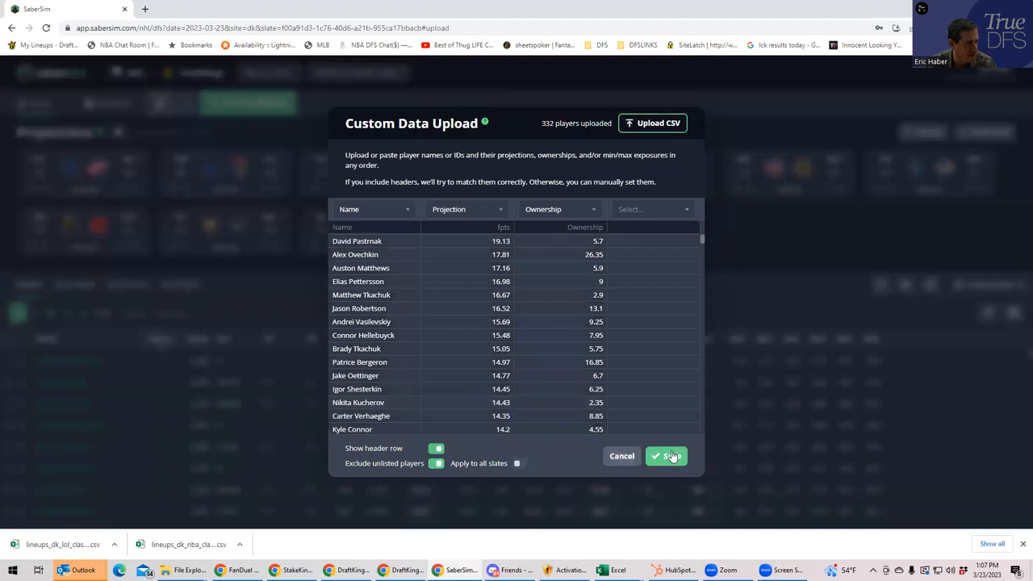
Save the uploaded projections and ownership, excluding the one out player
{"action": "left_click", "coordinate": [664, 455]}
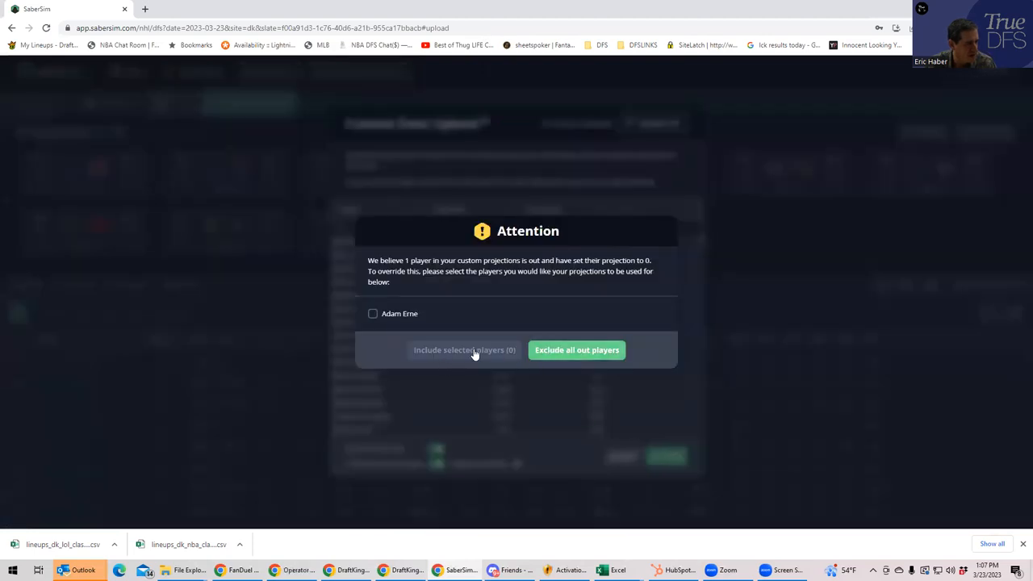
{"action": "left_click", "coordinate": [576, 349]}
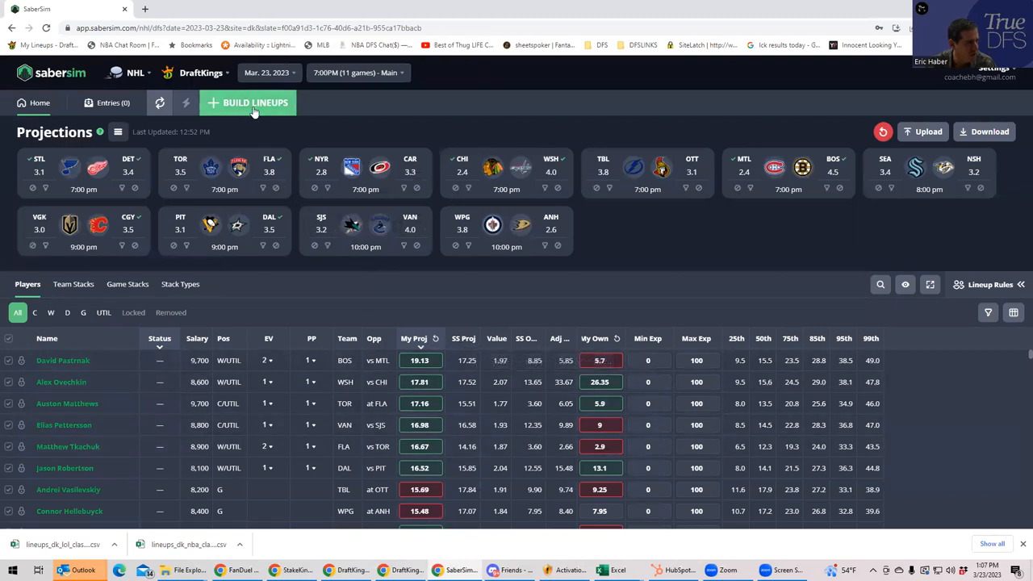
Start a new GPP build of 40 lineups for the 20-max contest
{"action": "left_click", "coordinate": [249, 103]}
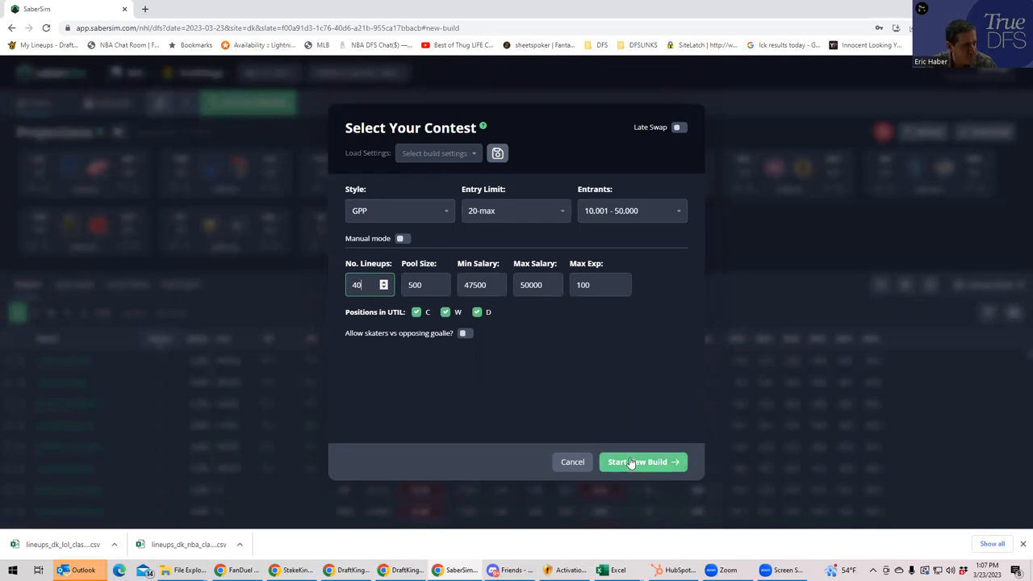
{"action": "left_click", "coordinate": [642, 461]}
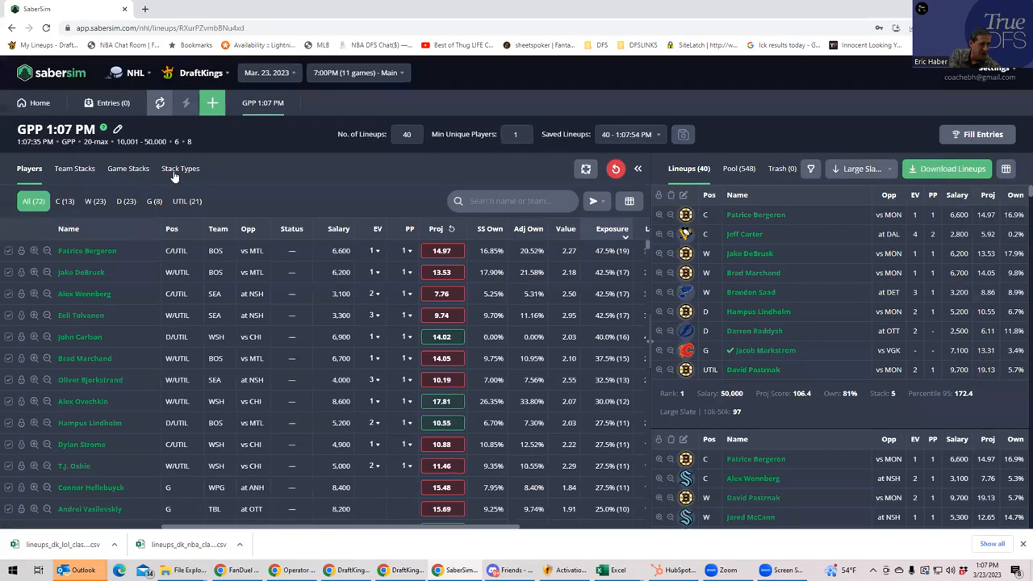
Review stack type exposures and regenerate the 40 lineups
{"action": "left_click", "coordinate": [180, 167]}
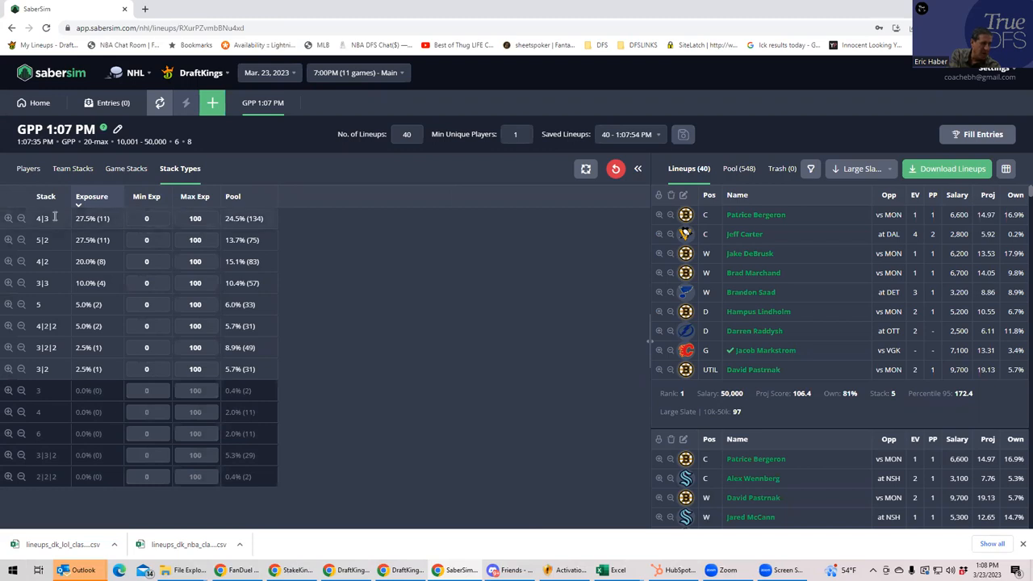
{"action": "mouse_move", "coordinate": [193, 261]}
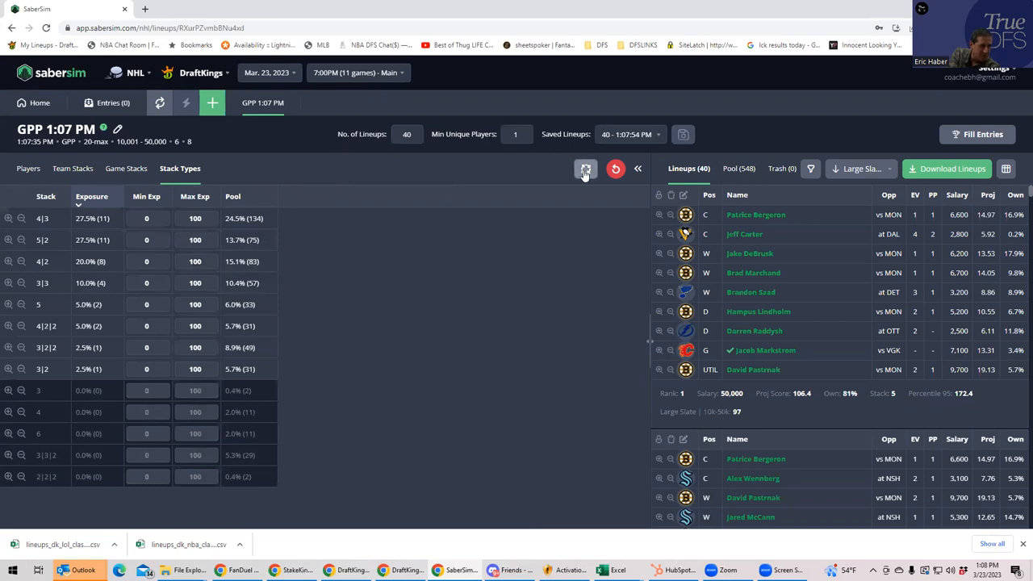
{"action": "left_click", "coordinate": [584, 169]}
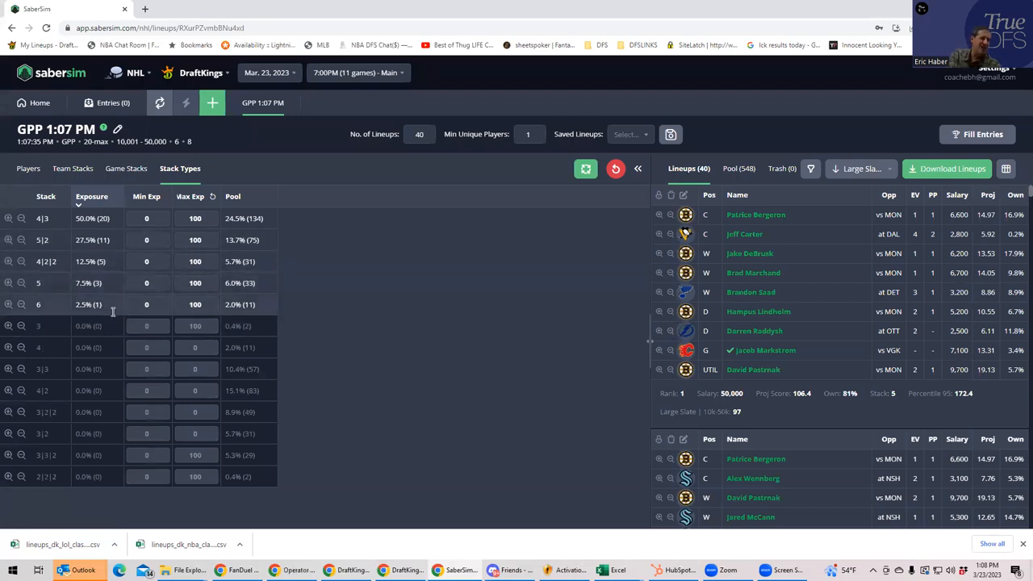
{"action": "mouse_move", "coordinate": [518, 181]}
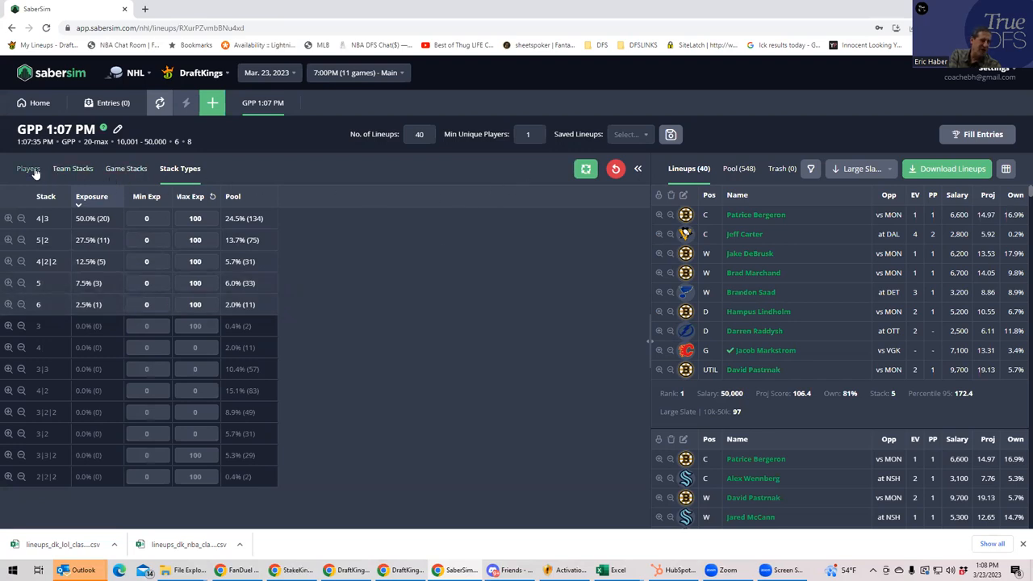
Review team stack exposures under the 5-, 4-, 3-stack and All filters
{"action": "left_click", "coordinate": [74, 167]}
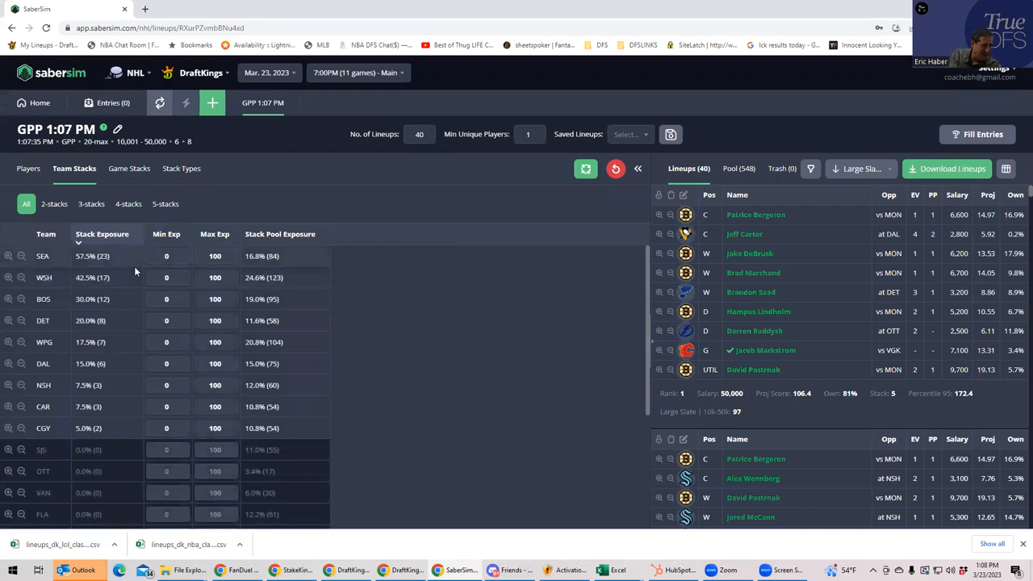
{"action": "left_click", "coordinate": [164, 203]}
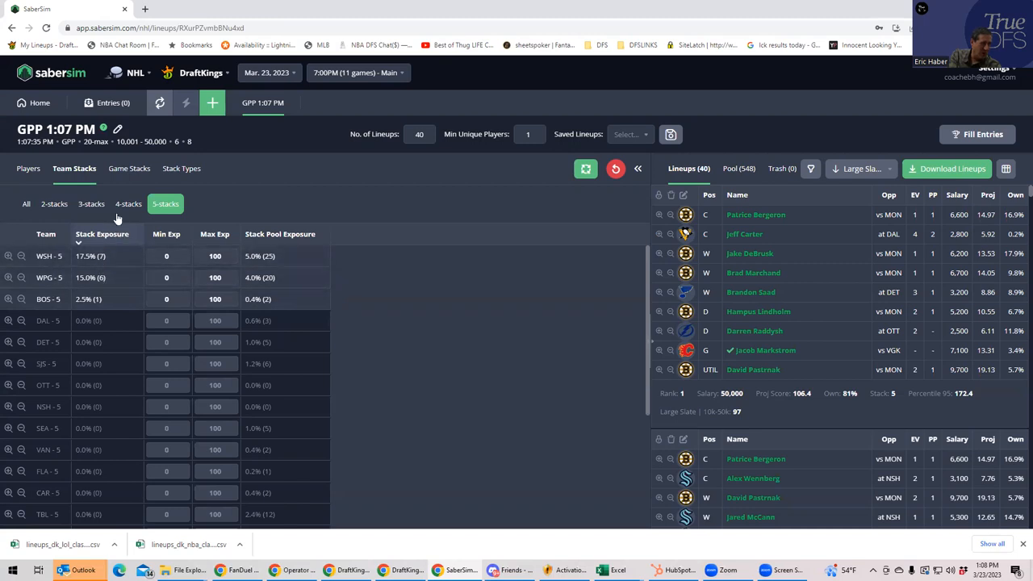
{"action": "left_click", "coordinate": [127, 203]}
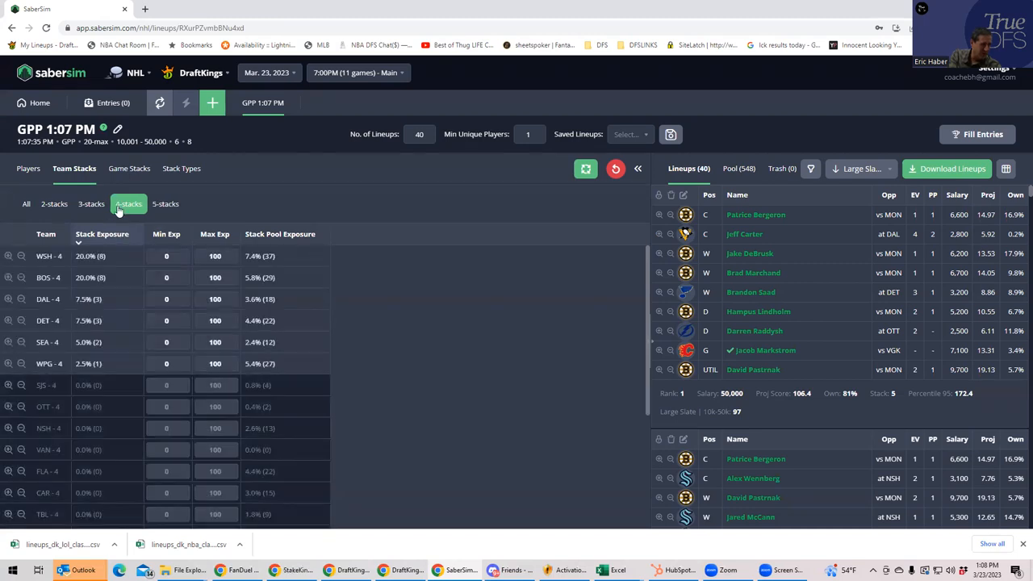
{"action": "left_click", "coordinate": [91, 203]}
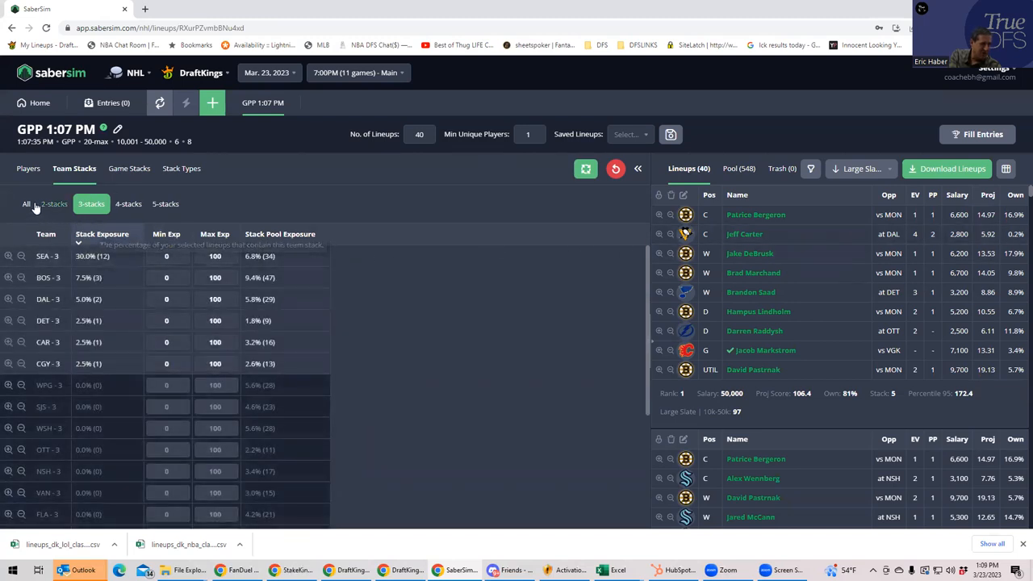
{"action": "left_click", "coordinate": [26, 203]}
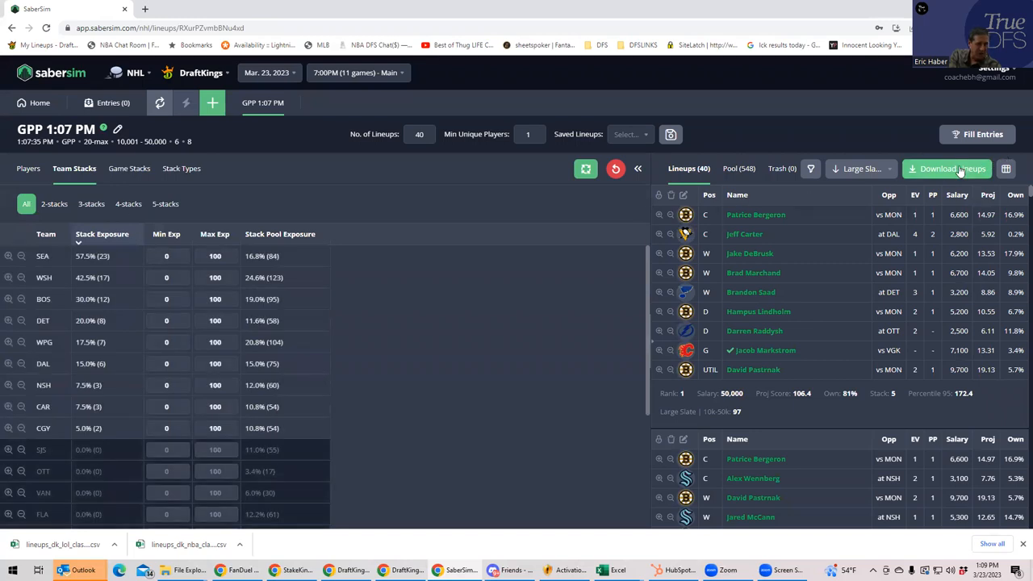
Download the 40 built lineups as a DraftKings lineup file
{"action": "left_click", "coordinate": [952, 169]}
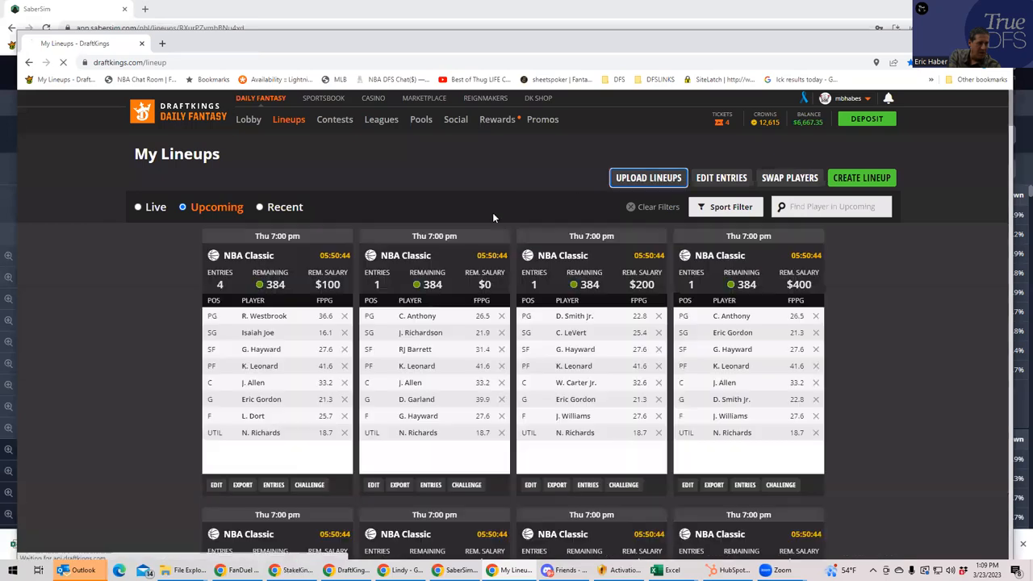
Upload the lineups_dk_nhl_classic file from Downloads via My Lineups
{"action": "left_click", "coordinate": [647, 177]}
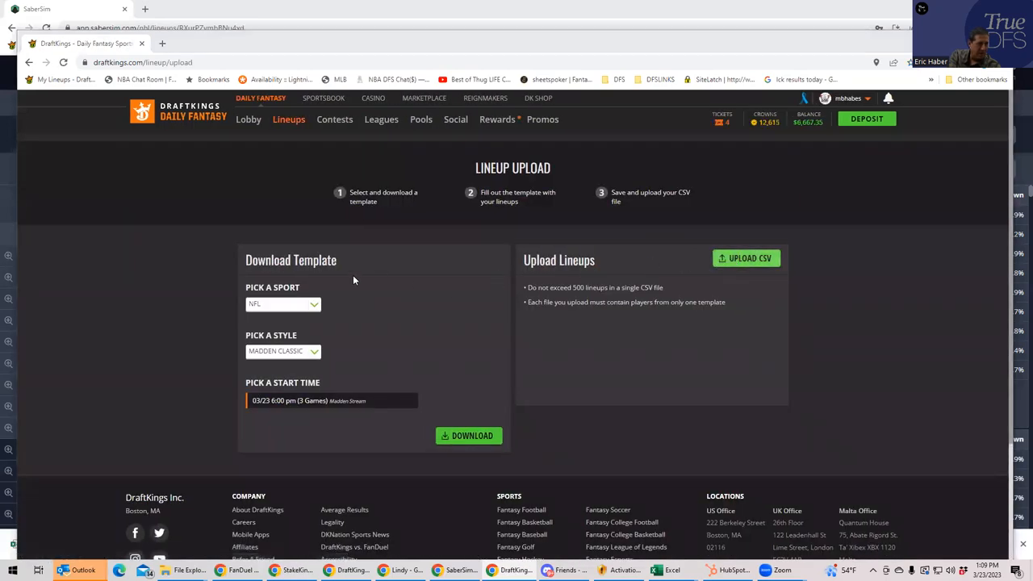
{"action": "left_click", "coordinate": [746, 258]}
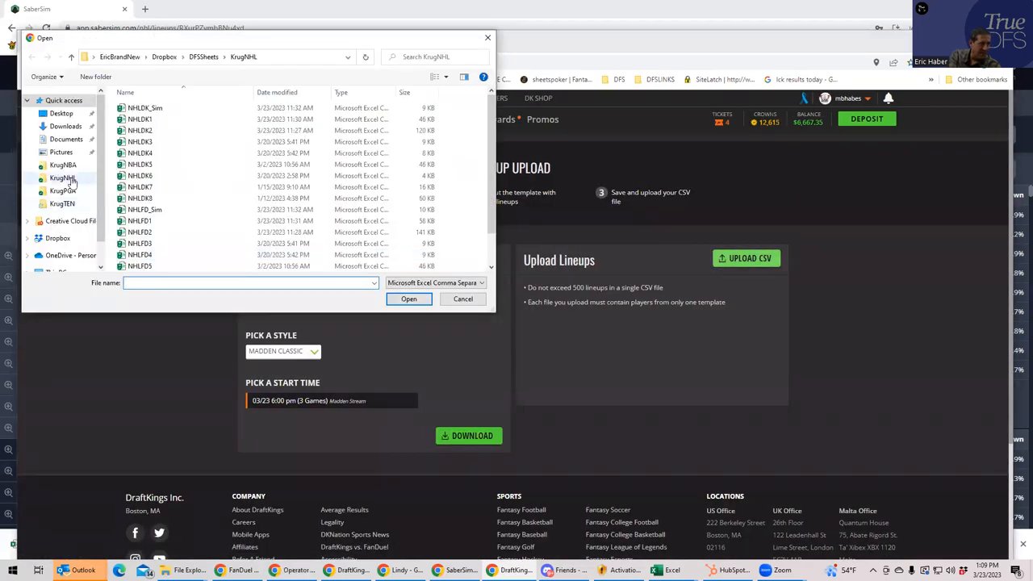
{"action": "left_click", "coordinate": [65, 126]}
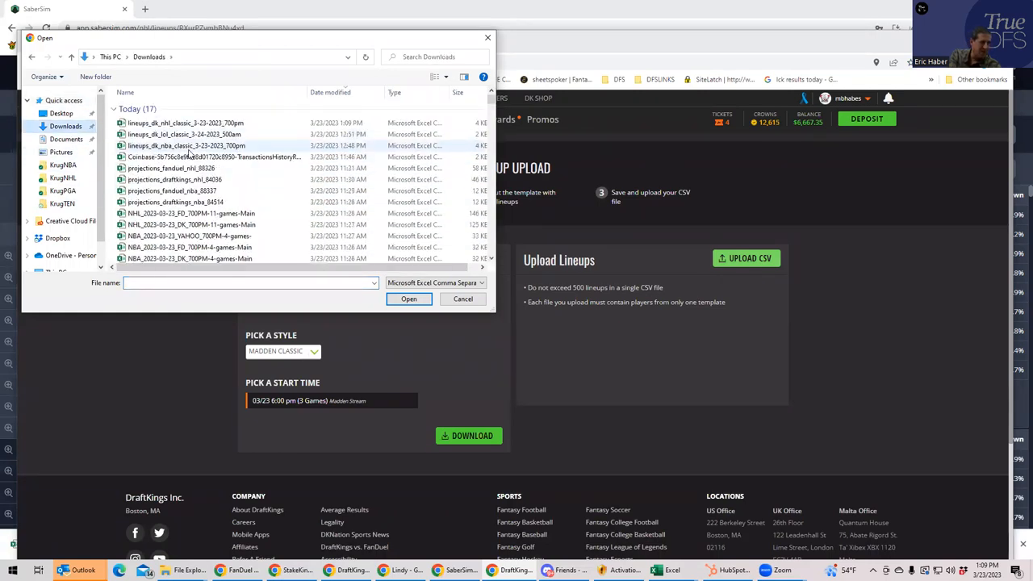
{"action": "left_click", "coordinate": [185, 123]}
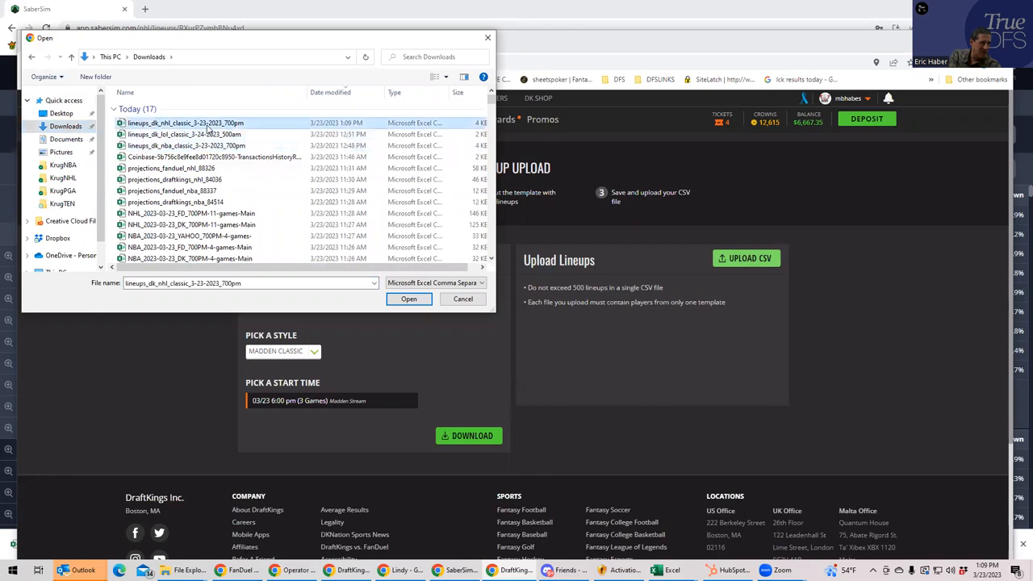
{"action": "left_click", "coordinate": [410, 298]}
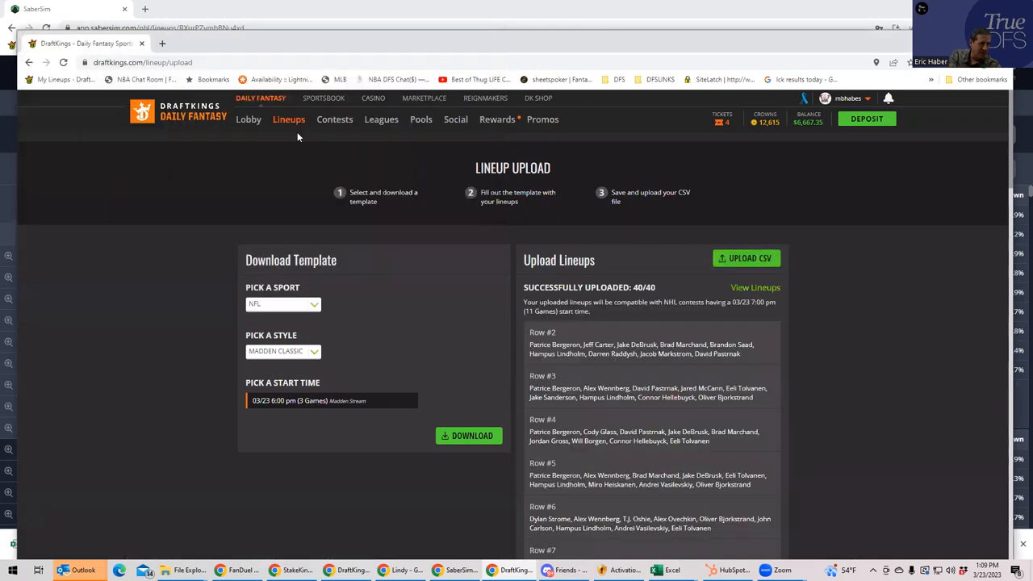
Filter the lobby to NHL contests and choose the NHL $35K Kick Save contest
{"action": "left_click", "coordinate": [245, 120]}
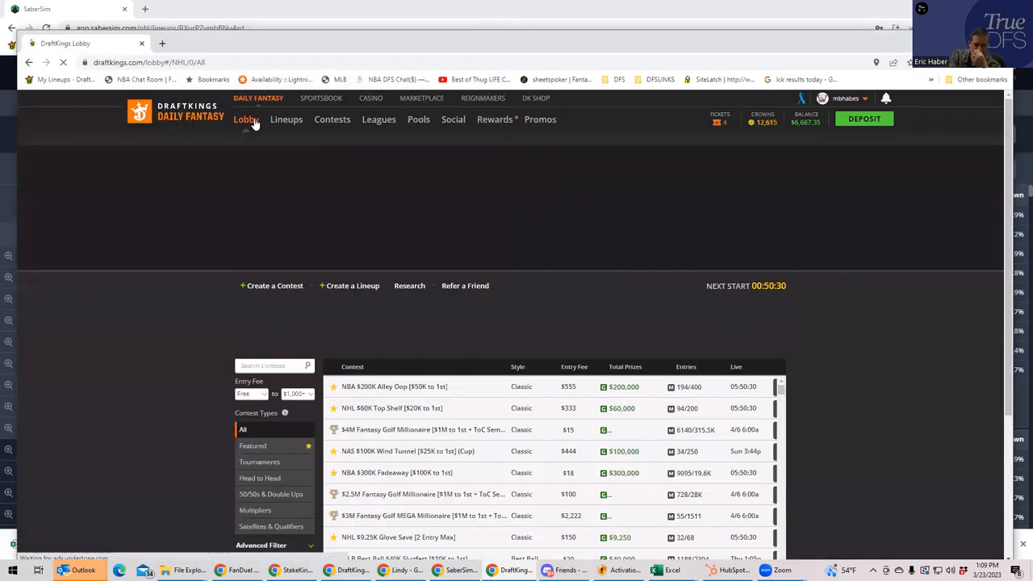
{"action": "left_click", "coordinate": [313, 142]}
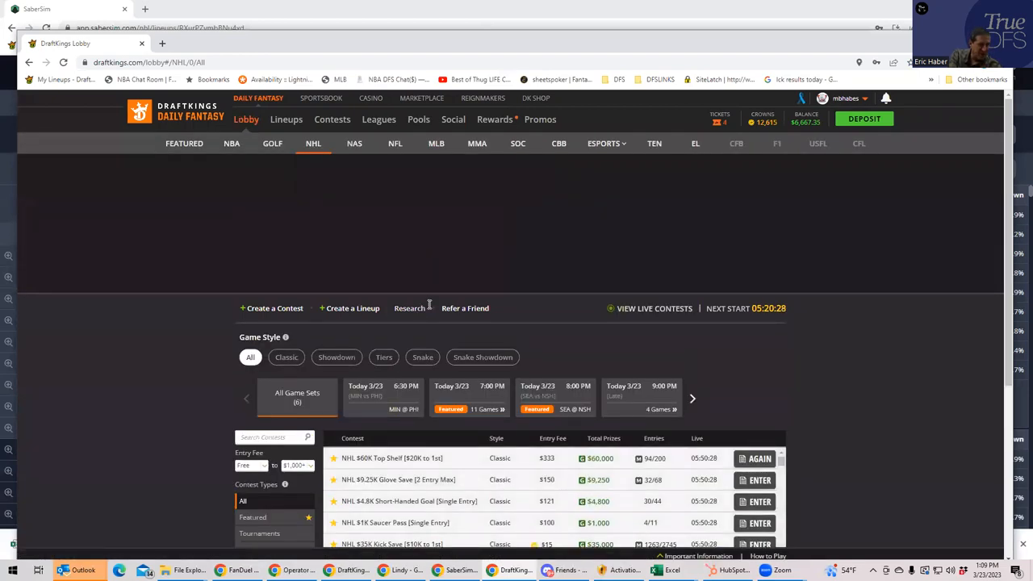
{"action": "scroll", "scroll_direction": "down", "scroll_amount": 3}
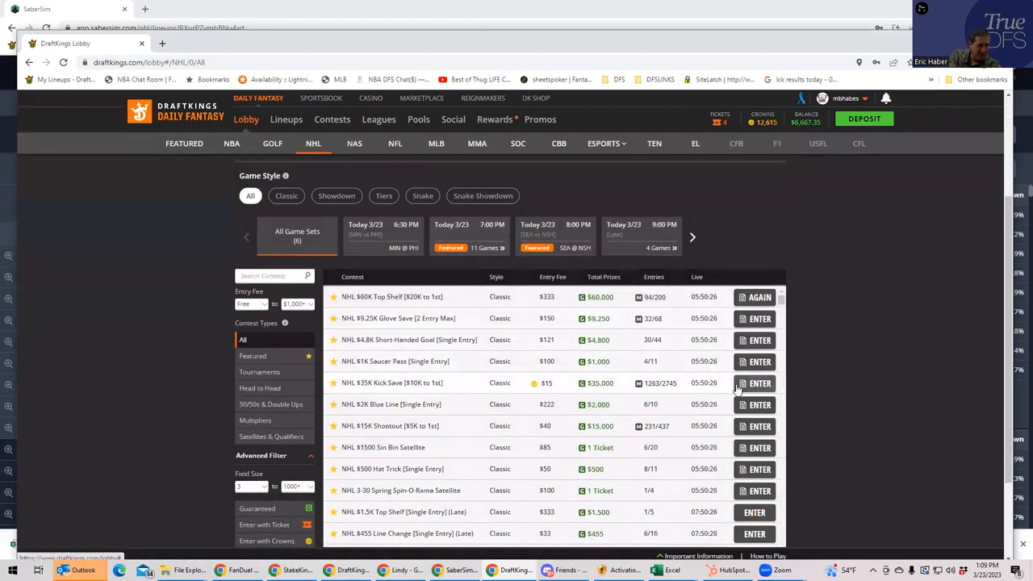
{"action": "left_click", "coordinate": [754, 383]}
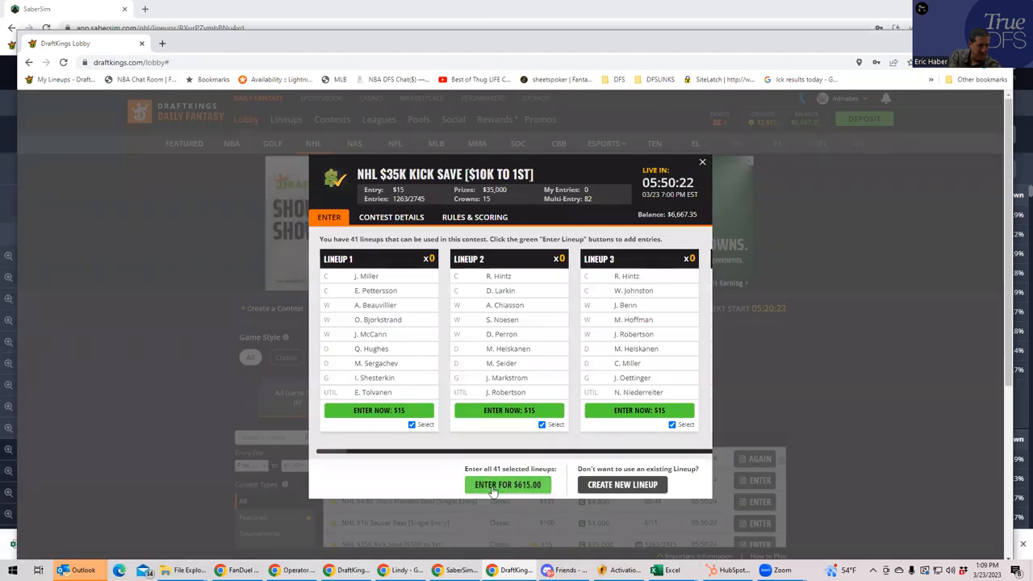
Enter all selected lineups for $615.00 and confirm the entry
{"action": "left_click", "coordinate": [507, 484]}
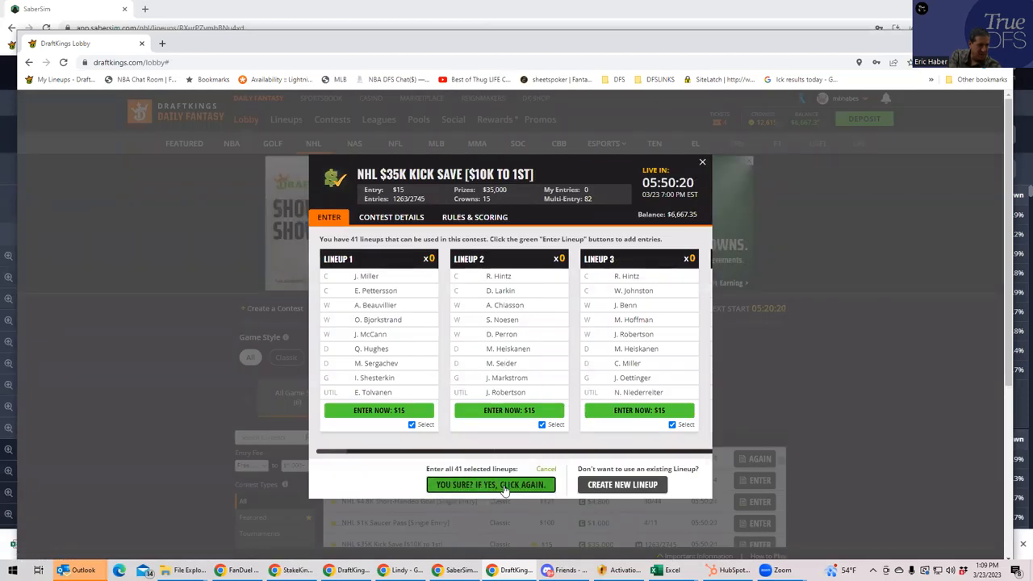
{"action": "left_click", "coordinate": [491, 484]}
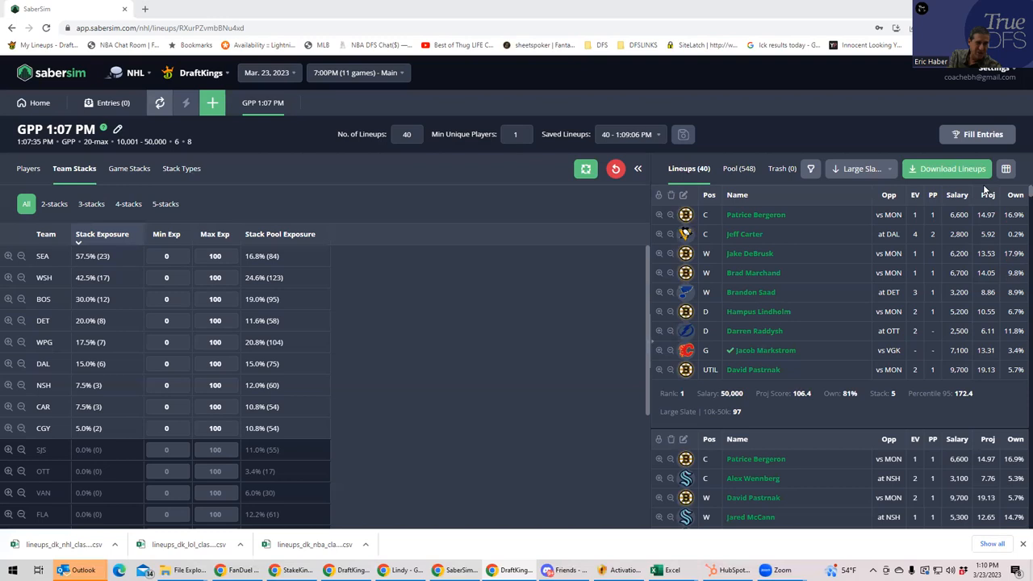
{"action": "mouse_move", "coordinate": [779, 63]}
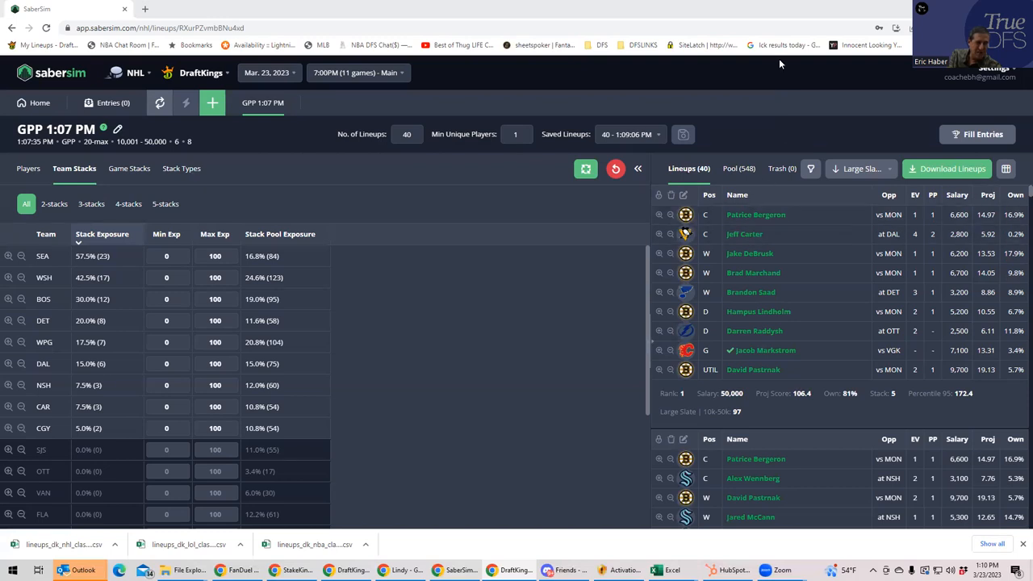